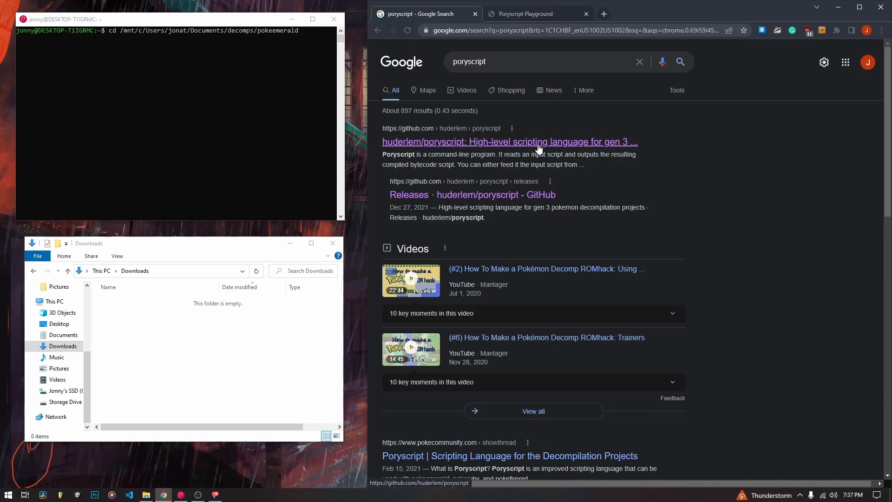
Step: Open the huderlem/poryscript repository and read down its README features and table of contents
{"action": "left_click", "coordinate": [509, 141]}
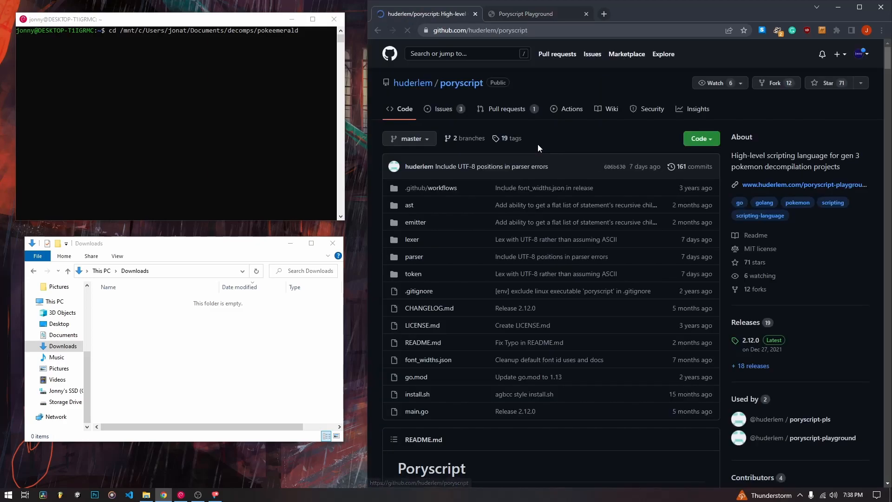
{"action": "scroll", "scroll_direction": "down", "scroll_amount": 3}
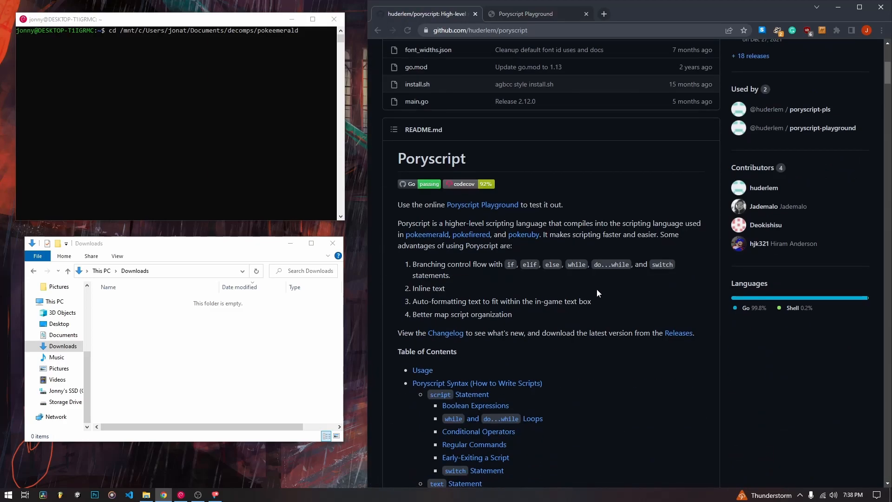
{"action": "scroll", "scroll_direction": "down", "scroll_amount": 3}
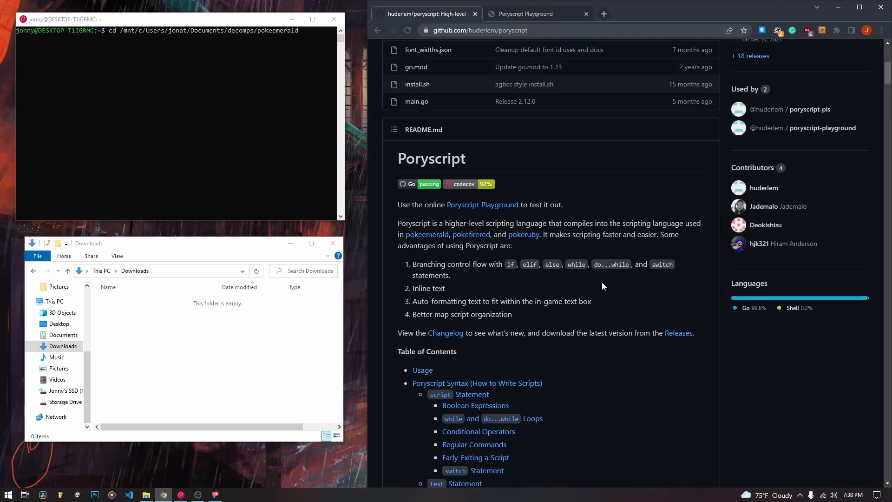
{"action": "mouse_move", "coordinate": [630, 299]}
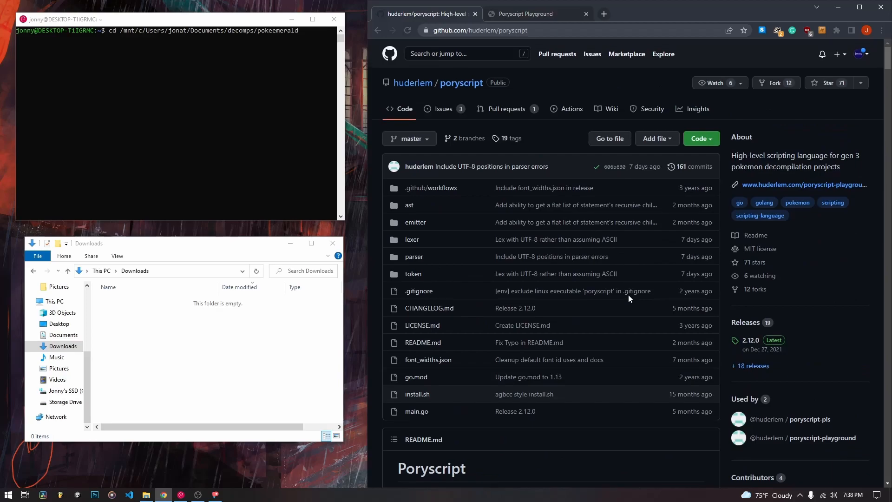
{"action": "scroll", "scroll_direction": "down", "scroll_amount": 3}
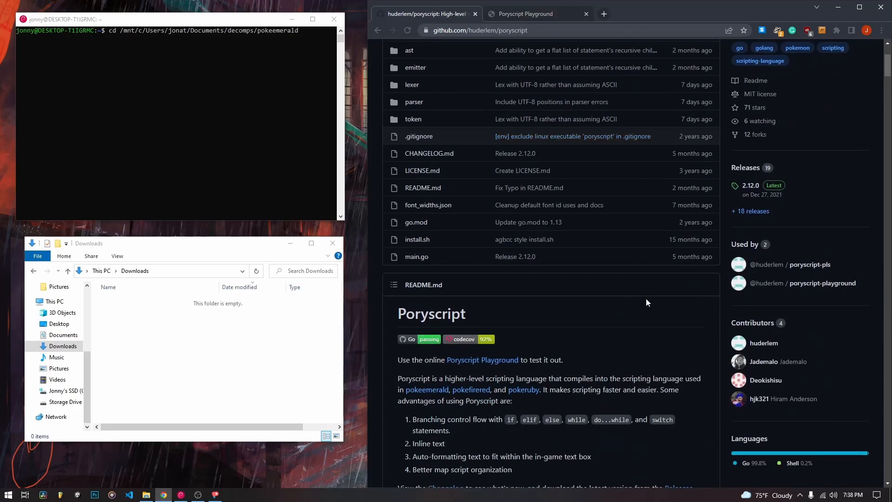
{"action": "scroll", "scroll_direction": "down", "scroll_amount": 3}
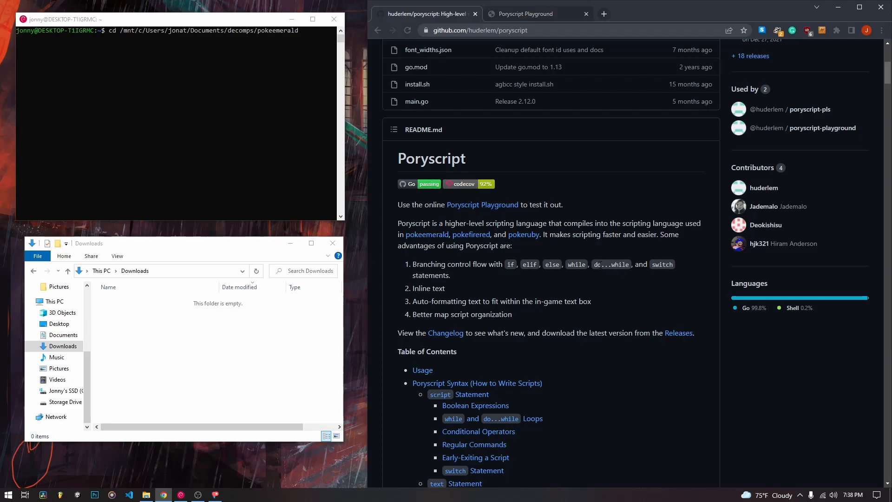
{"action": "mouse_move", "coordinate": [602, 278]}
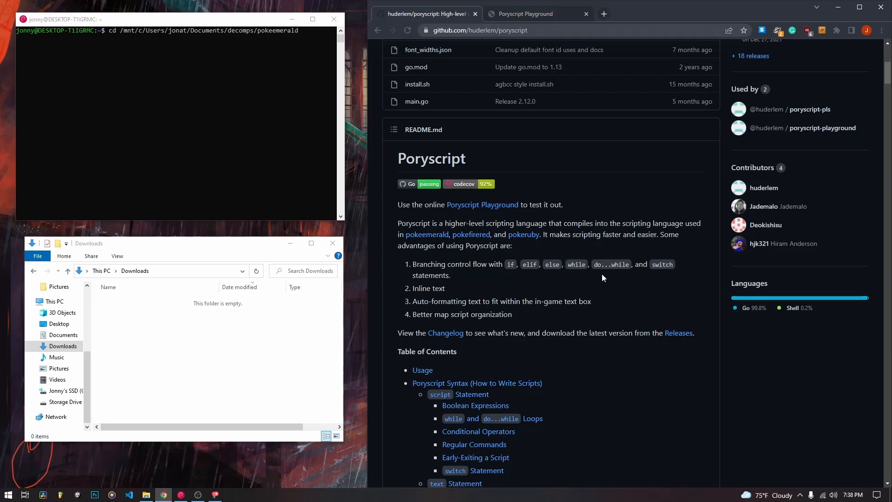
{"action": "scroll", "scroll_direction": "down", "scroll_amount": 3}
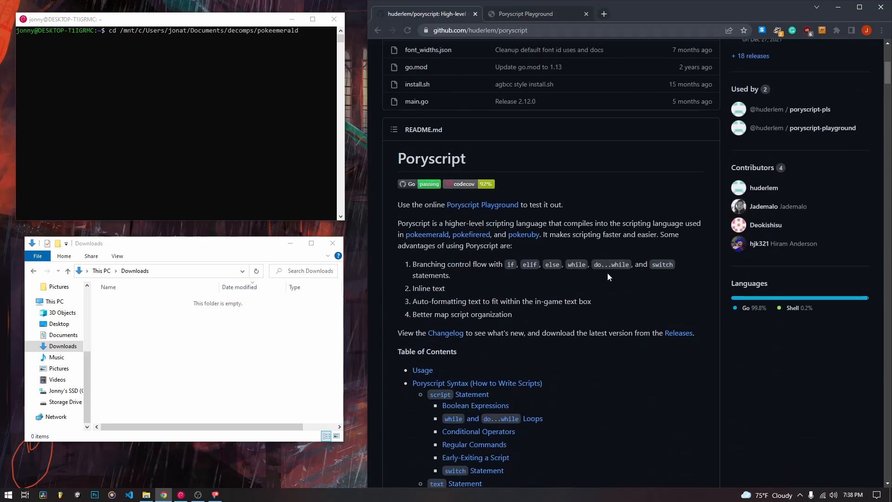
{"action": "mouse_move", "coordinate": [679, 333]}
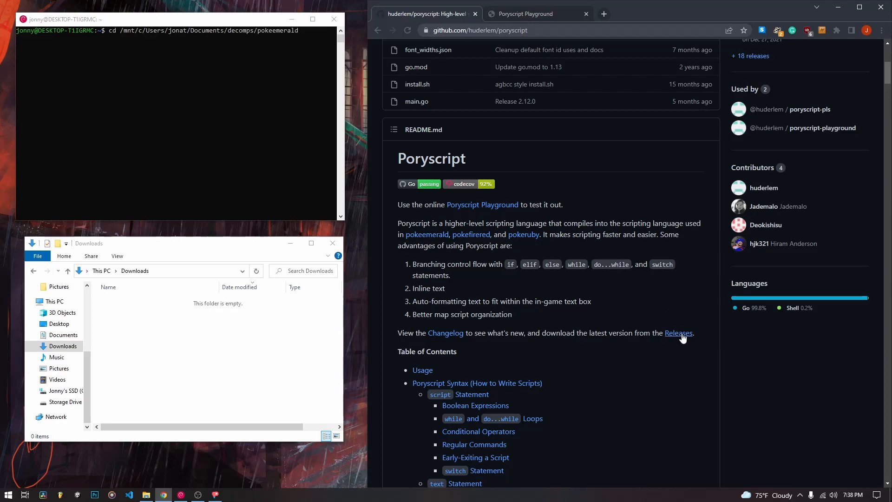
{"action": "mouse_move", "coordinate": [545, 83]}
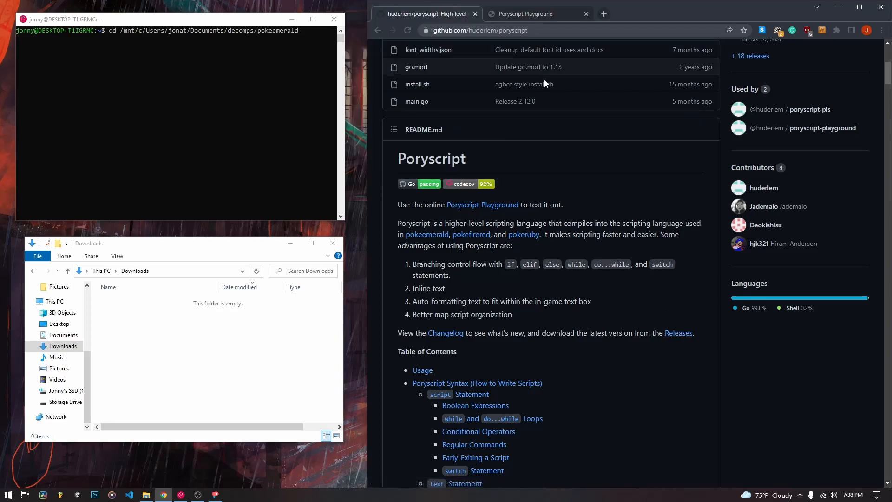
{"action": "mouse_move", "coordinate": [678, 332]}
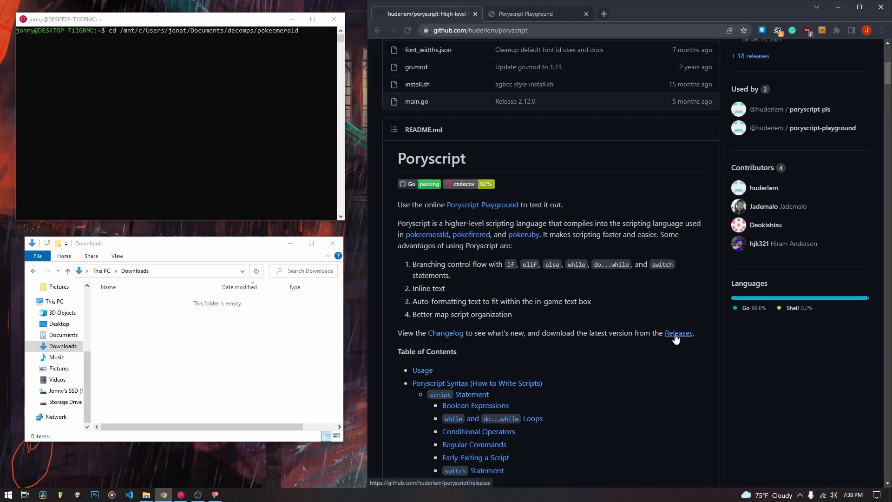
Step: Download poryscript-linux.zip from the 2.12.0 release and return to the repository page
{"action": "left_click", "coordinate": [678, 333]}
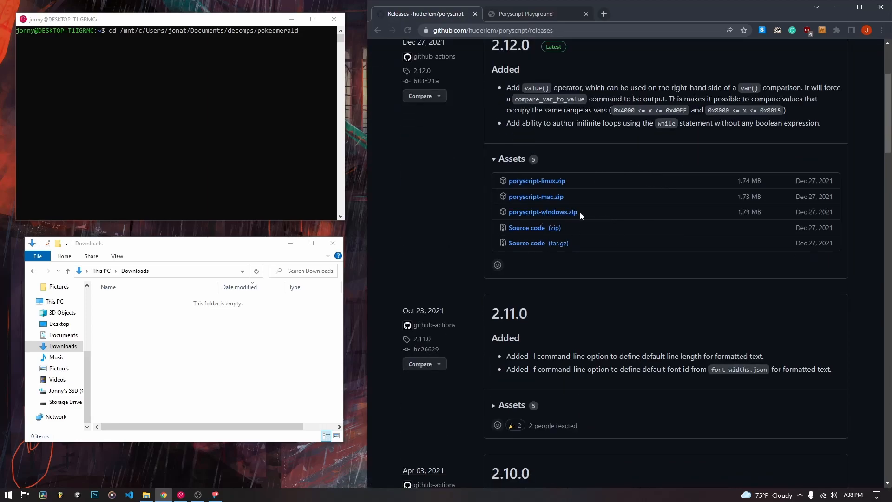
{"action": "mouse_move", "coordinate": [550, 221]}
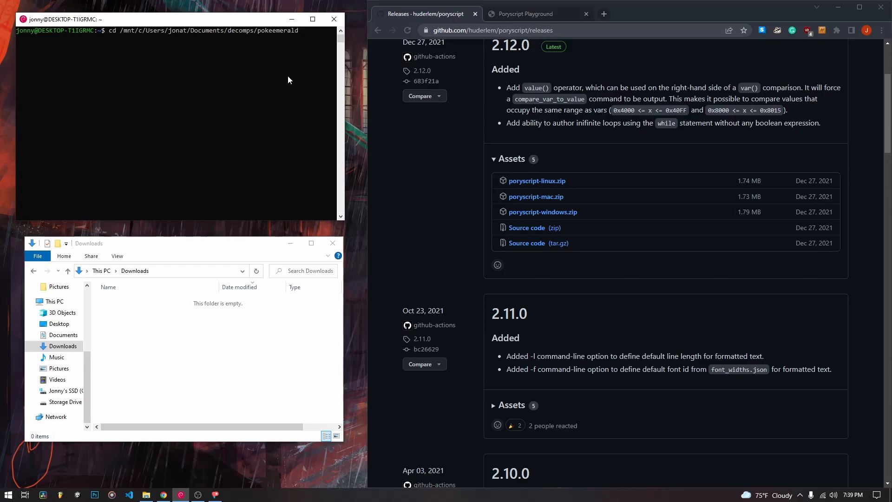
{"action": "mouse_move", "coordinate": [258, 102]}
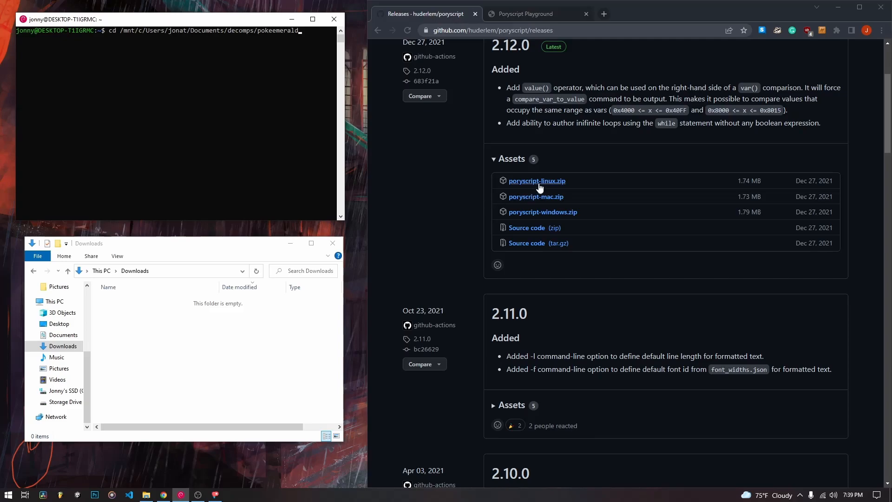
{"action": "left_click", "coordinate": [537, 180]}
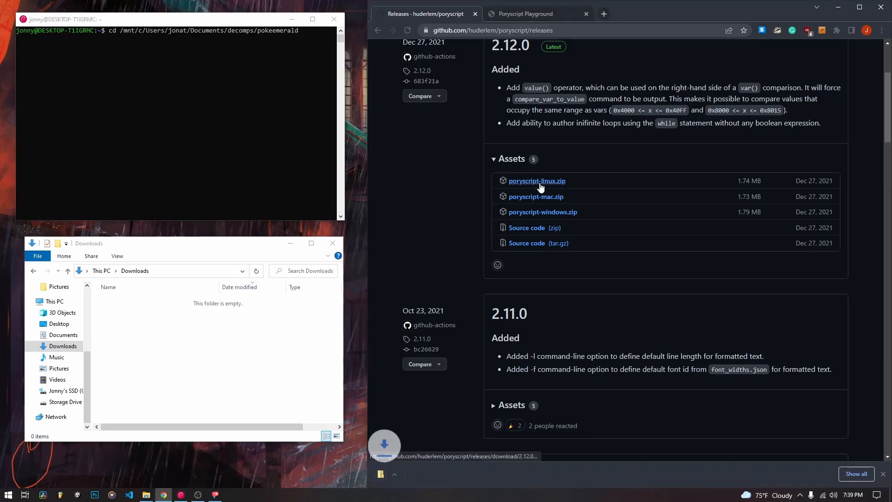
{"action": "left_click", "coordinate": [536, 180]}
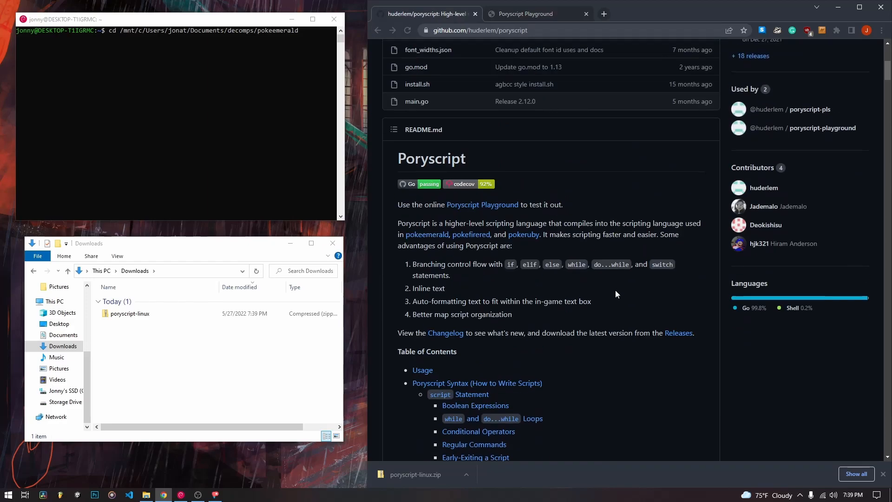
{"action": "mouse_move", "coordinate": [629, 292]}
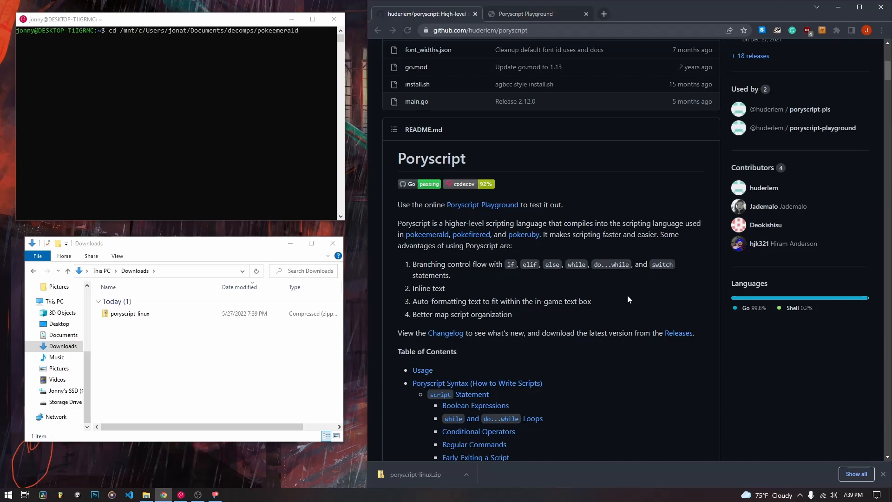
{"action": "mouse_move", "coordinate": [579, 296]}
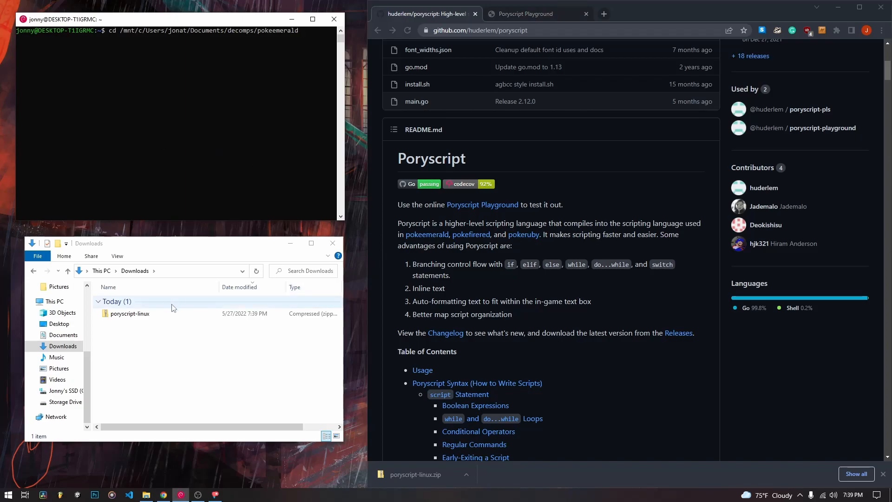
Step: Extract poryscript-linux.zip and open the extracted folder with the poryscript binary
{"action": "right_click", "coordinate": [130, 314]}
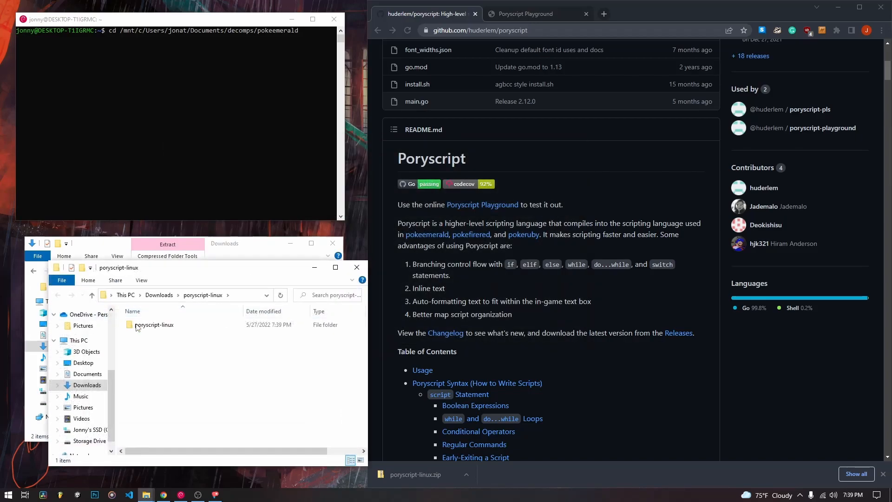
{"action": "double_click", "coordinate": [154, 324]}
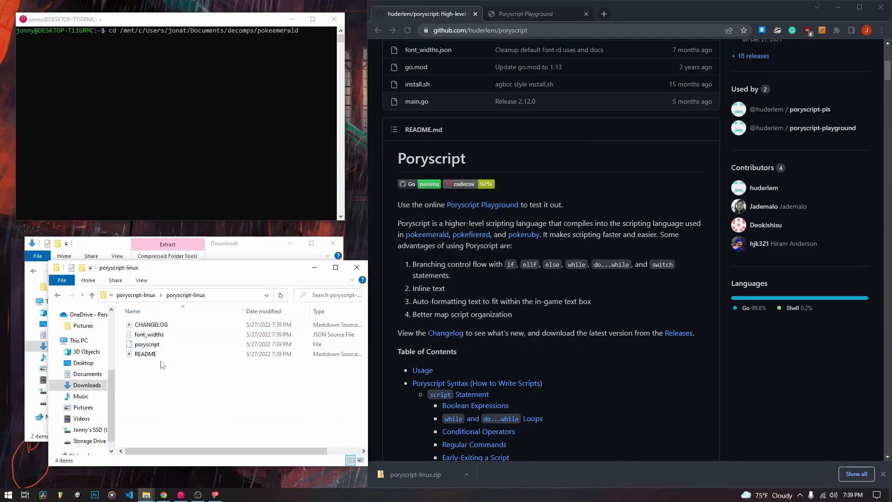
{"action": "left_click", "coordinate": [148, 334]}
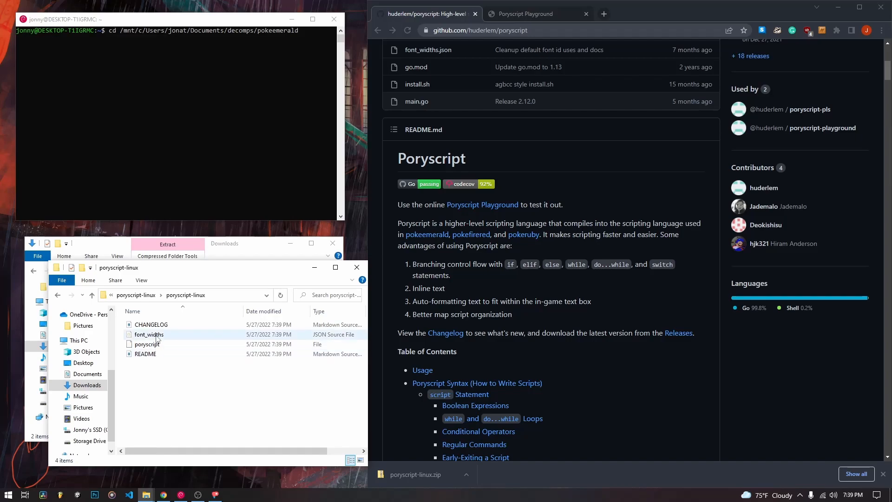
{"action": "left_click", "coordinate": [147, 344]}
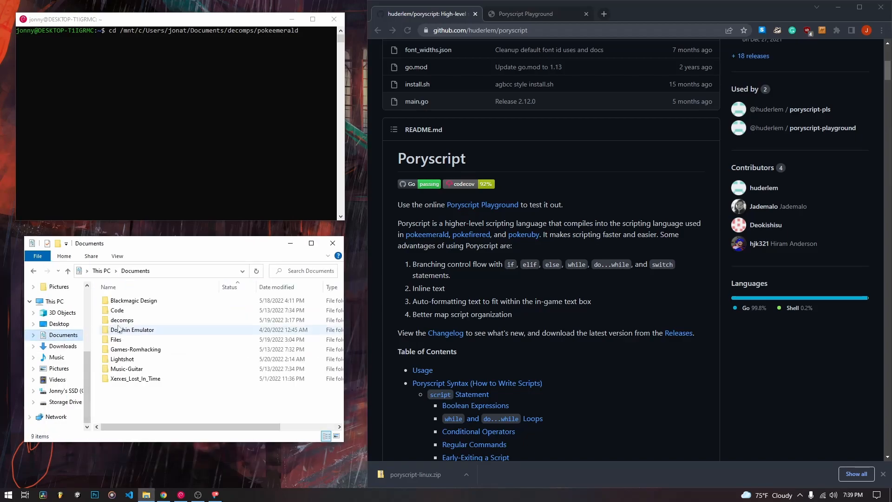
Step: Navigate into Documents > decomps > pokeemerald-expansion
{"action": "double_click", "coordinate": [121, 319]}
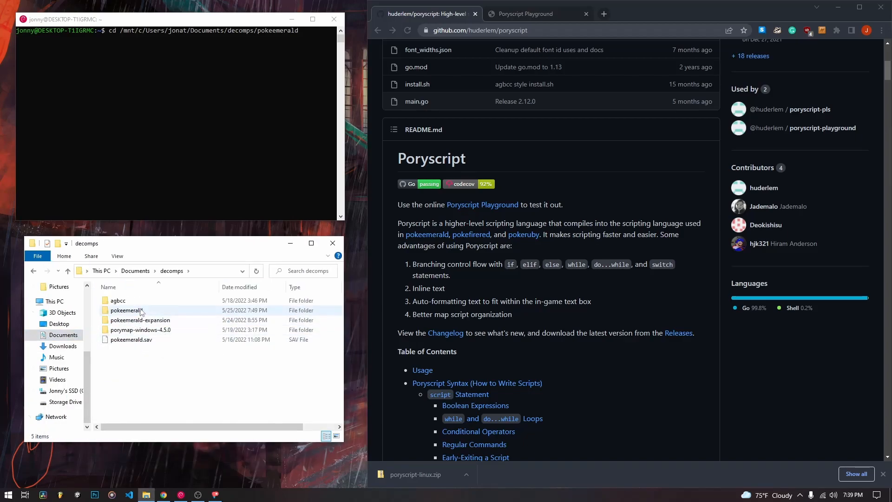
{"action": "double_click", "coordinate": [139, 320]}
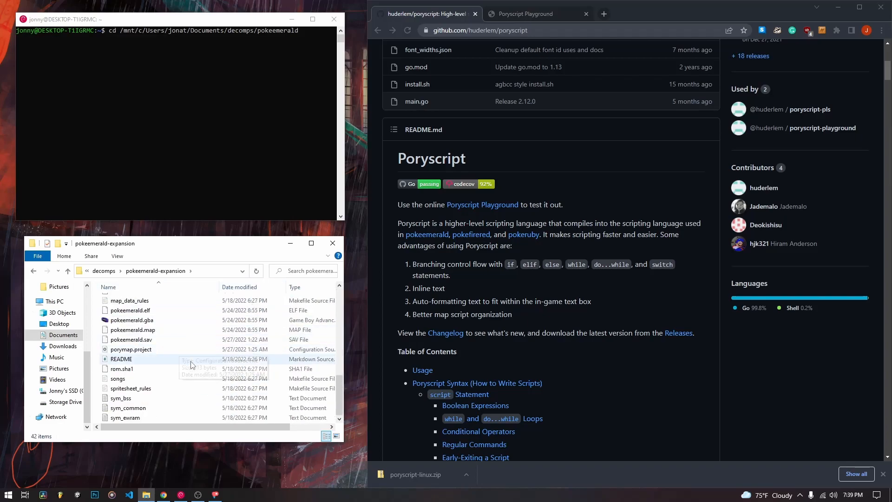
{"action": "left_click", "coordinate": [154, 270]}
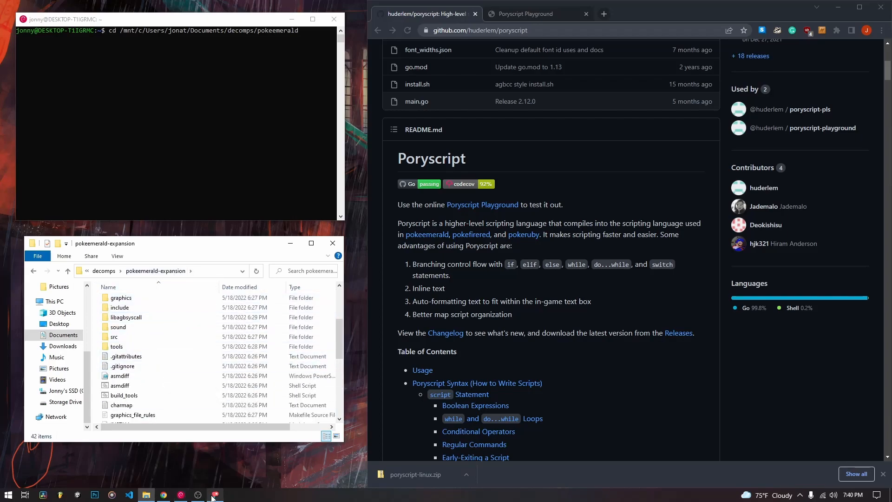
{"action": "left_click", "coordinate": [215, 495]}
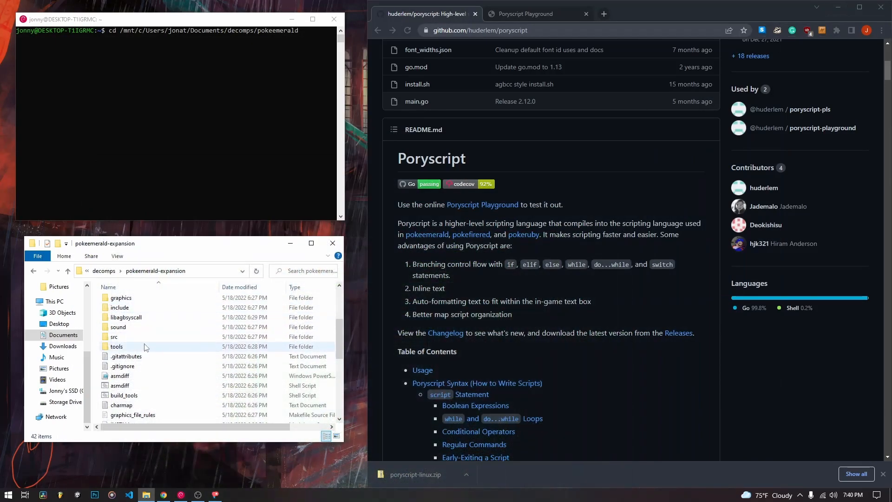
Step: Create a 'poryscript' folder inside tools, open it, then go back up to tools
{"action": "double_click", "coordinate": [117, 347]}
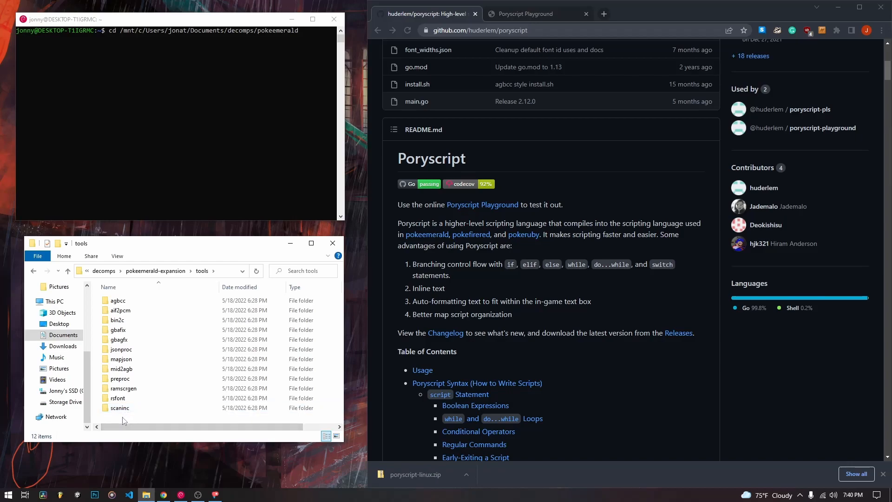
{"action": "right_click", "coordinate": [123, 420]}
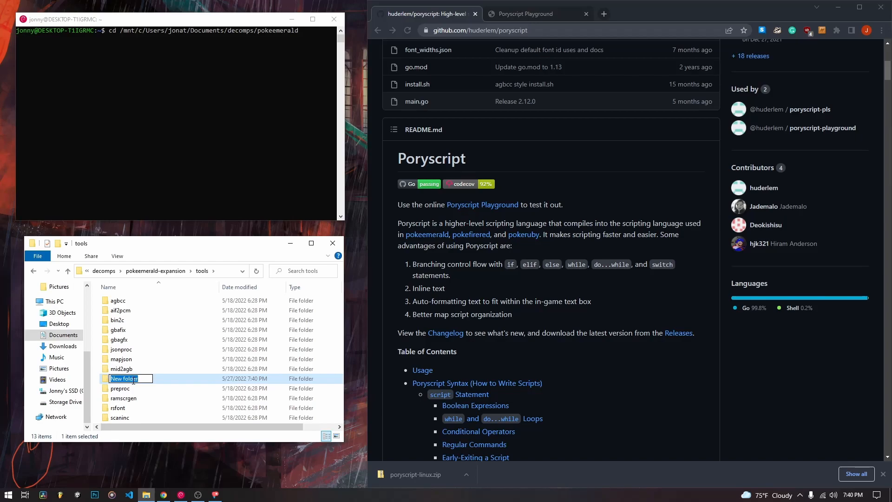
{"action": "type", "text": "poryscript"}
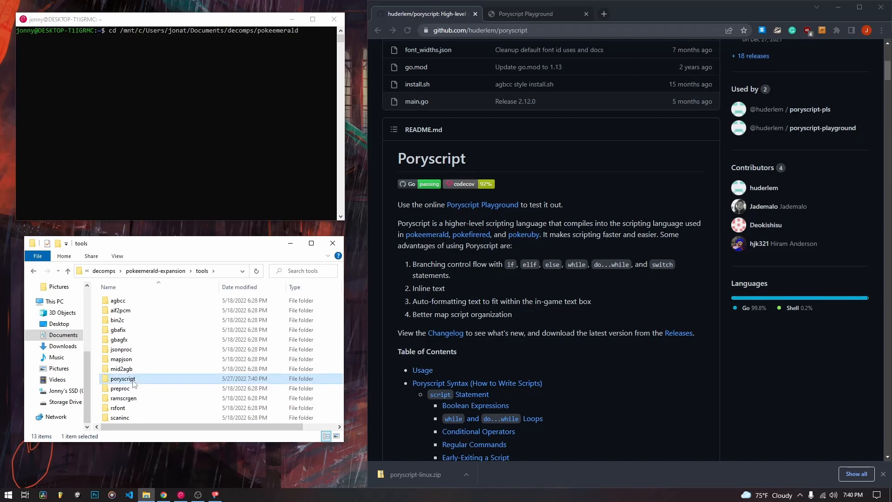
{"action": "double_click", "coordinate": [122, 378]}
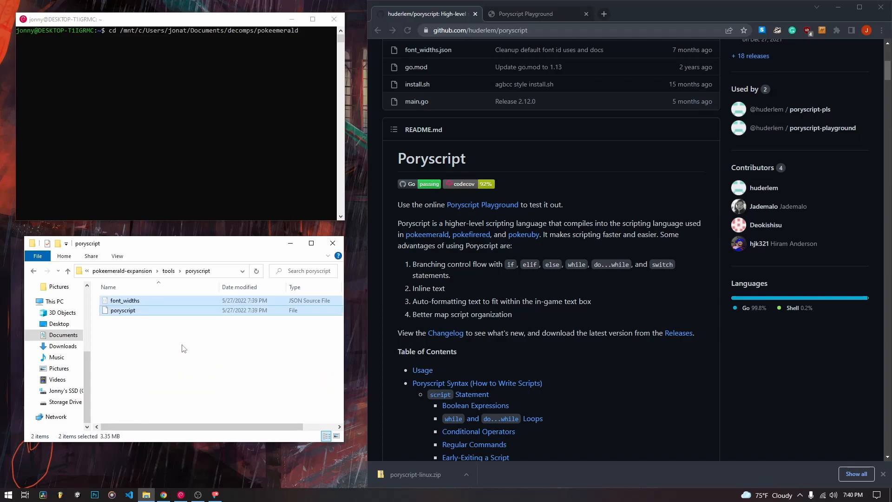
{"action": "left_click", "coordinate": [67, 271]}
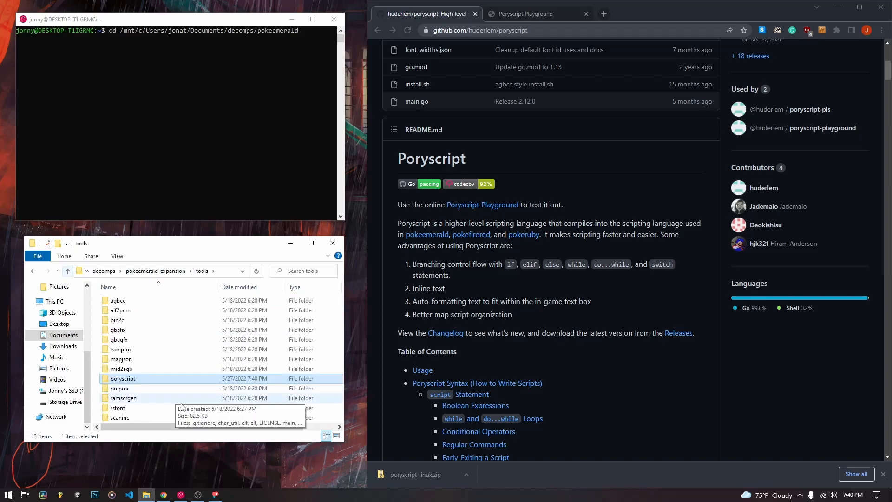
{"action": "mouse_move", "coordinate": [175, 263]}
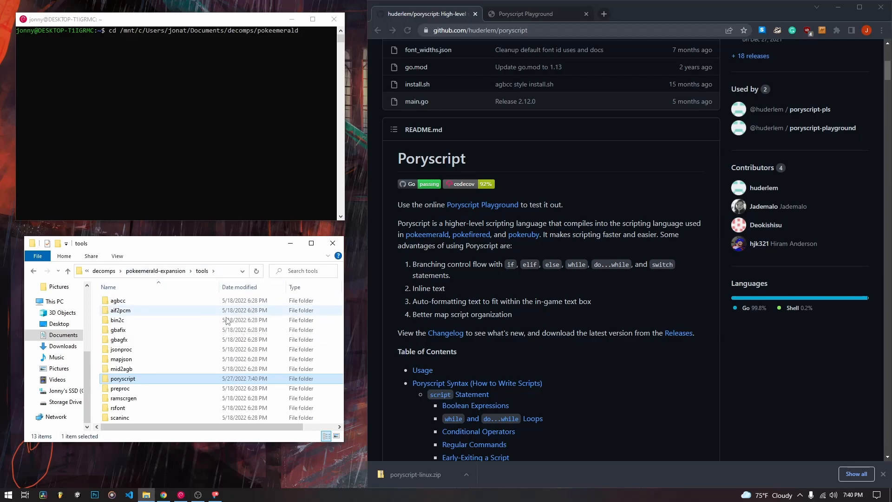
{"action": "mouse_move", "coordinate": [243, 310]}
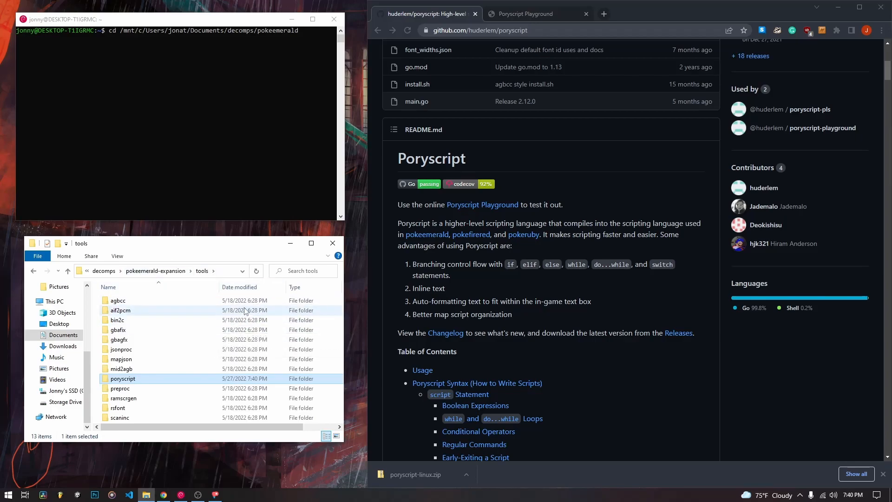
{"action": "mouse_move", "coordinate": [263, 339]}
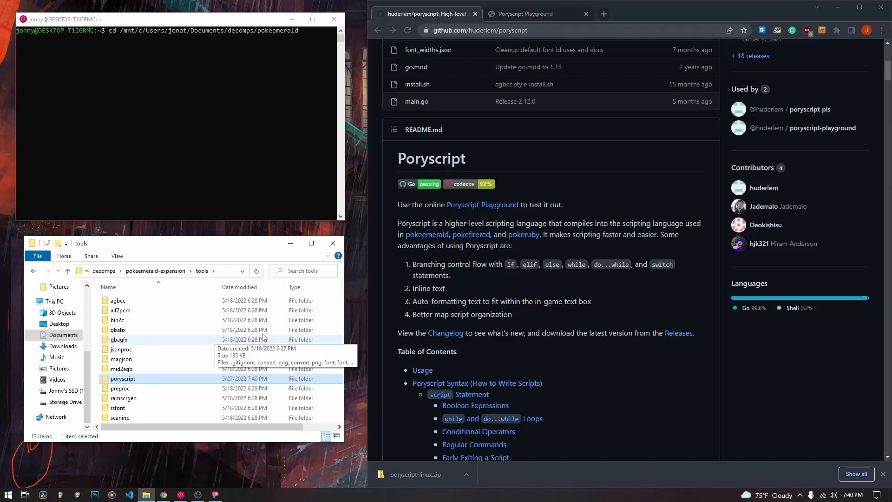
{"action": "mouse_move", "coordinate": [162, 375]}
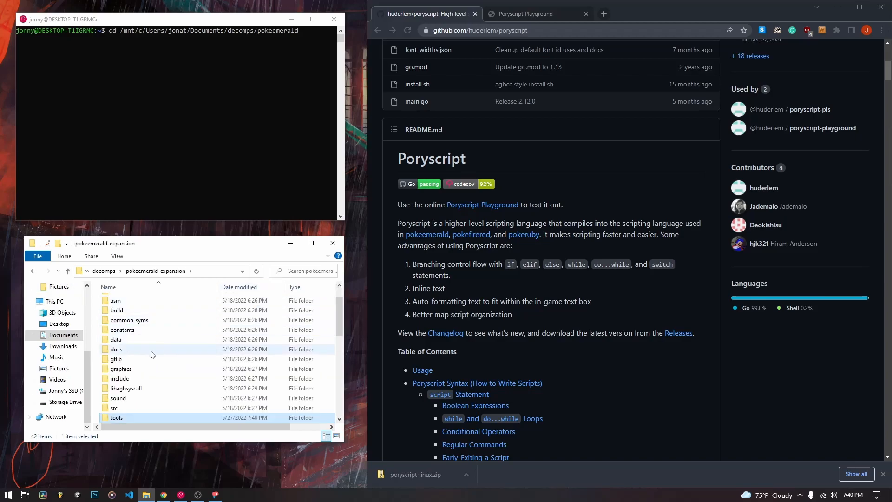
{"action": "mouse_move", "coordinate": [557, 244]}
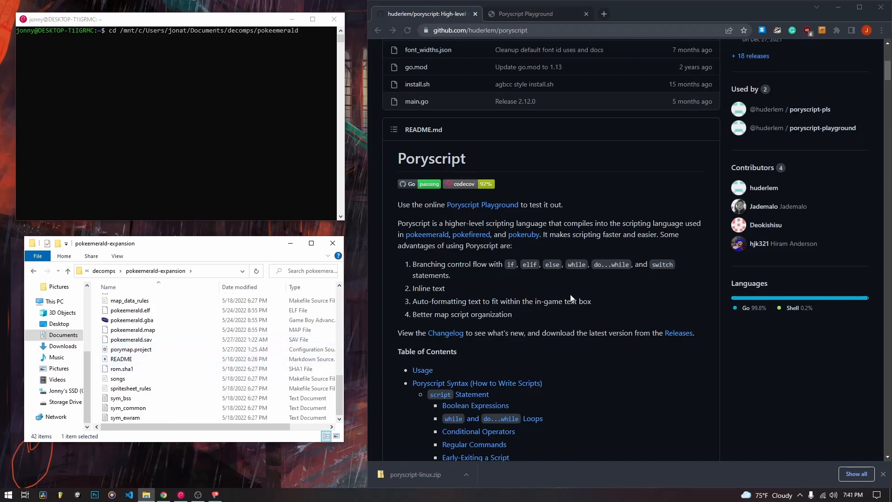
Step: Scroll the poryscript README to its Makefile update instructions
{"action": "scroll", "scroll_direction": "down", "scroll_amount": 3}
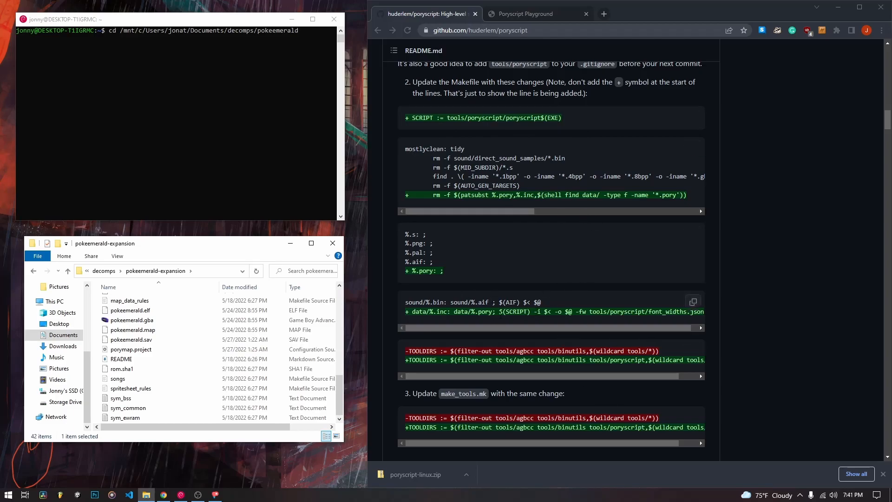
{"action": "double_click", "coordinate": [481, 311]}
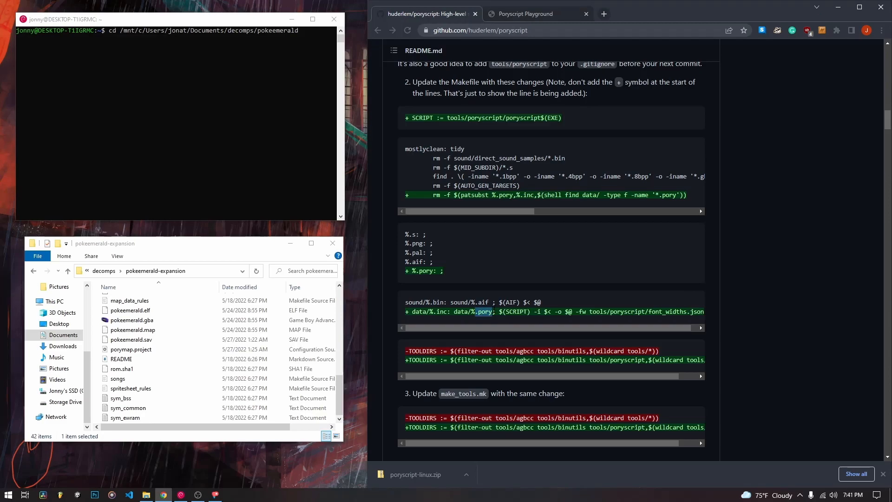
{"action": "left_click", "coordinate": [132, 320]}
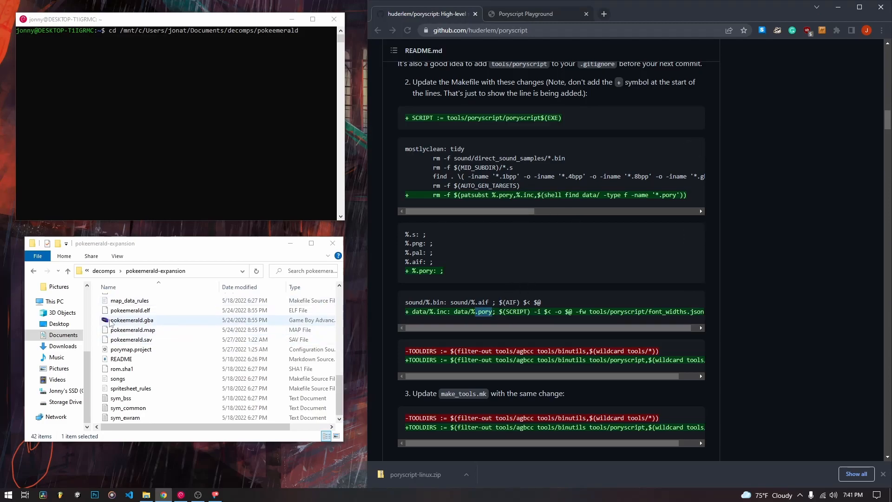
{"action": "left_click", "coordinate": [131, 310]}
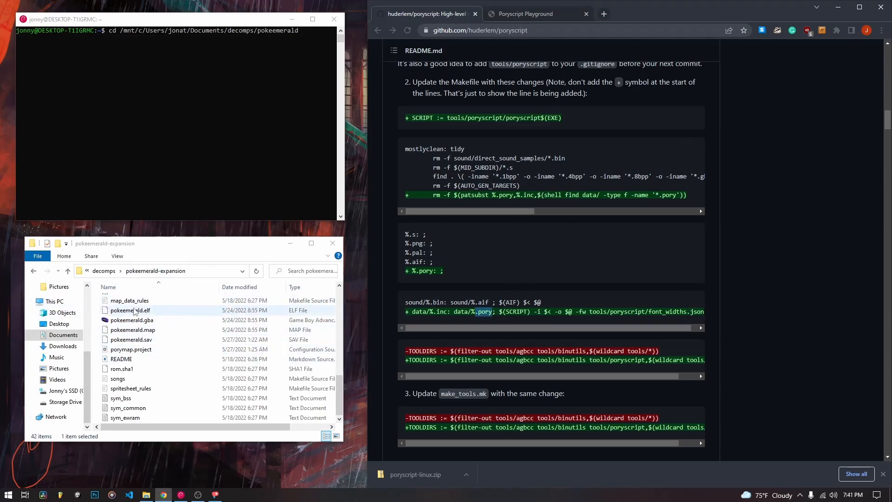
{"action": "left_click", "coordinate": [131, 320]}
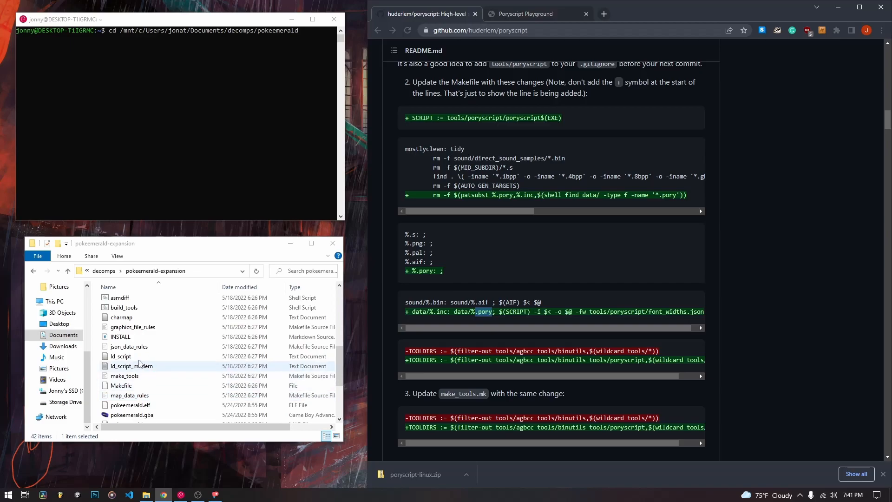
{"action": "scroll", "scroll_direction": "down", "scroll_amount": 3}
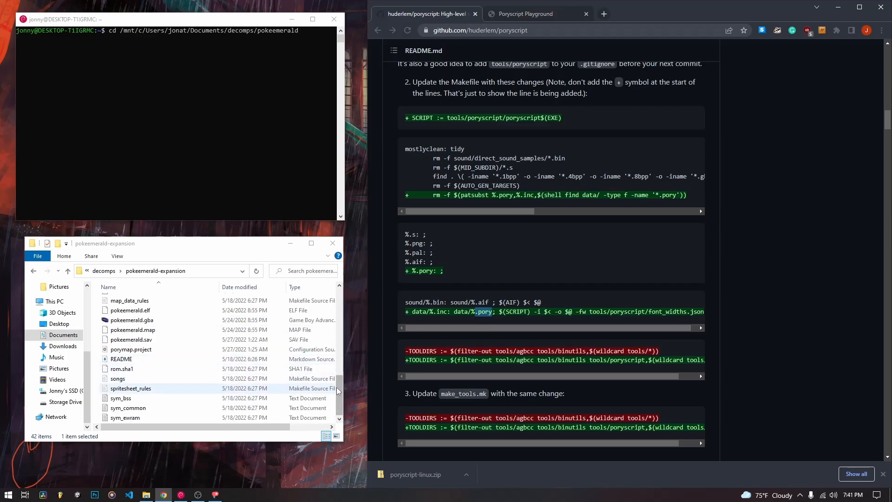
Step: Open the project's Makefile and make_tools.mk in Visual Studio Code
{"action": "right_click", "coordinate": [121, 359]}
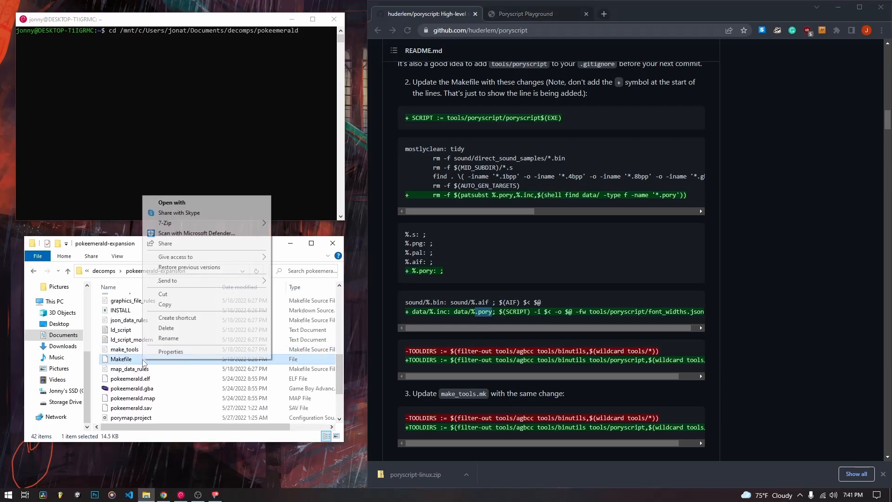
{"action": "left_click", "coordinate": [170, 202]}
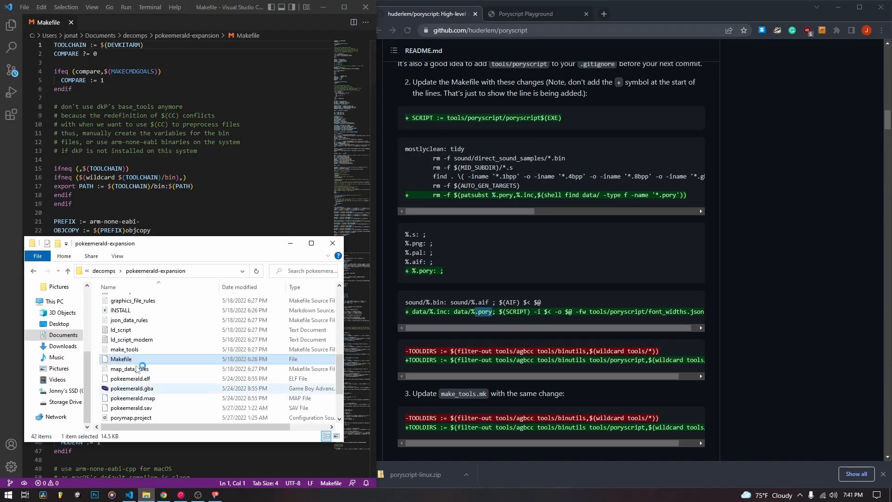
{"action": "right_click", "coordinate": [124, 349]}
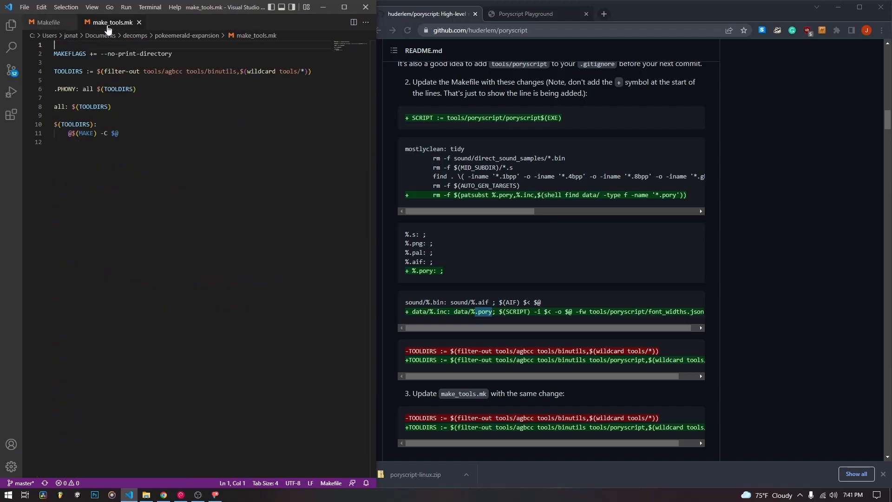
Step: Add 'SCRIPT := tools/poryscript/poryscript$(EXE)' below the JSONPROC line in the Makefile
{"action": "left_click", "coordinate": [48, 22]}
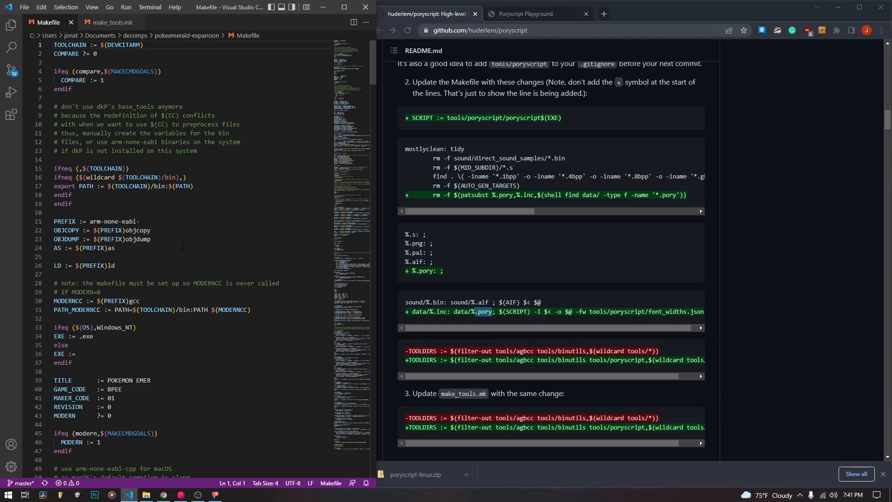
{"action": "mouse_move", "coordinate": [289, 296]}
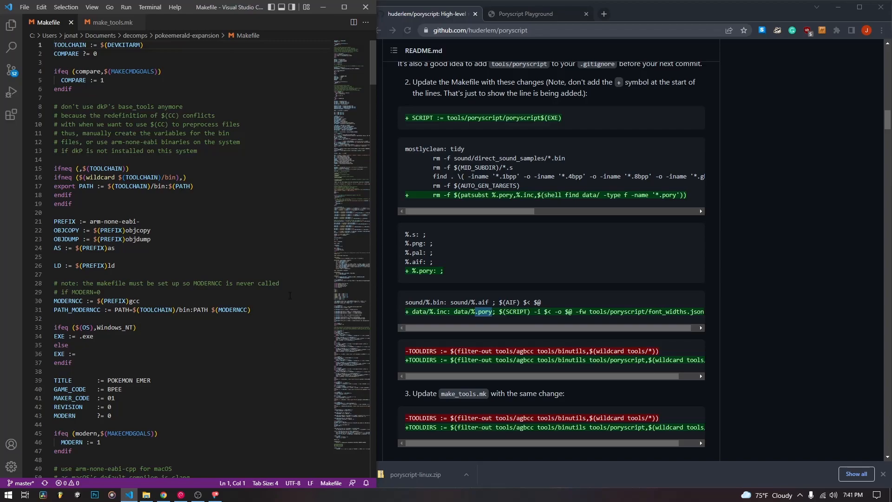
{"action": "scroll", "scroll_direction": "down", "scroll_amount": 3}
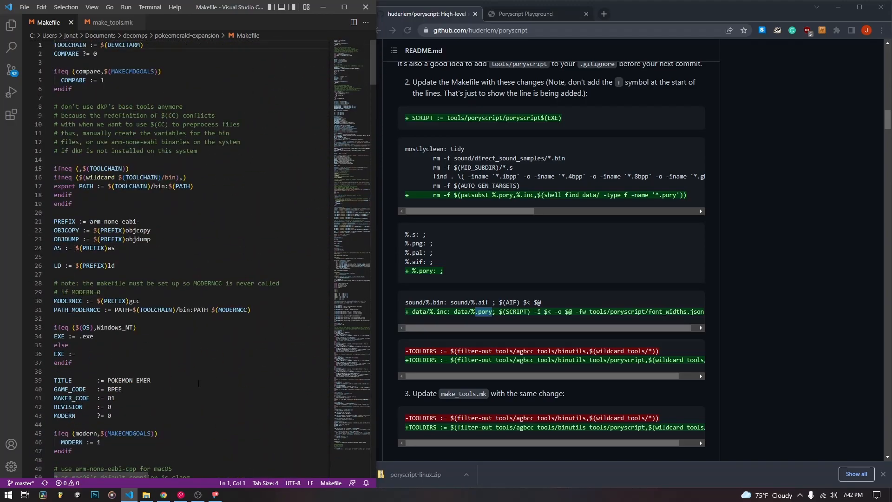
{"action": "scroll", "scroll_direction": "down", "scroll_amount": 3}
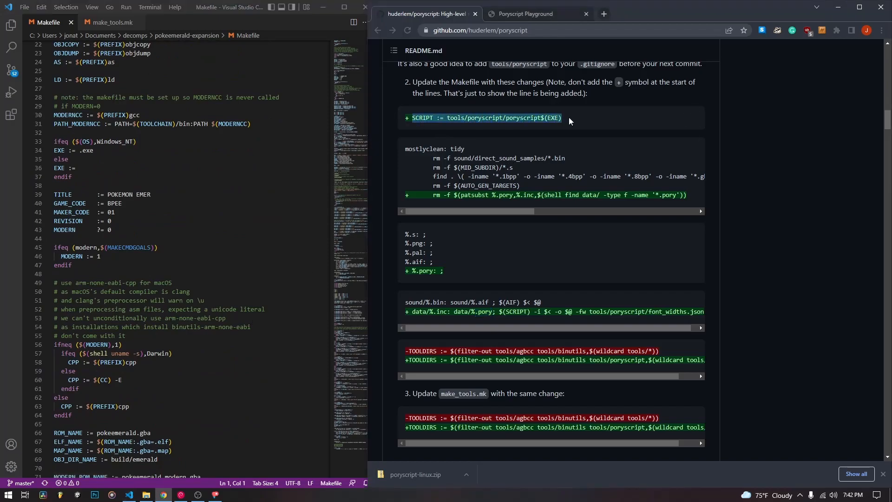
{"action": "mouse_move", "coordinate": [505, 137]}
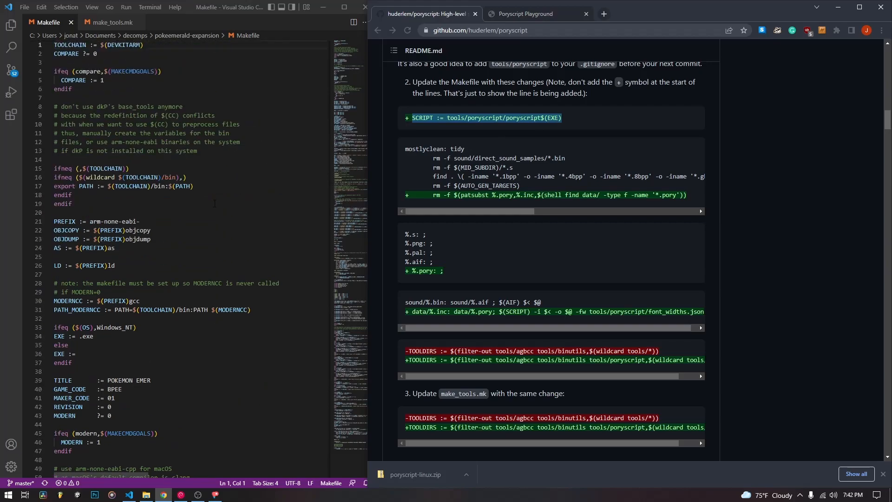
{"action": "scroll", "scroll_direction": "down", "scroll_amount": 3}
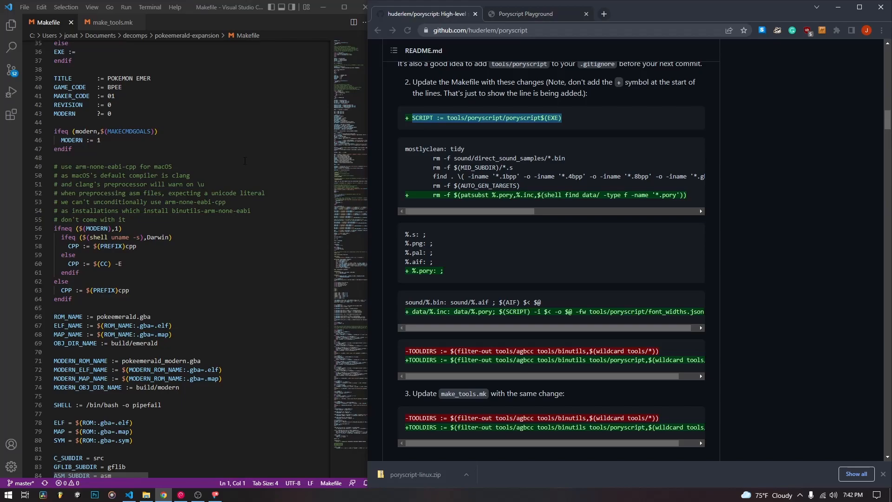
{"action": "scroll", "scroll_direction": "down", "scroll_amount": 3}
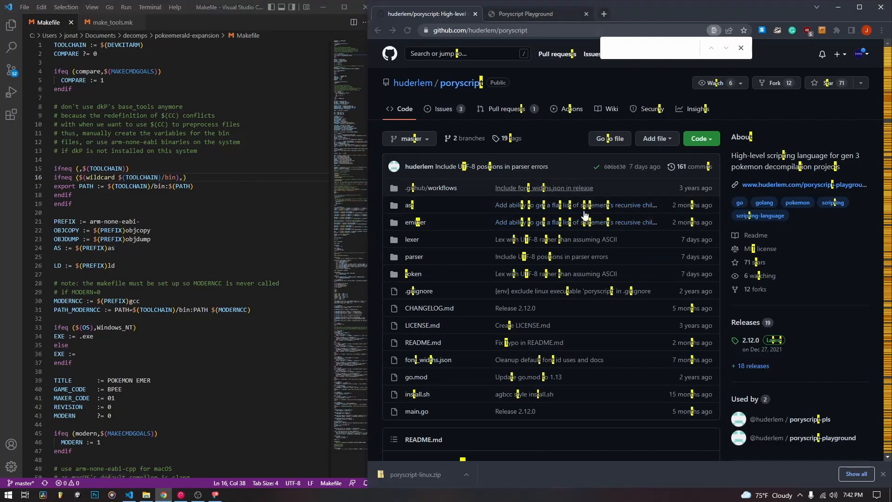
{"action": "scroll", "scroll_direction": "down", "scroll_amount": 3}
{"action": "type", "text": "tools/"}
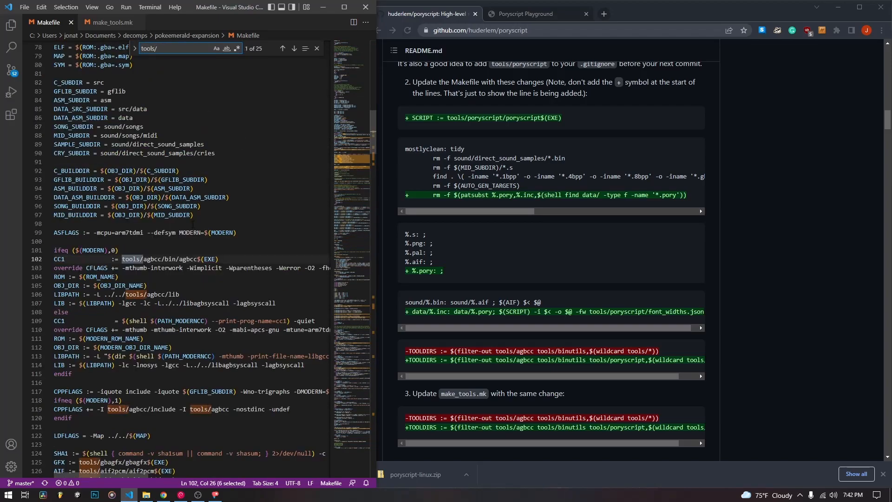
{"action": "left_click", "coordinate": [294, 48]}
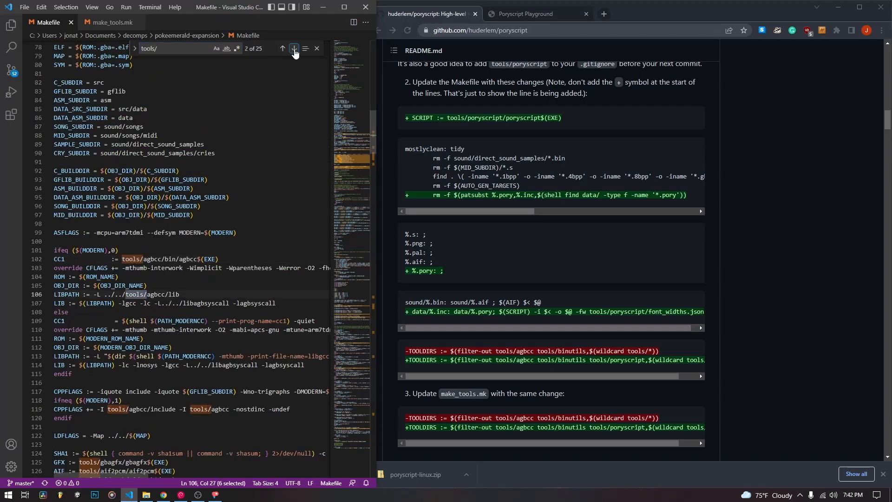
{"action": "left_click", "coordinate": [294, 49]}
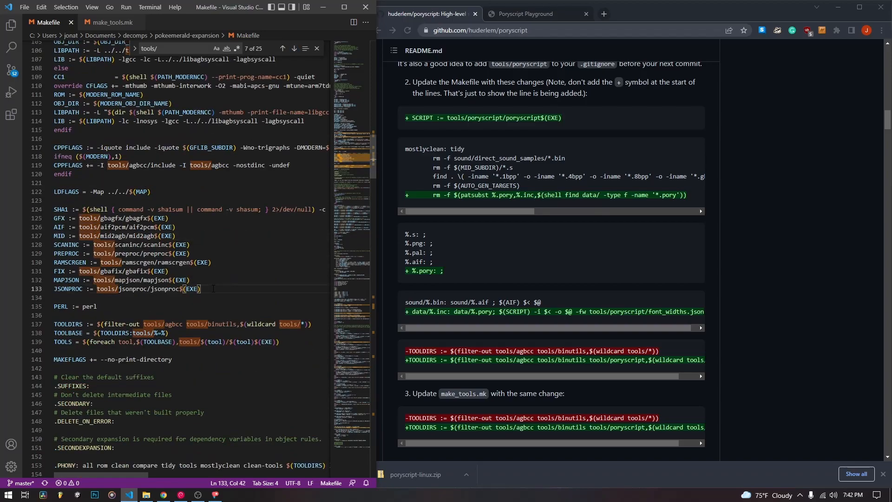
{"action": "type", "text": "SCRIPT := tools/poryscript/poryscript$(EXE)"}
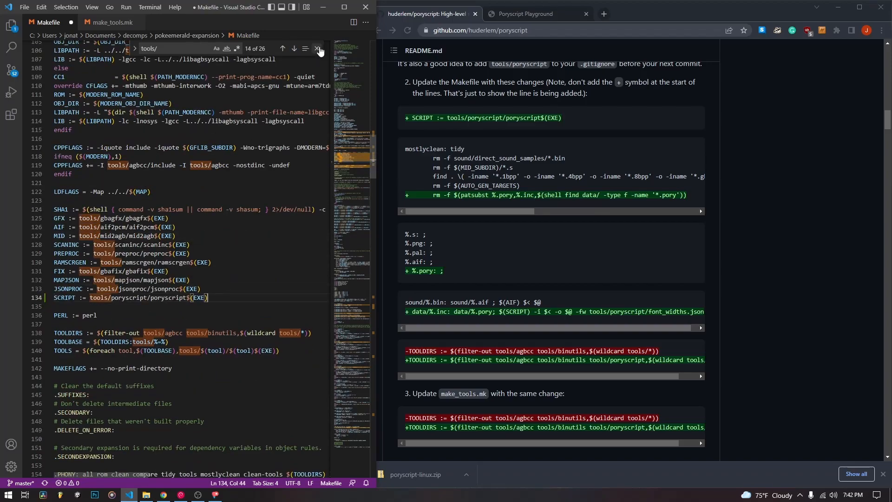
{"action": "left_click", "coordinate": [319, 49]}
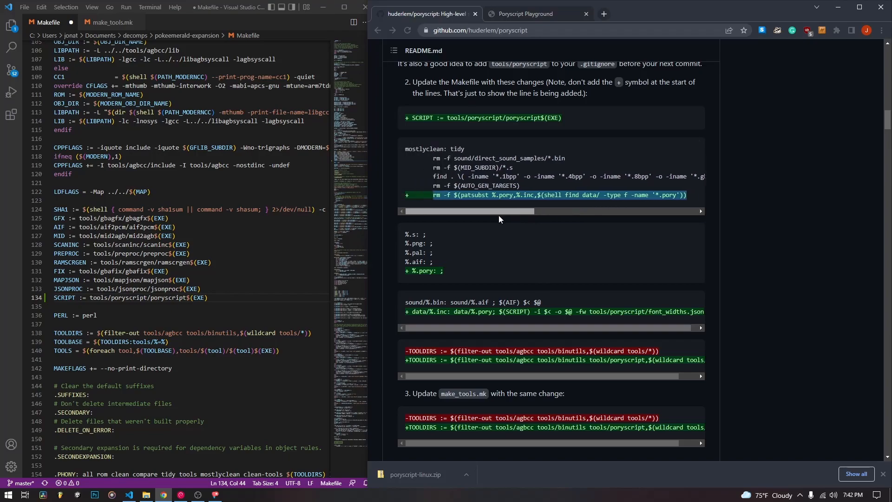
Step: Add the .pory-to-.inc rm line to mostlyclean and a '%.pory: ;' rule after '%.aif: ;'
{"action": "scroll", "scroll_direction": "down", "scroll_amount": 3}
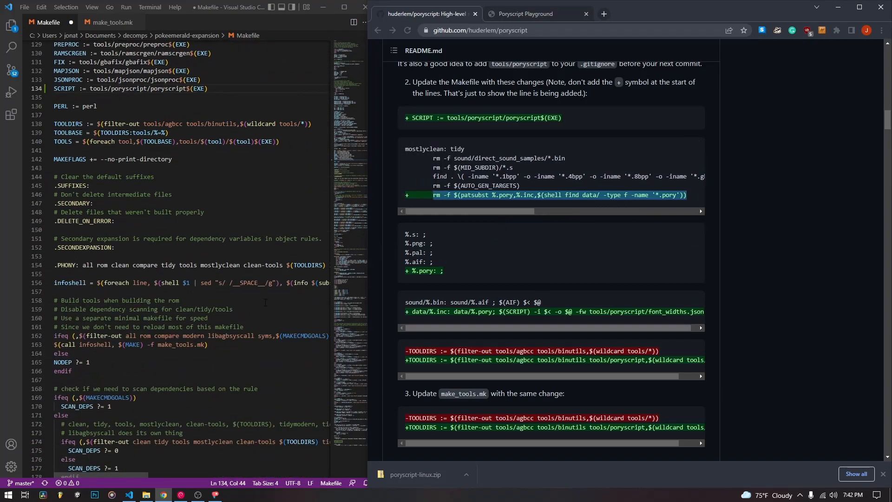
{"action": "scroll", "scroll_direction": "down", "scroll_amount": 3}
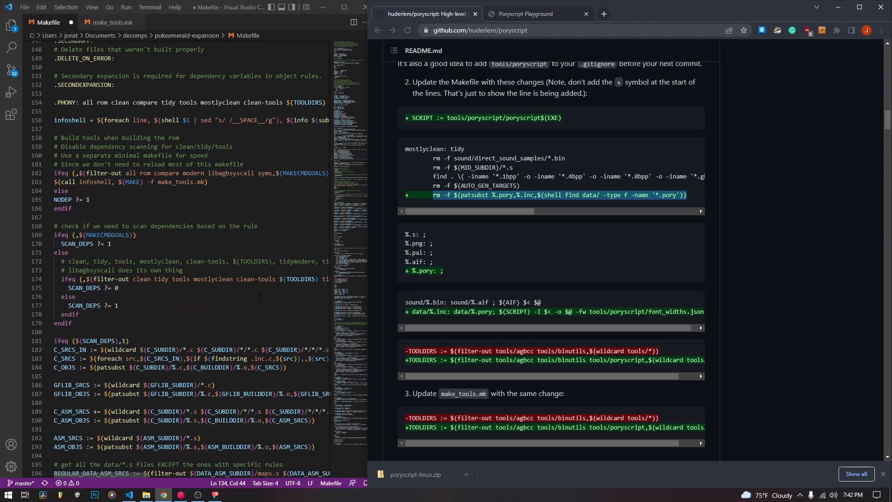
{"action": "scroll", "scroll_direction": "down", "scroll_amount": 3}
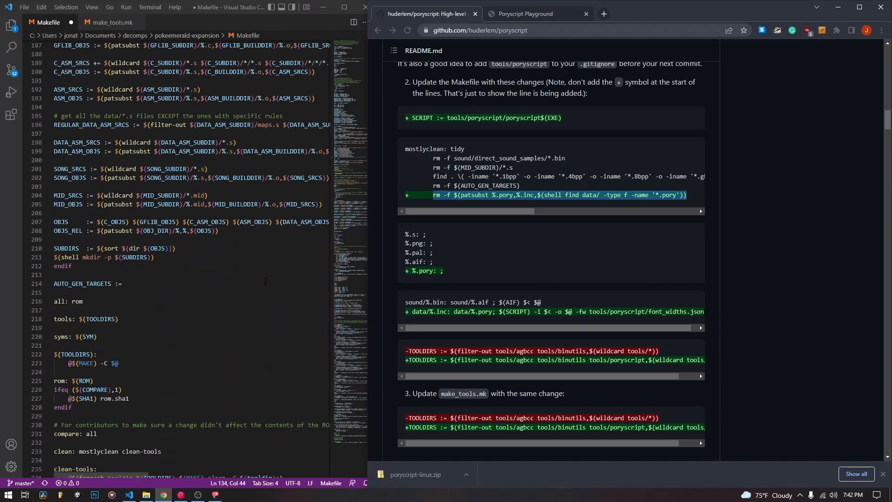
{"action": "scroll", "scroll_direction": "down", "scroll_amount": 3}
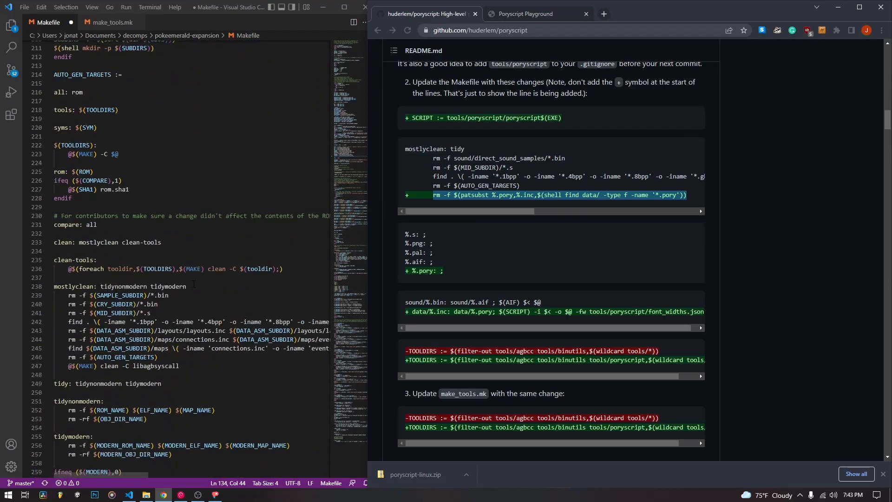
{"action": "scroll", "scroll_direction": "down", "scroll_amount": 3}
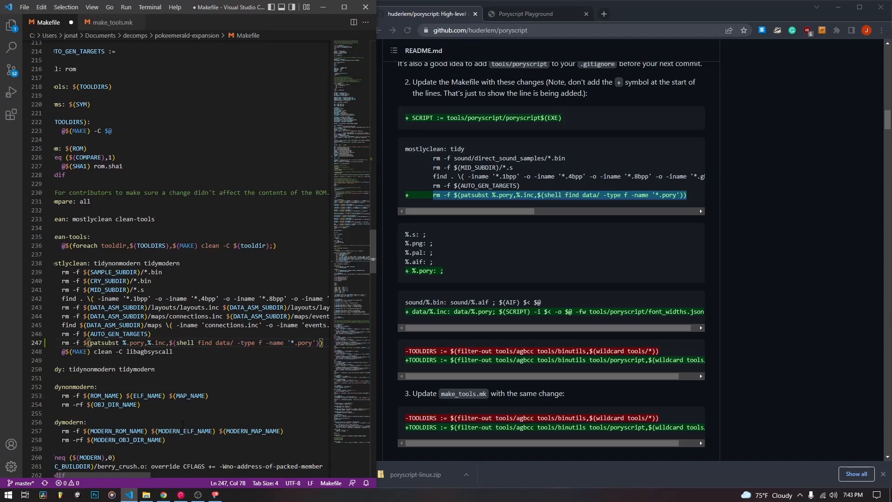
{"action": "scroll", "scroll_direction": "down", "scroll_amount": 3}
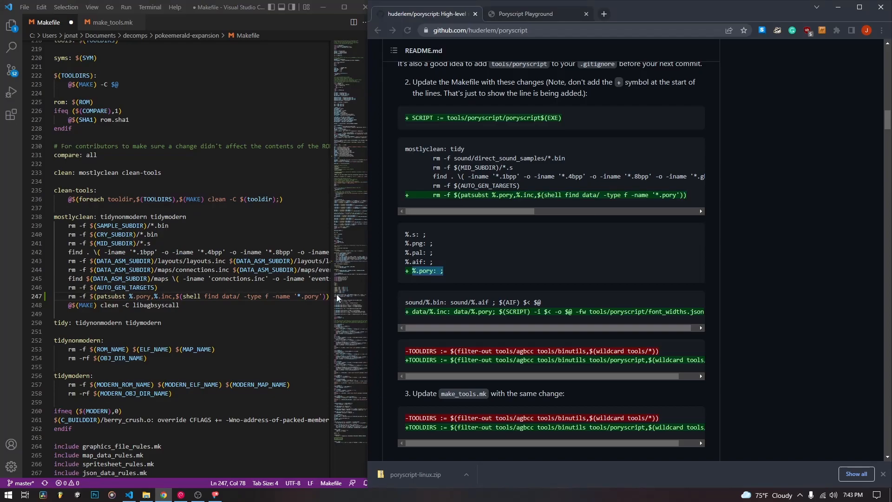
{"action": "scroll", "scroll_direction": "down", "scroll_amount": 3}
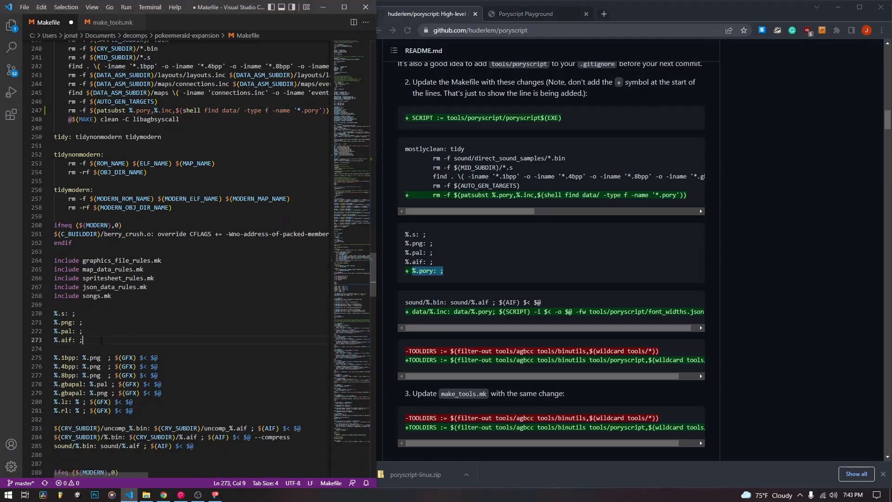
{"action": "type", "text": "%.pory: ;"}
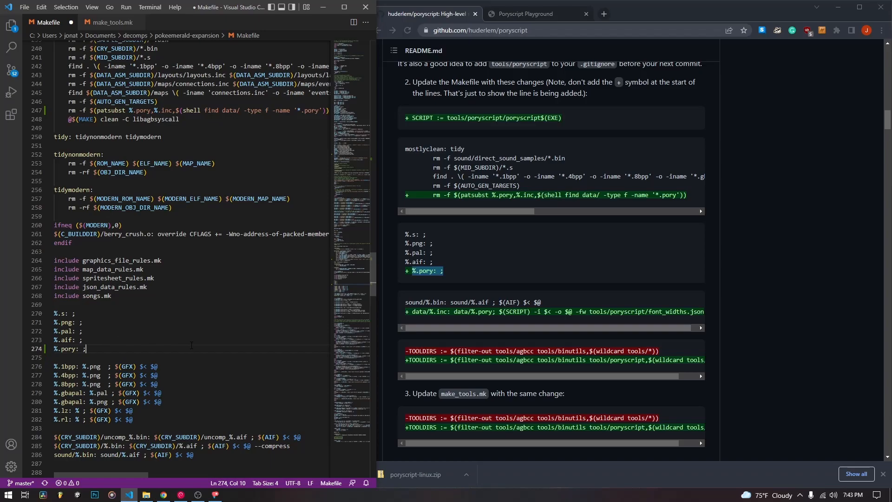
{"action": "scroll", "scroll_direction": "down", "scroll_amount": 3}
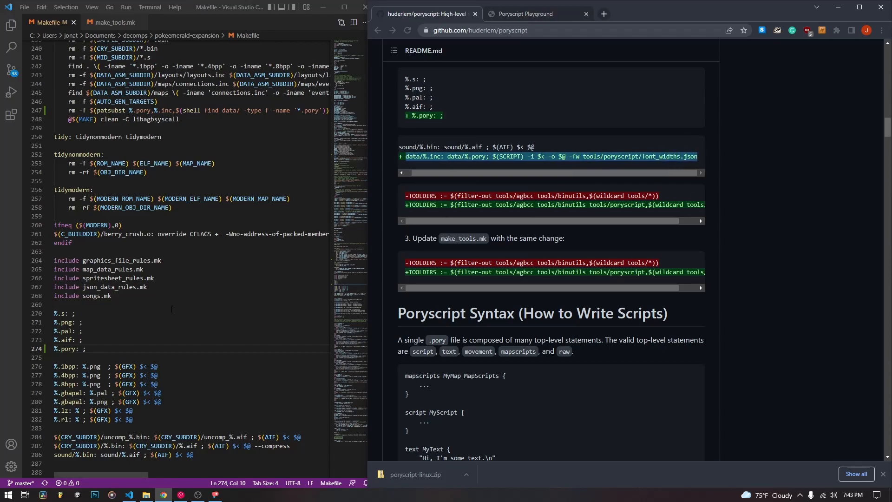
Step: Scroll down the Makefile to the C and GFLIB dependency rules
{"action": "scroll", "scroll_direction": "down", "scroll_amount": 3}
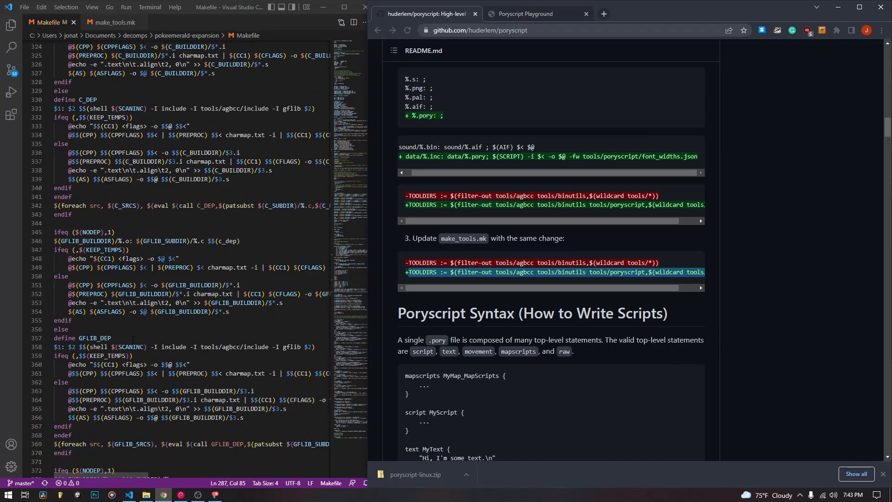
Step: Replace the TOOLDIRS line in make_tools.mk to filter out tools/poryscript
{"action": "key", "text": "ctrl+f"}
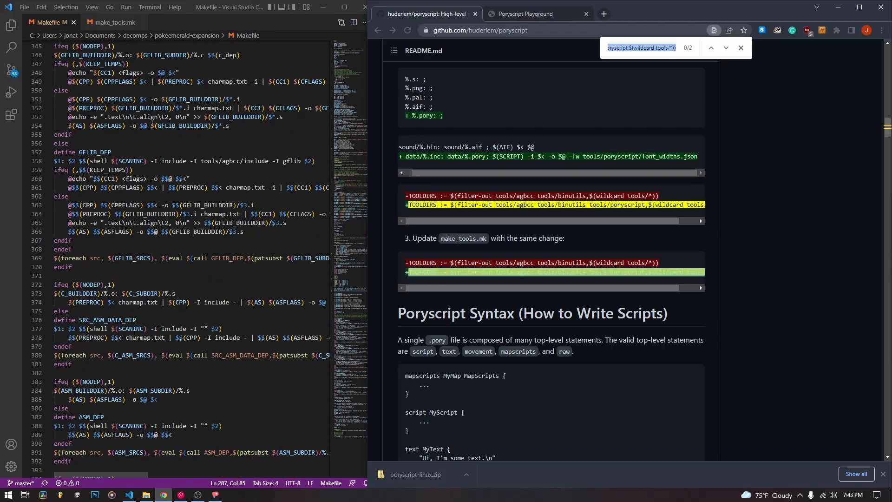
{"action": "type", "text": "TOOLD"}
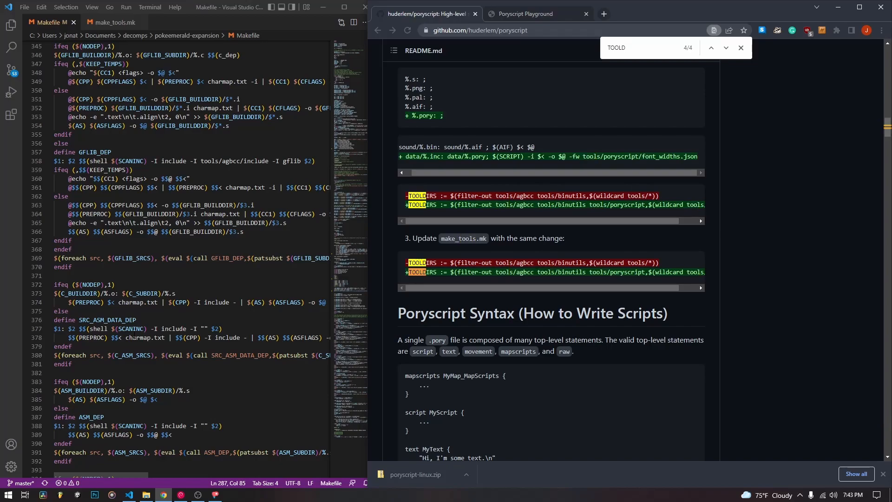
{"action": "left_click", "coordinate": [740, 47]}
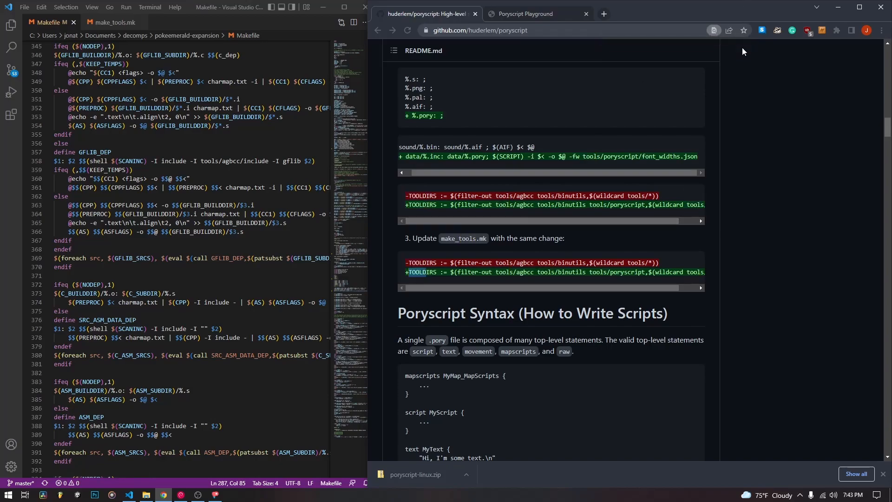
{"action": "left_click", "coordinate": [114, 23]}
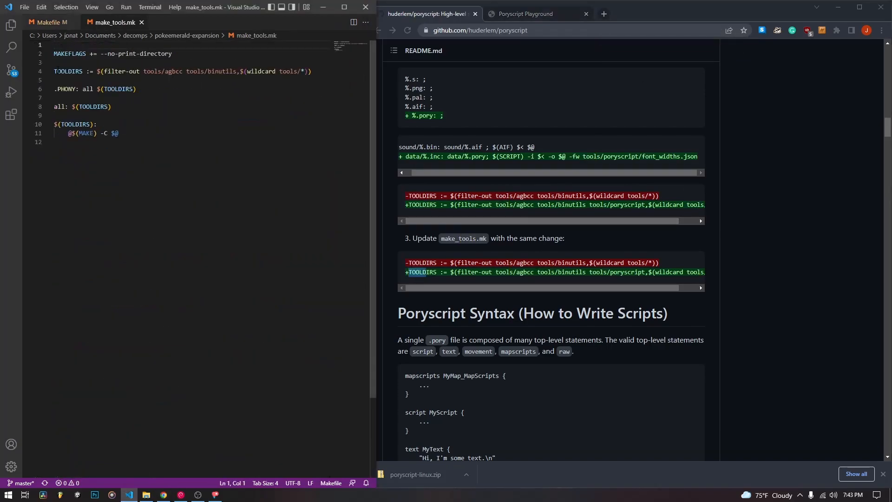
{"action": "left_click_drag", "start_coordinate": [54, 71], "coordinate": [134, 89]}
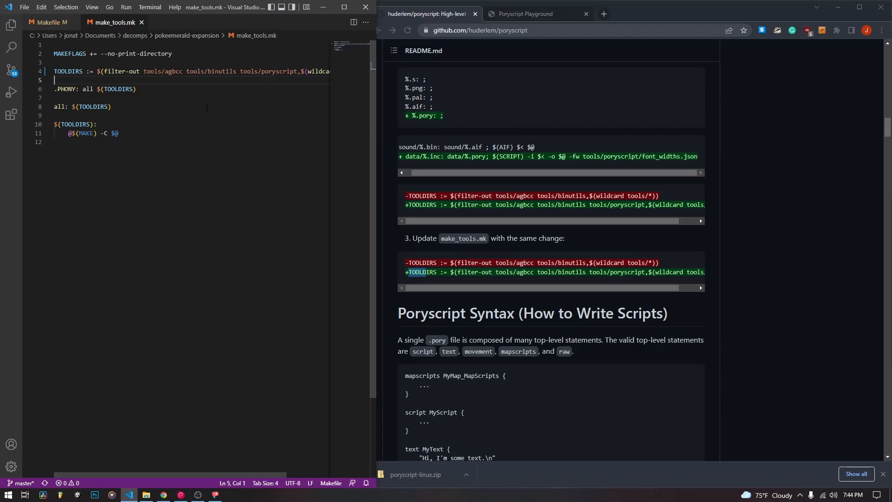
Step: Update the Makefile's TOOLDIRS line the same way, then recheck make_tools.mk
{"action": "left_click", "coordinate": [48, 23]}
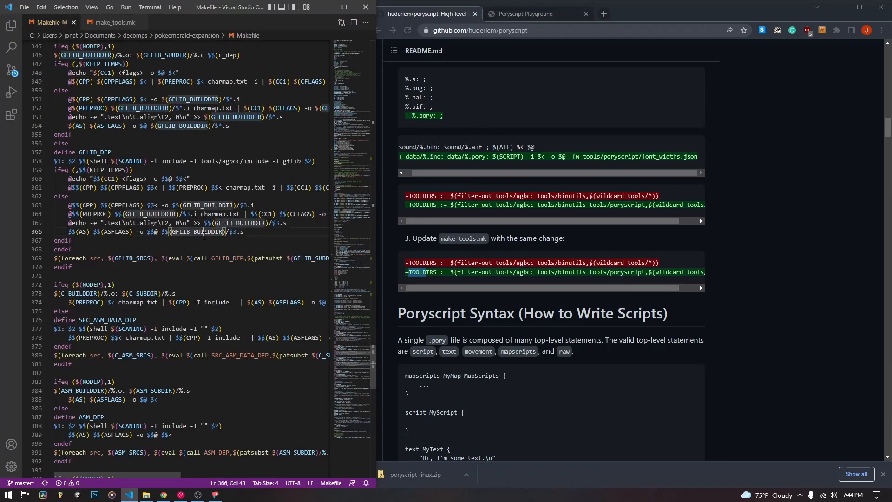
{"action": "type", "text": "TOOLD"}
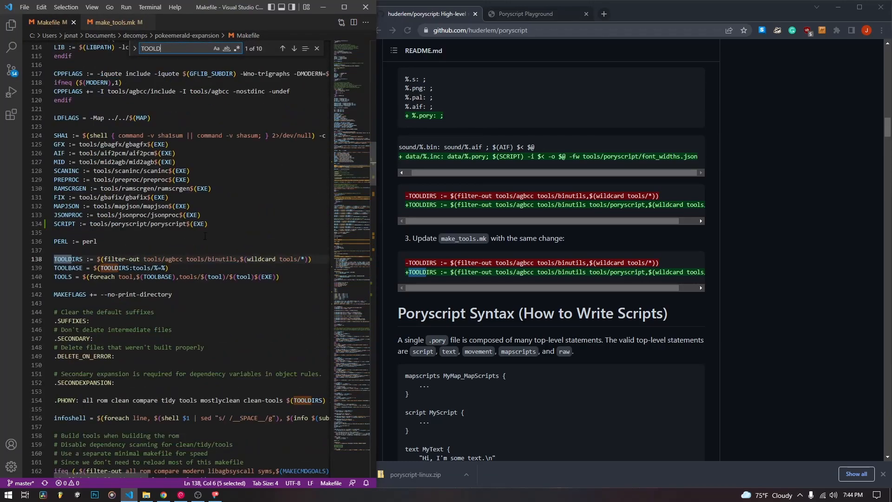
{"action": "type", "text": "IRS"}
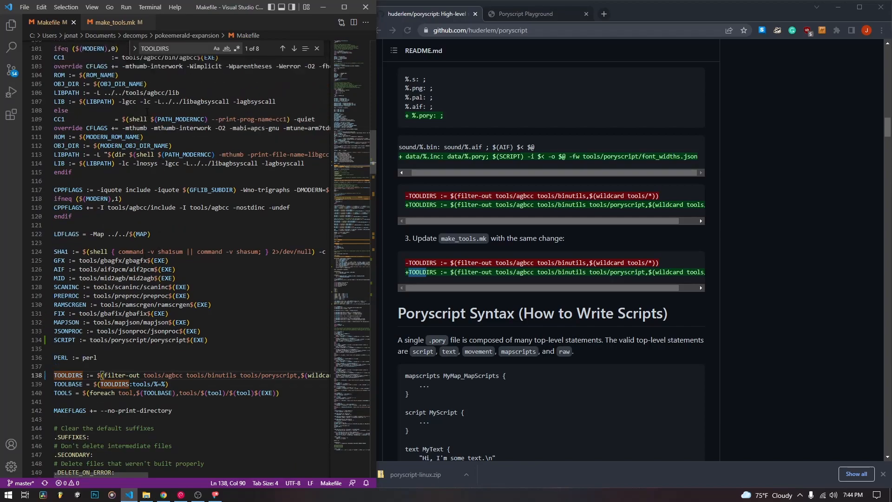
{"action": "left_click", "coordinate": [115, 23]}
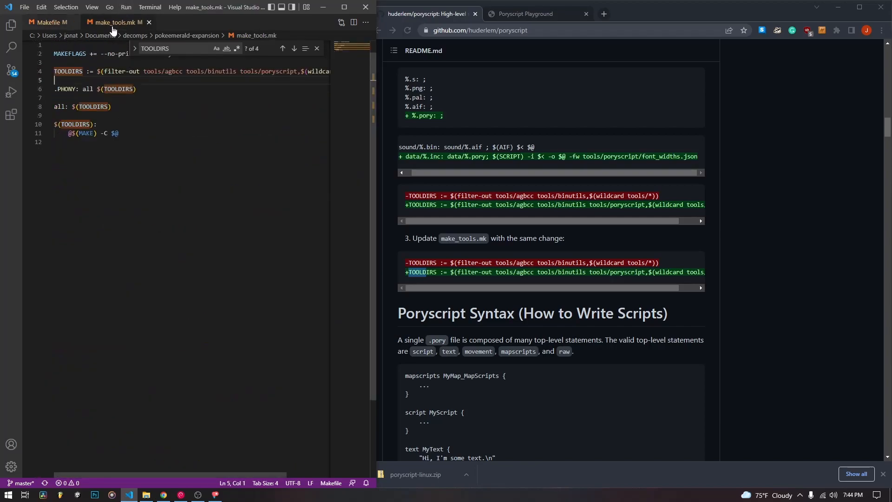
Step: Show pokeemerald-expansion in File Explorer, with Makefile and make_tools modified today
{"action": "left_click", "coordinate": [48, 22]}
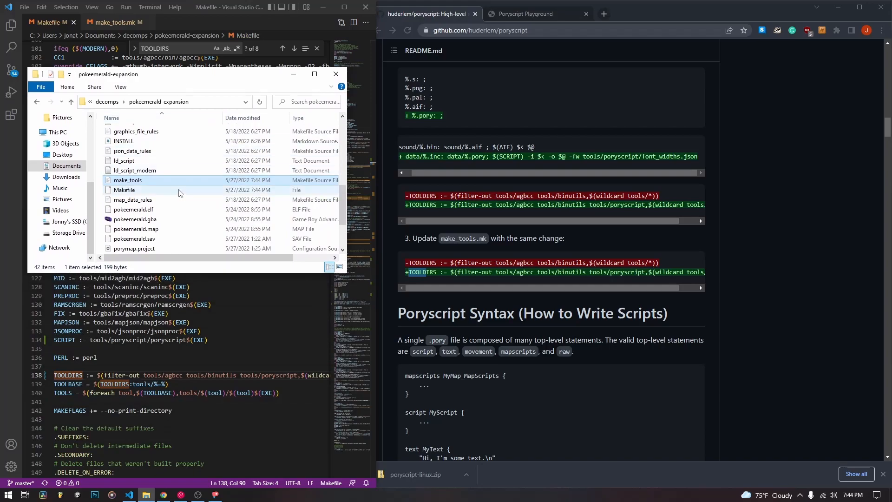
{"action": "scroll", "scroll_direction": "down", "scroll_amount": 3}
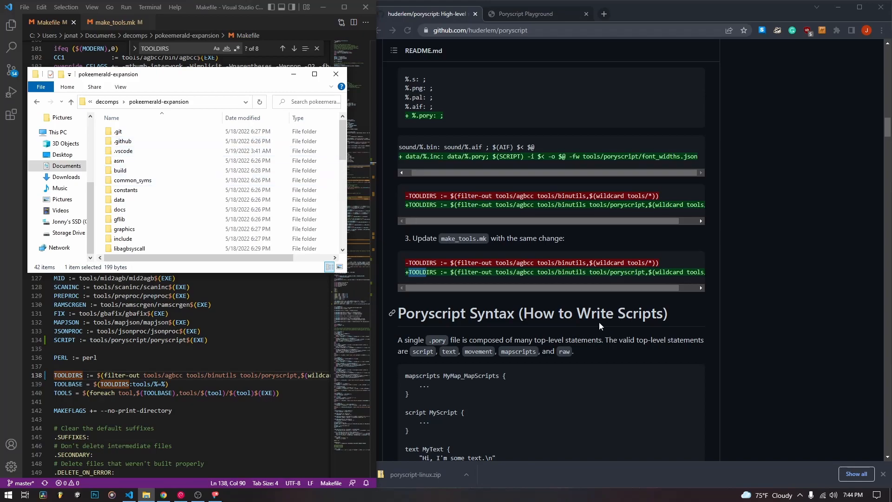
Step: Scroll the poryscript README to Poryscript Syntax and highlight its mapscripts and script examples
{"action": "scroll", "scroll_direction": "down", "scroll_amount": 3}
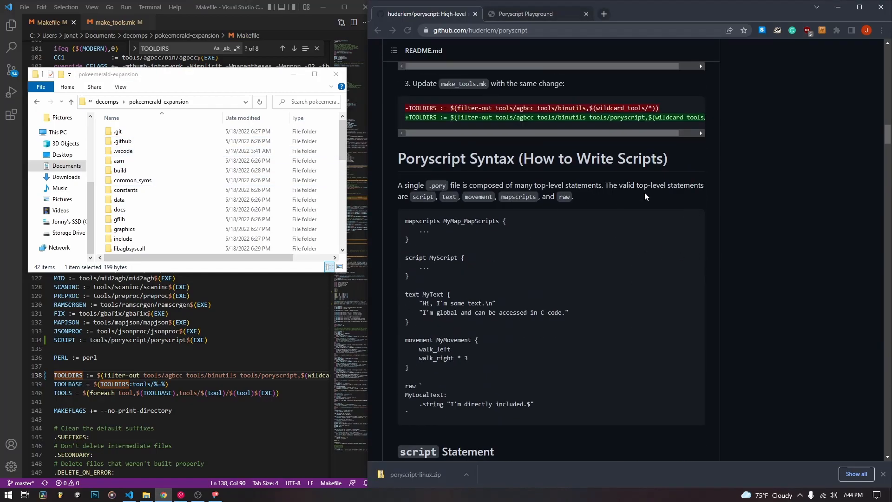
{"action": "mouse_move", "coordinate": [478, 297]}
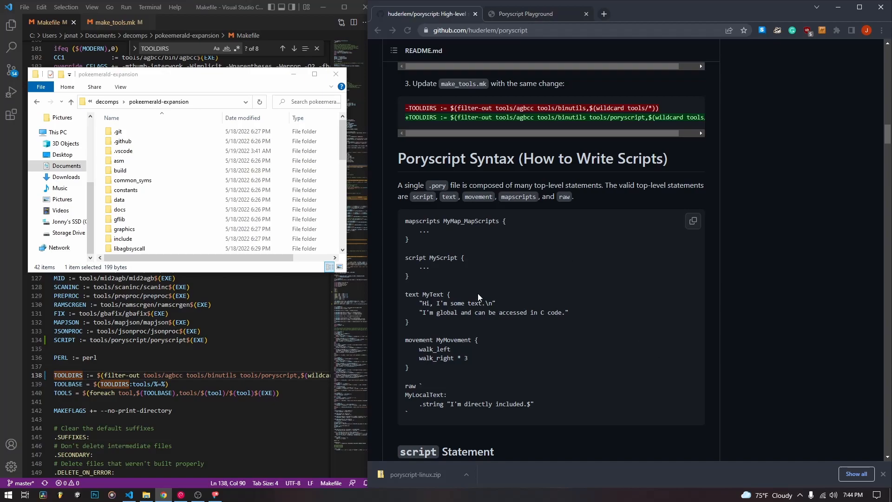
{"action": "mouse_move", "coordinate": [637, 340]}
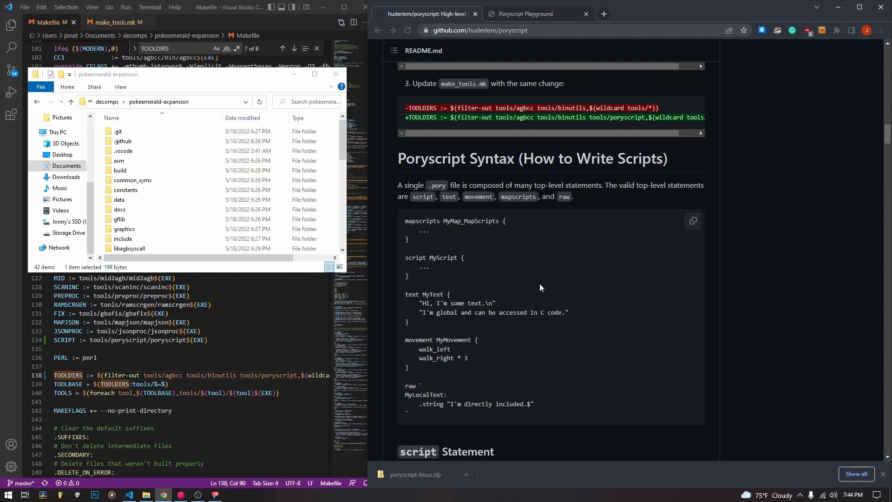
{"action": "mouse_move", "coordinate": [545, 287]}
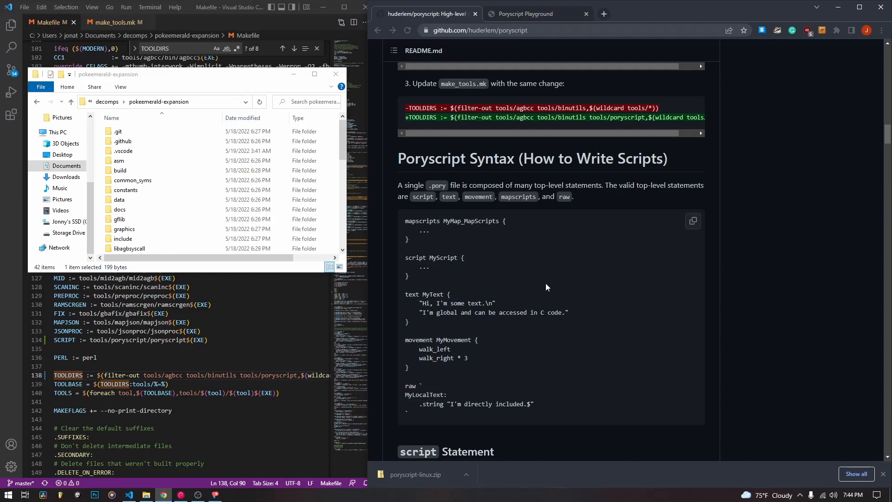
{"action": "mouse_move", "coordinate": [507, 249]}
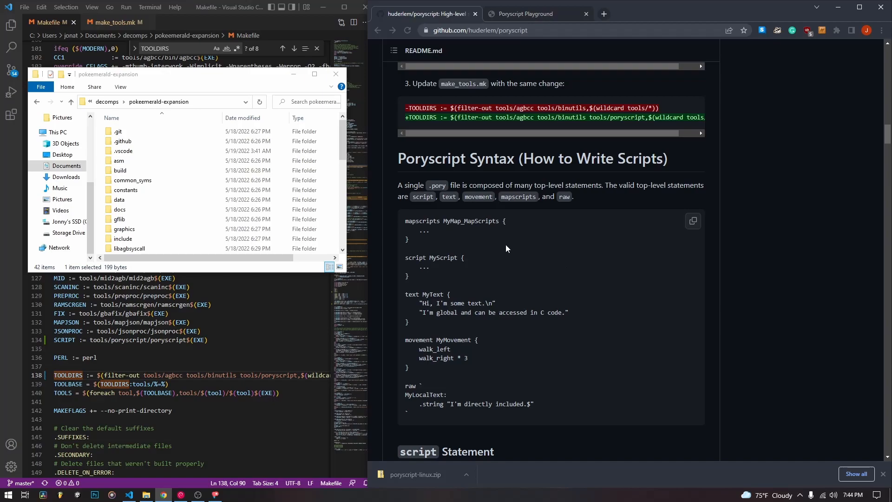
{"action": "mouse_move", "coordinate": [404, 223]}
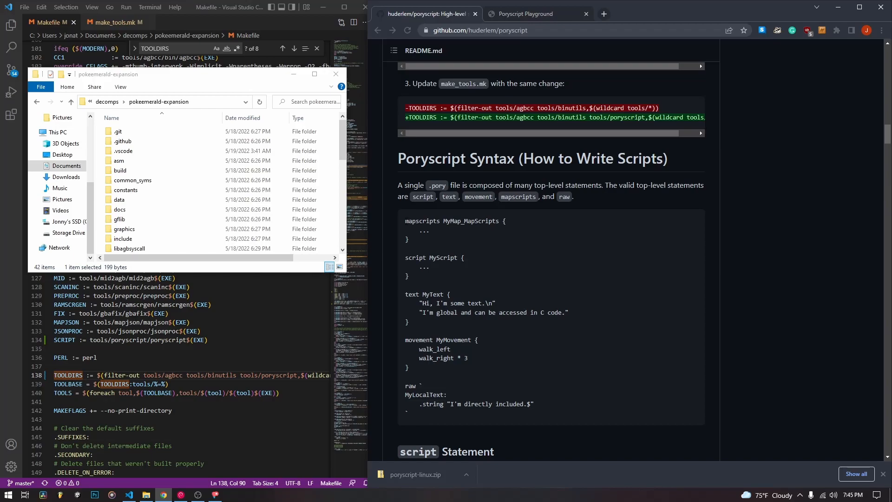
{"action": "left_click_drag", "start_coordinate": [406, 221], "coordinate": [432, 240]}
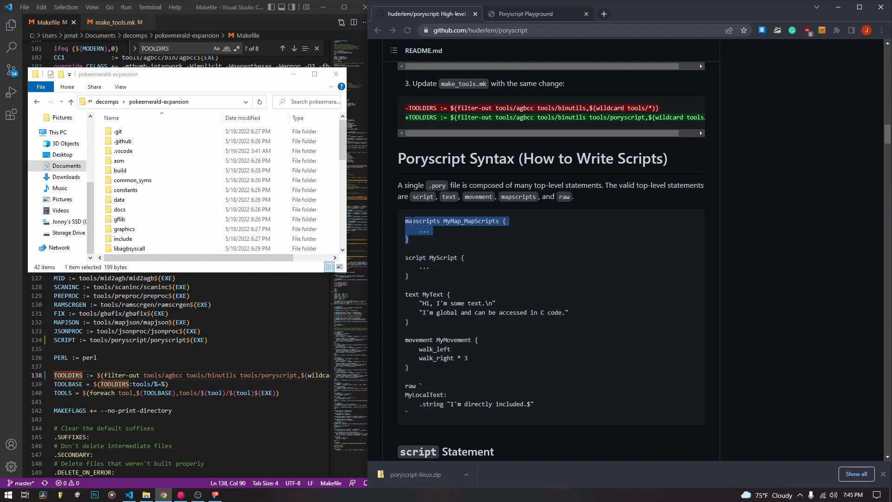
{"action": "mouse_move", "coordinate": [588, 236]}
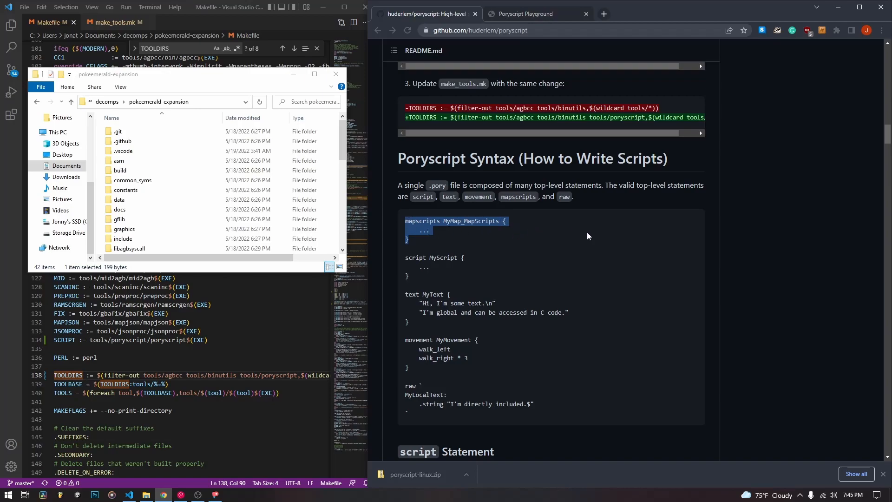
{"action": "mouse_move", "coordinate": [507, 235]}
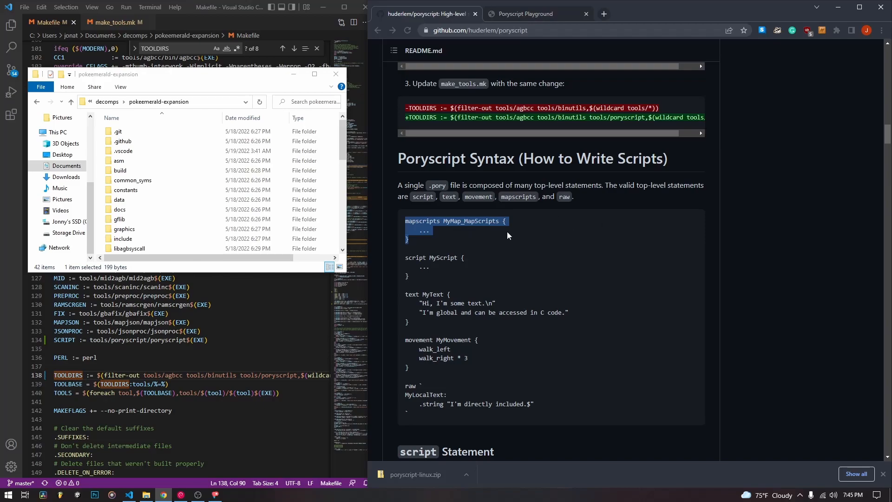
{"action": "mouse_move", "coordinate": [487, 230]}
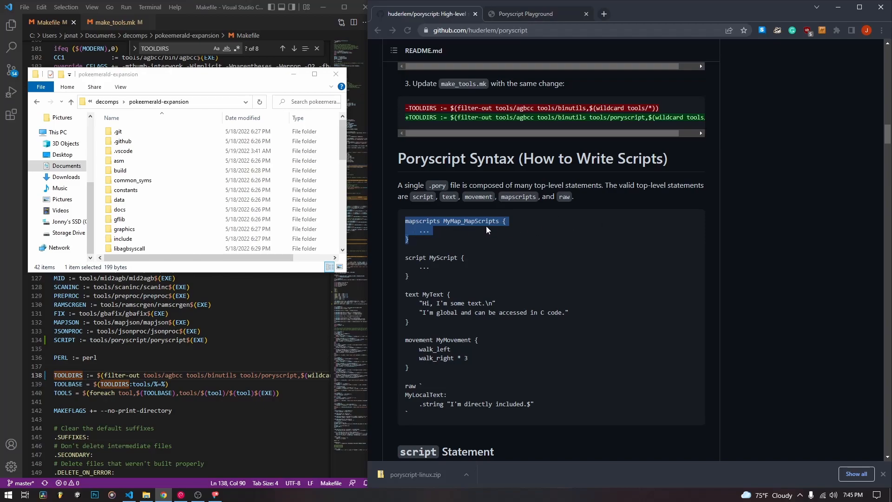
{"action": "left_click", "coordinate": [486, 245]}
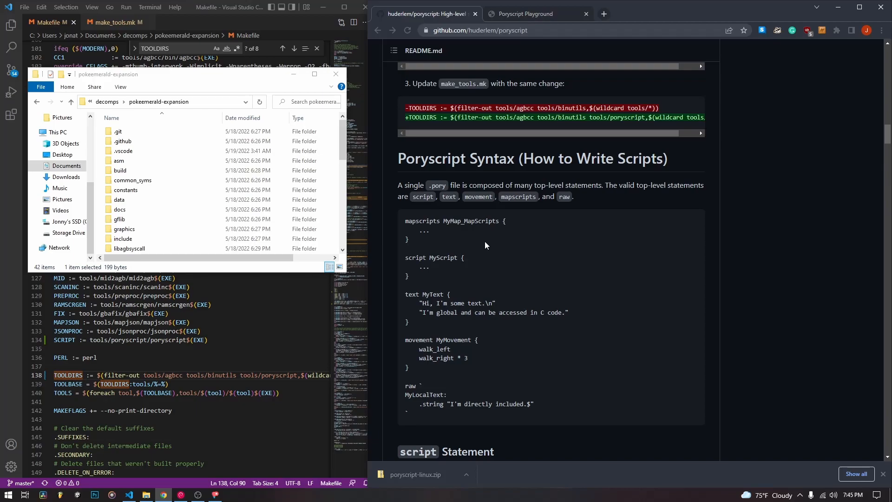
{"action": "mouse_move", "coordinate": [448, 290]}
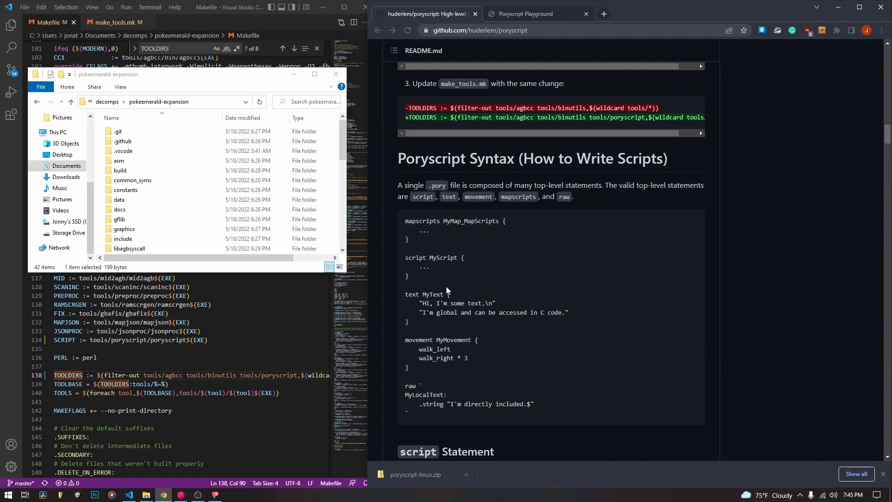
{"action": "left_click_drag", "start_coordinate": [404, 257], "coordinate": [408, 278]}
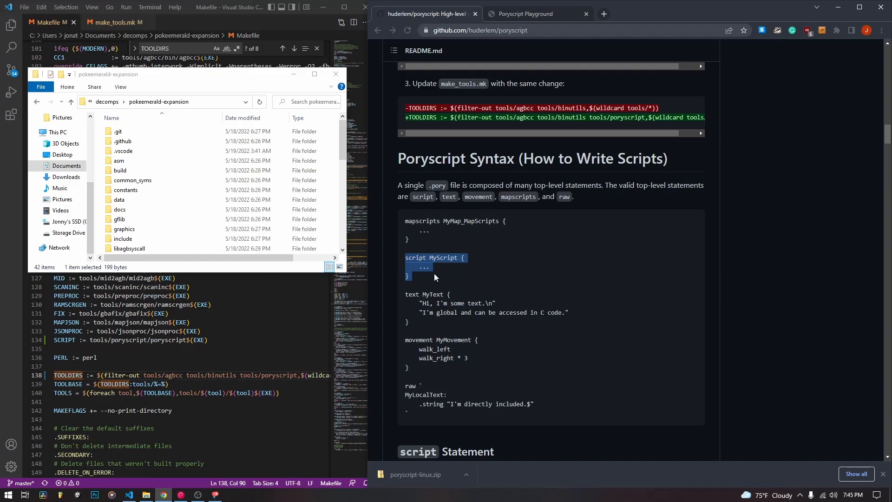
{"action": "left_click", "coordinate": [436, 279]}
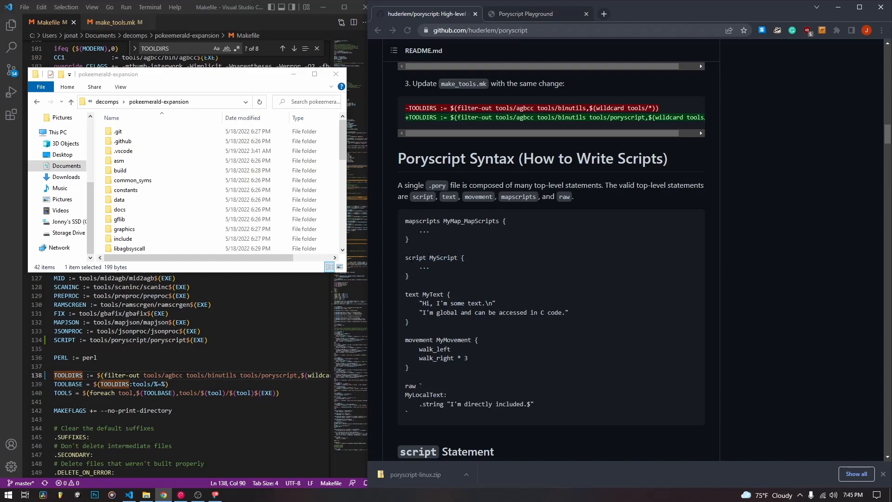
{"action": "mouse_move", "coordinate": [443, 278]}
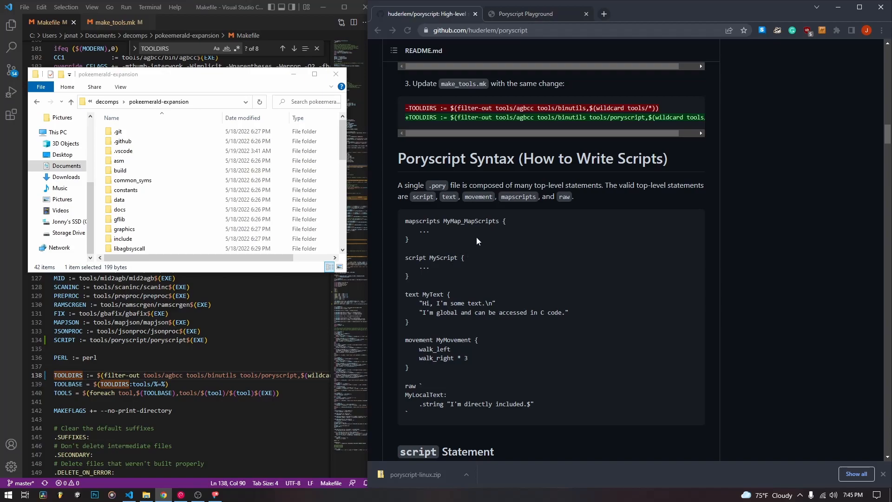
{"action": "mouse_move", "coordinate": [633, 257]}
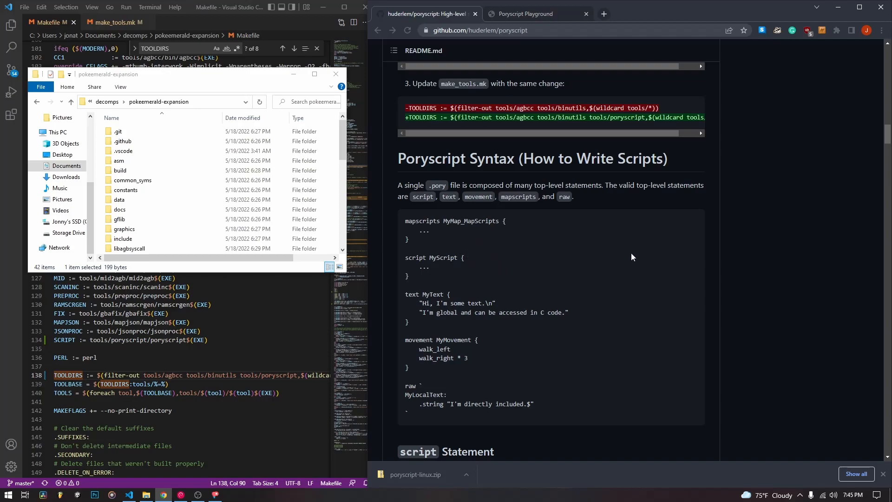
{"action": "mouse_move", "coordinate": [449, 289]}
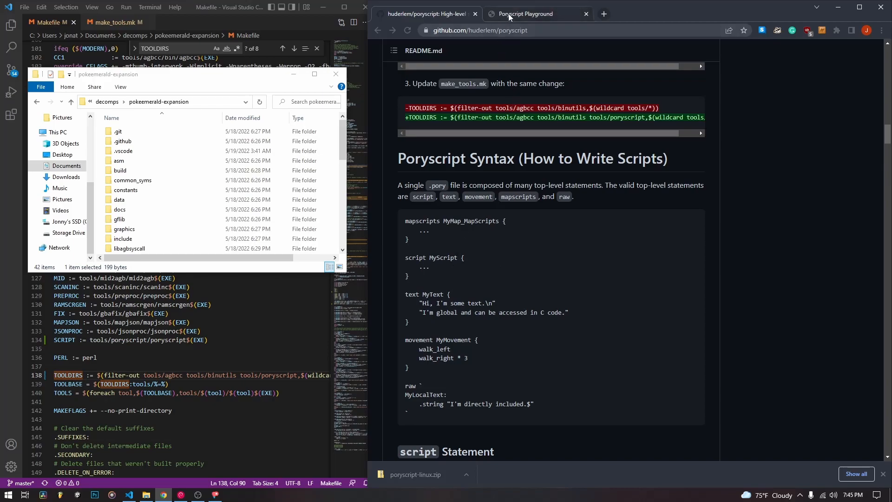
Step: Open Poryscript Playground and compare the Hello World source with its compiled NewSign output
{"action": "left_click", "coordinate": [538, 13]}
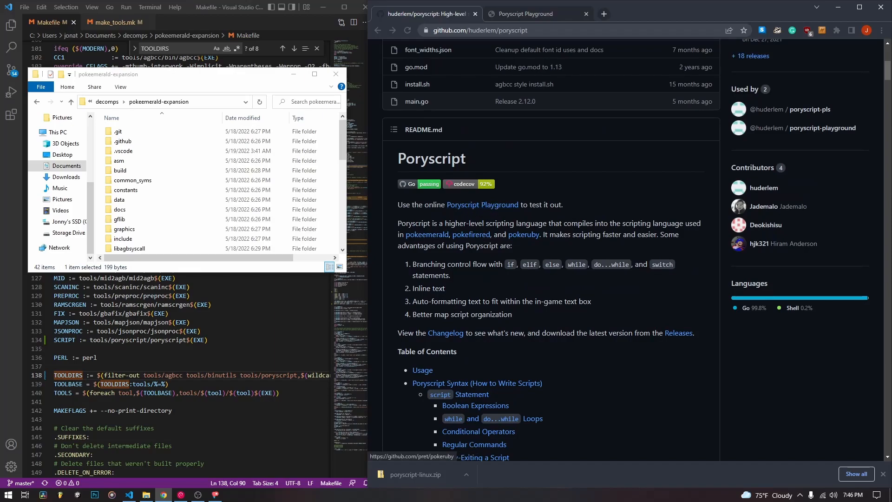
{"action": "left_click", "coordinate": [536, 13]}
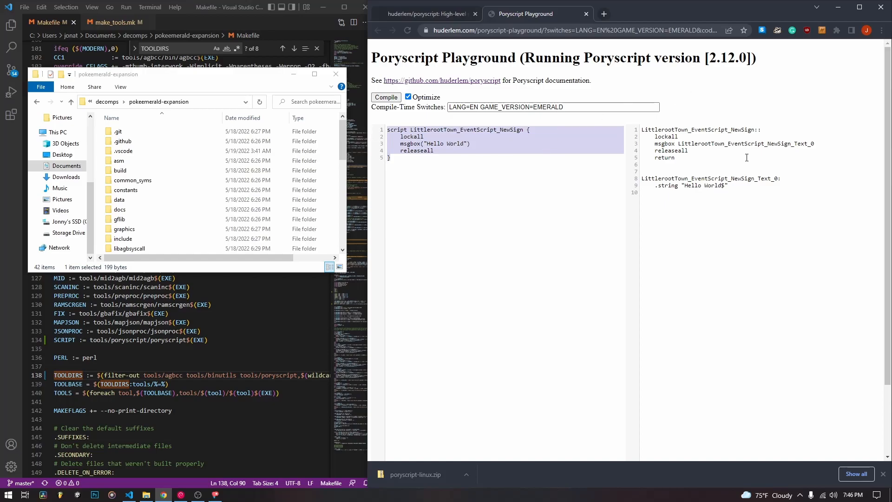
{"action": "mouse_move", "coordinate": [641, 138]}
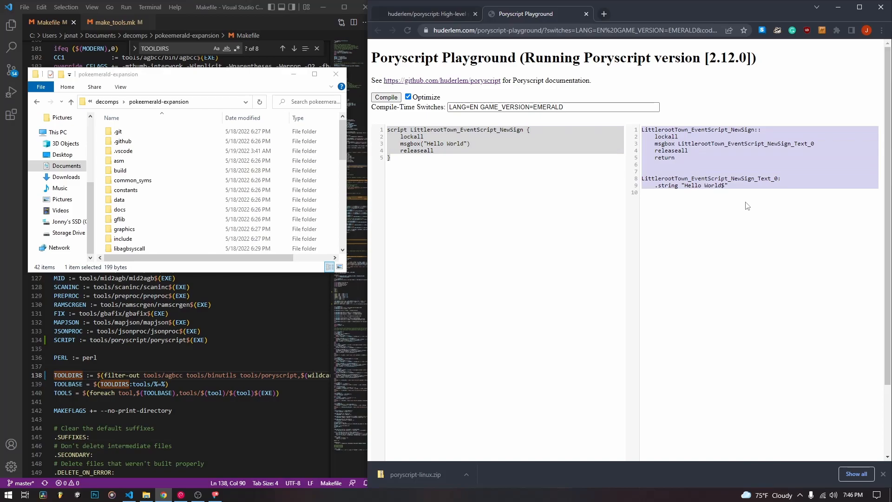
{"action": "left_click", "coordinate": [436, 159]}
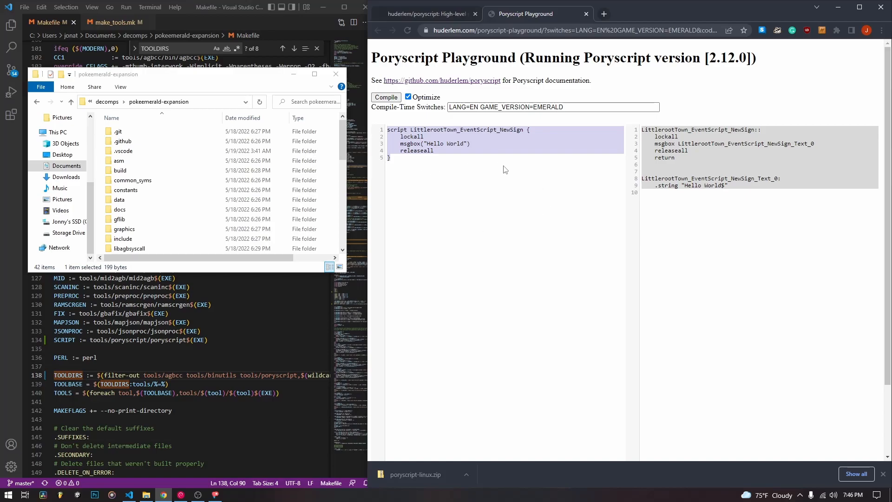
{"action": "mouse_move", "coordinate": [708, 100]}
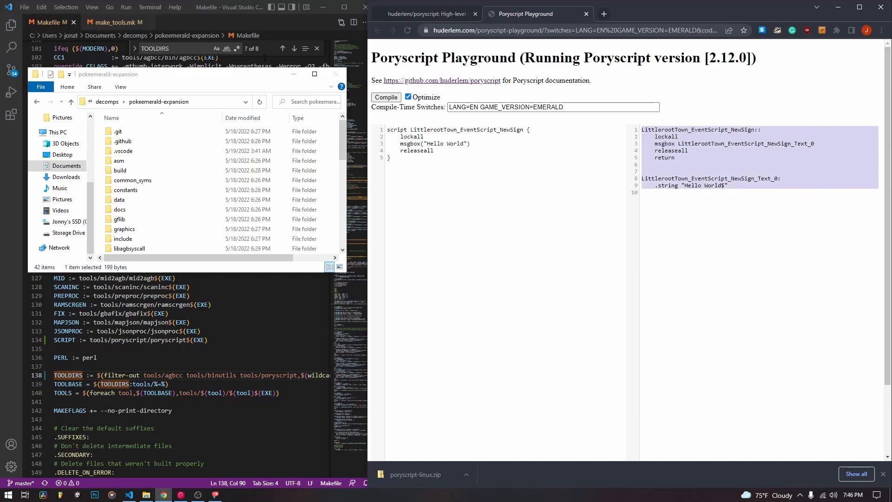
{"action": "left_click", "coordinate": [760, 166]}
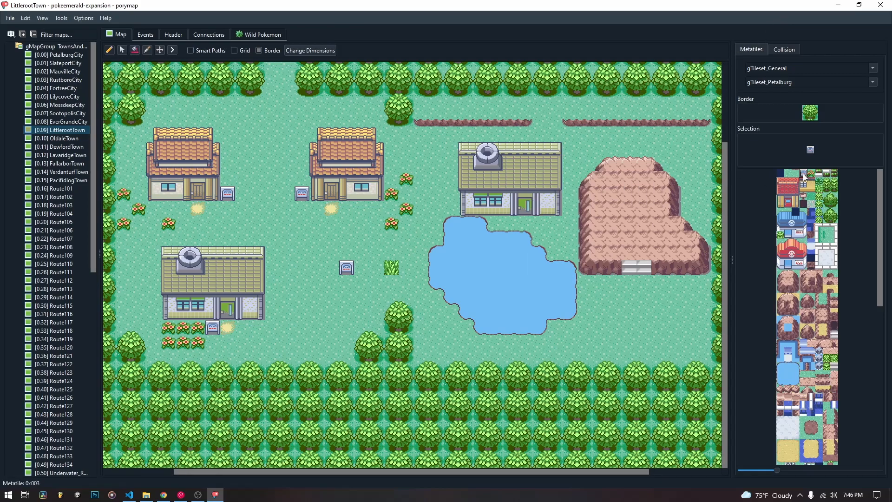
Step: Paint a signpost tile beside the building north of the pond, checking collision, then view events
{"action": "left_click", "coordinate": [569, 208]}
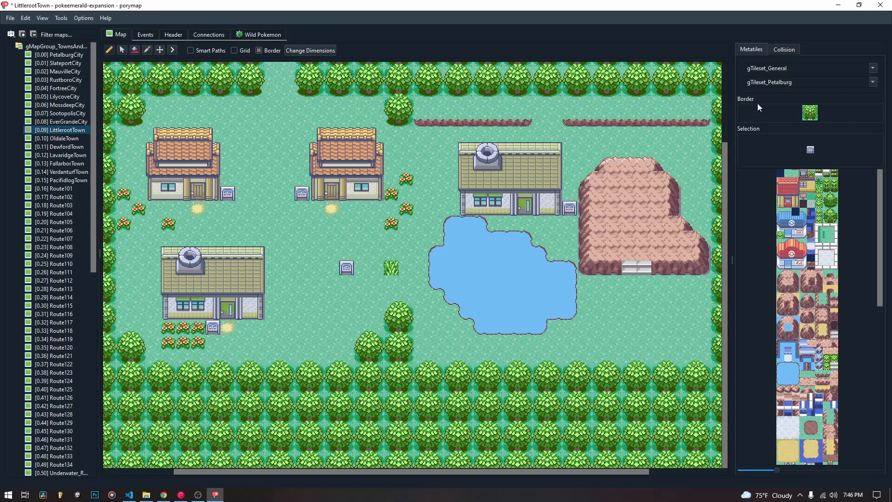
{"action": "left_click", "coordinate": [783, 49]}
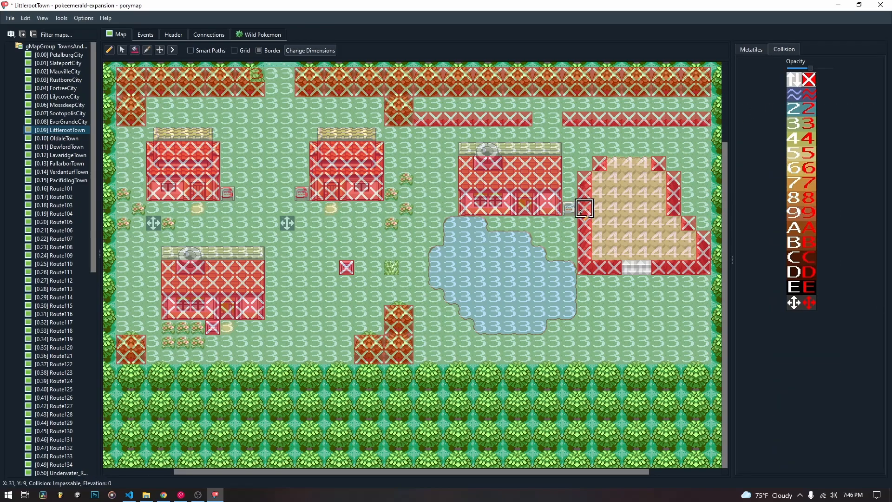
{"action": "left_click", "coordinate": [750, 49]}
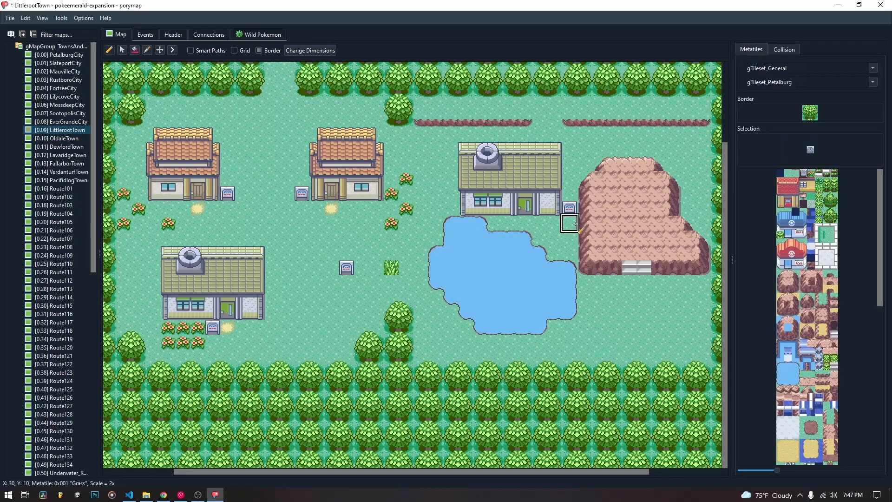
{"action": "left_click", "coordinate": [569, 208]}
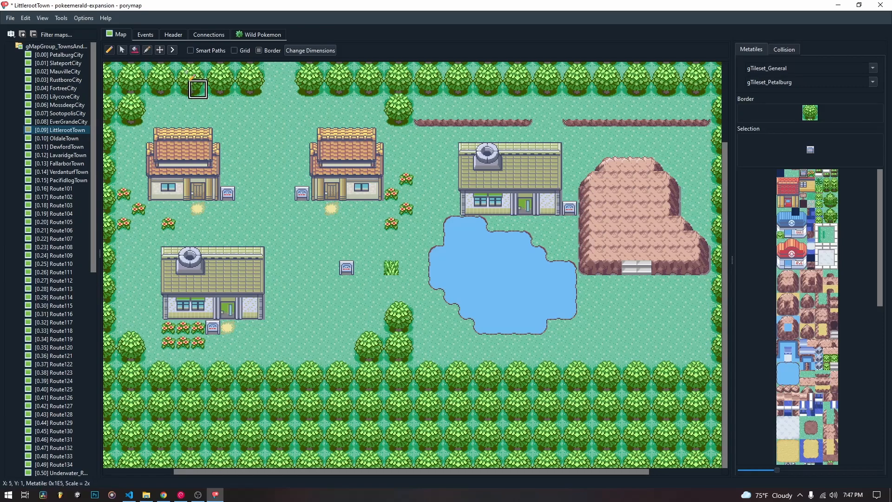
{"action": "left_click", "coordinate": [145, 34]}
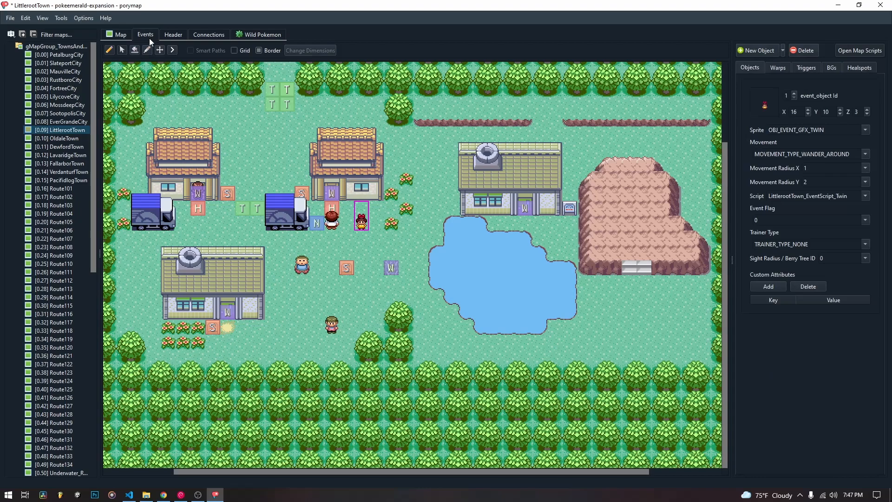
{"action": "mouse_move", "coordinate": [339, 205]}
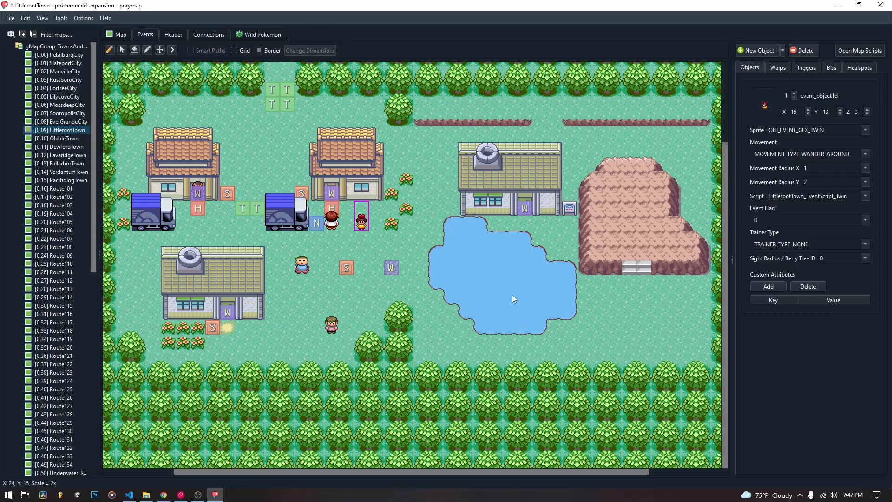
{"action": "mouse_move", "coordinate": [377, 224]}
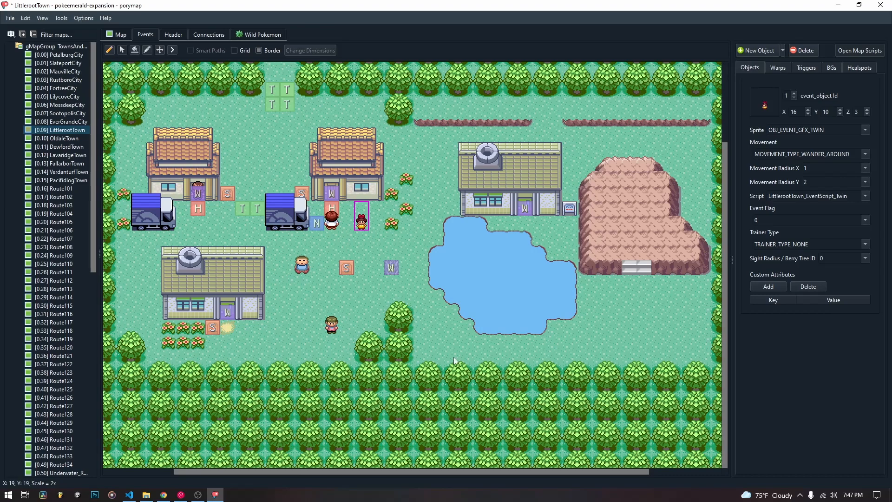
{"action": "mouse_move", "coordinate": [487, 199]}
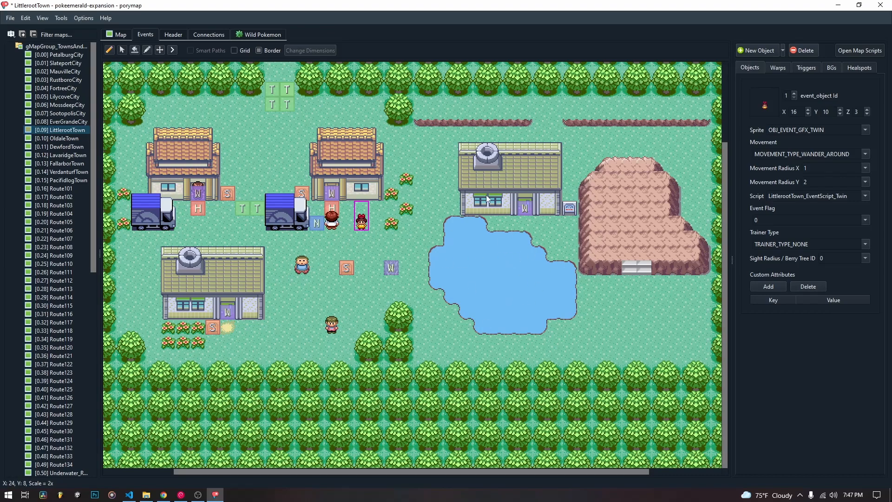
{"action": "mouse_move", "coordinate": [625, 181]}
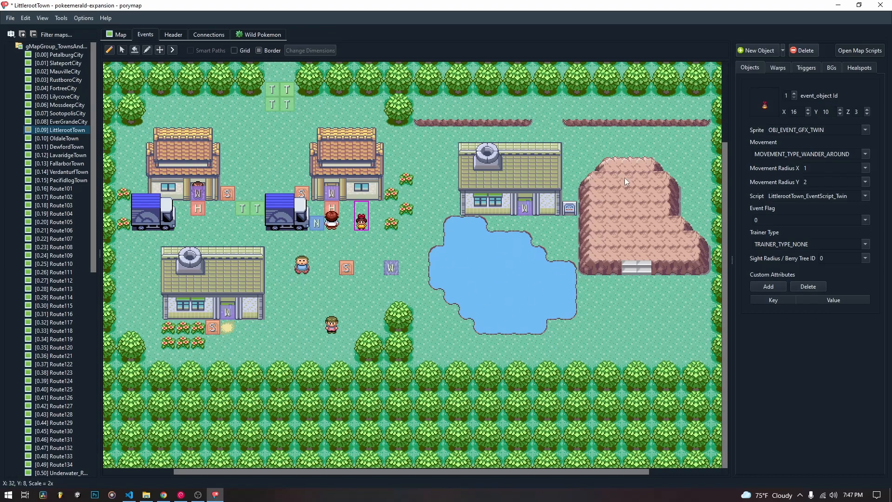
{"action": "left_click", "coordinate": [756, 50]}
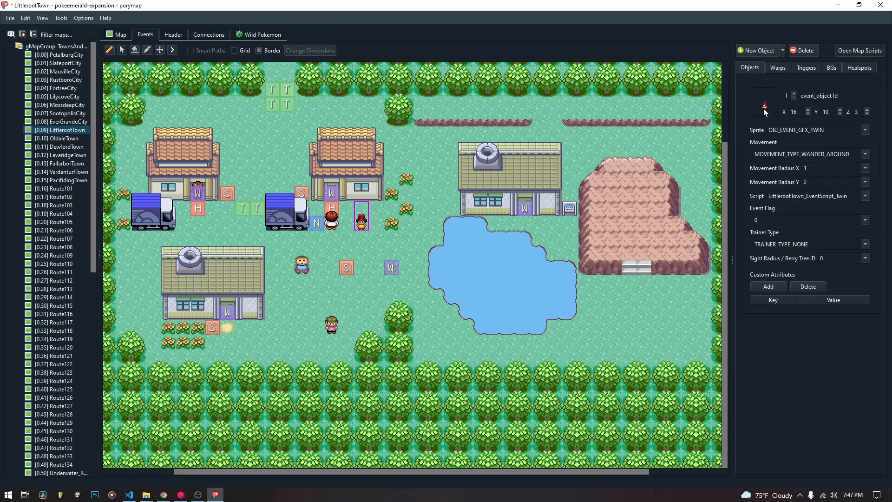
Step: Add a sign event on the signpost tile, then select the Twin object's script name
{"action": "left_click", "coordinate": [569, 208]}
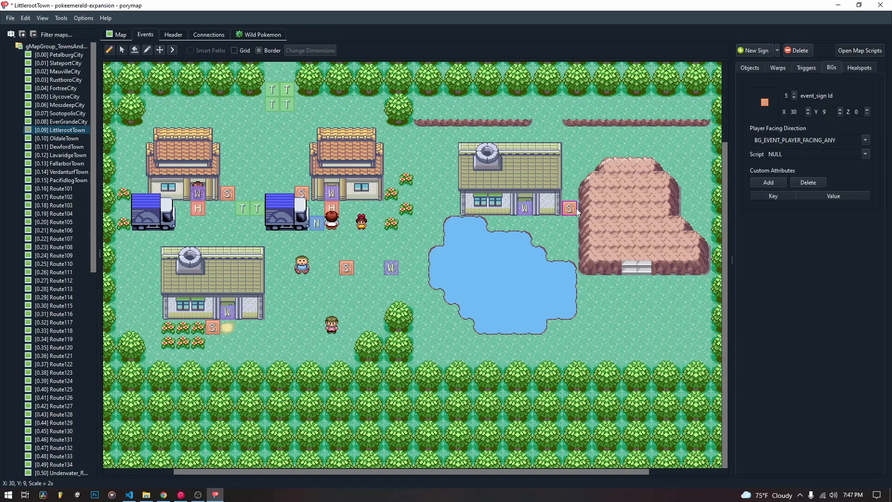
{"action": "mouse_move", "coordinate": [575, 206]}
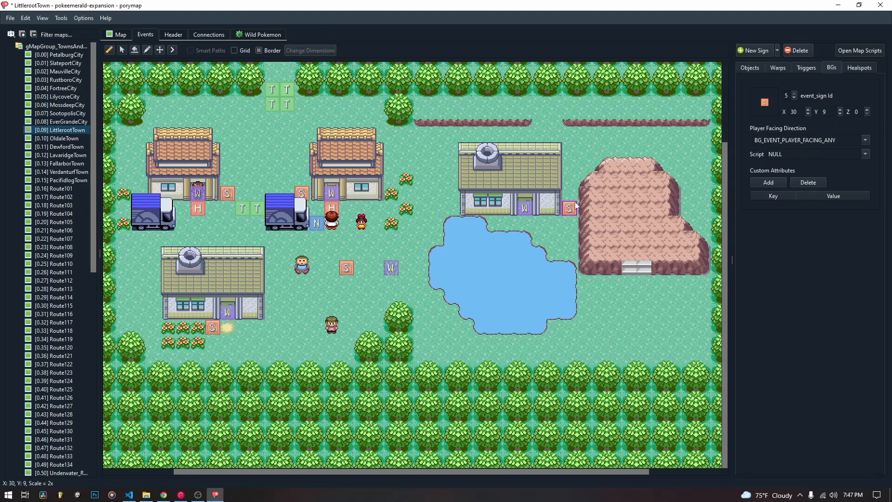
{"action": "left_click", "coordinate": [808, 154]}
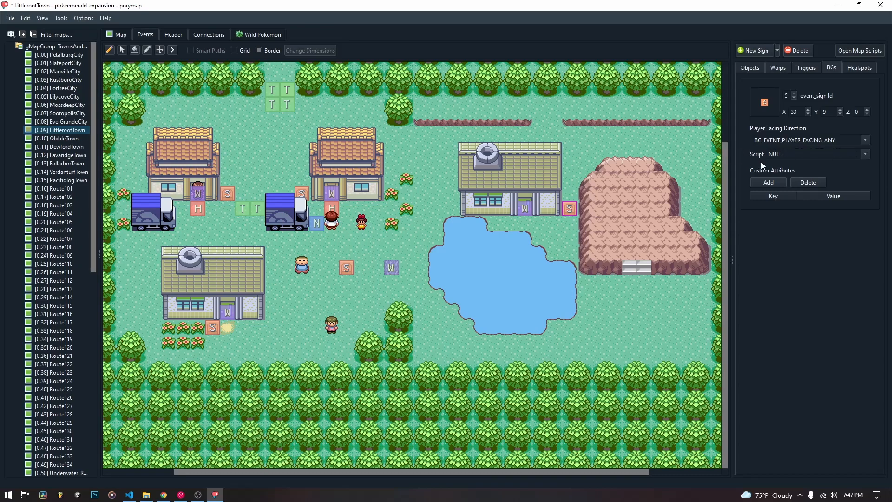
{"action": "mouse_move", "coordinate": [369, 238]}
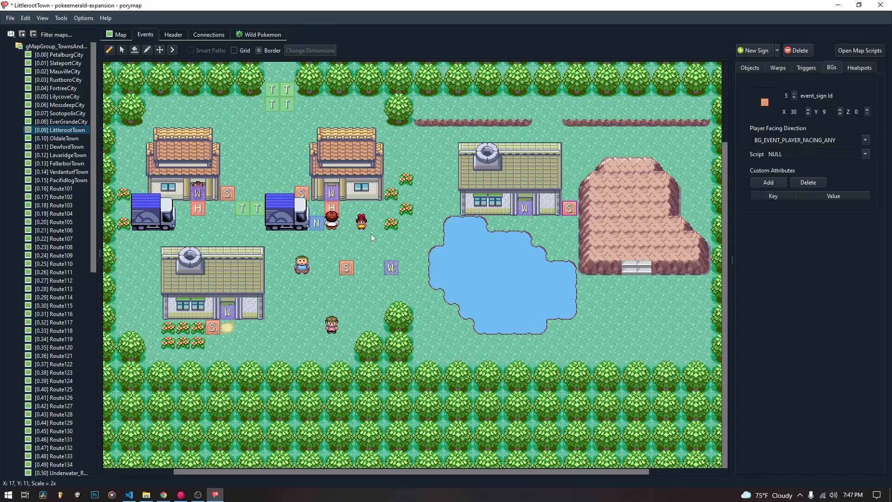
{"action": "left_click", "coordinate": [360, 216]}
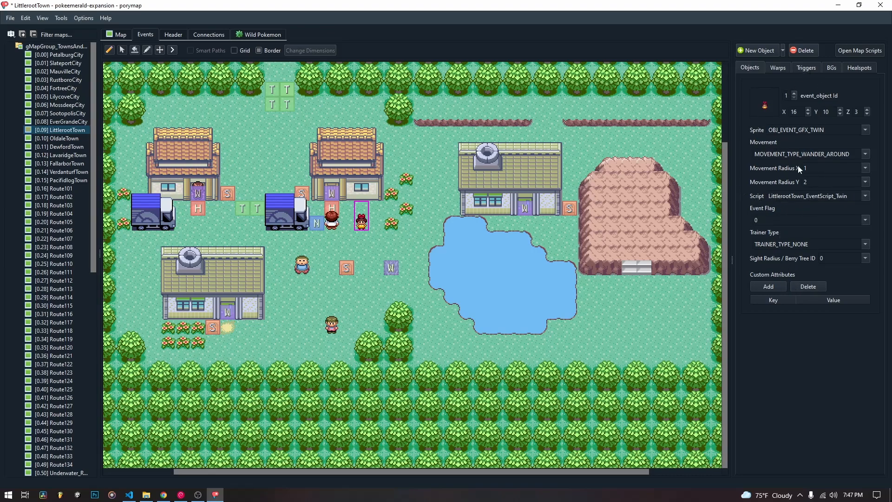
{"action": "mouse_move", "coordinate": [800, 169]}
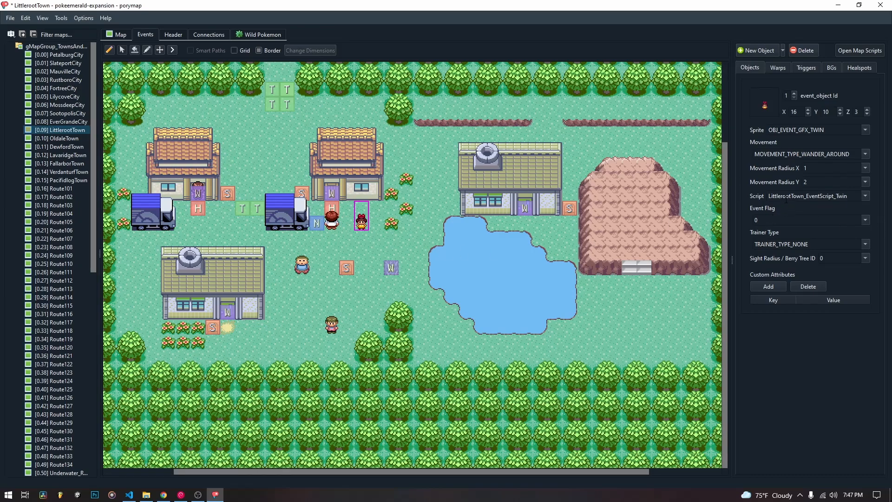
{"action": "left_click", "coordinate": [816, 195]}
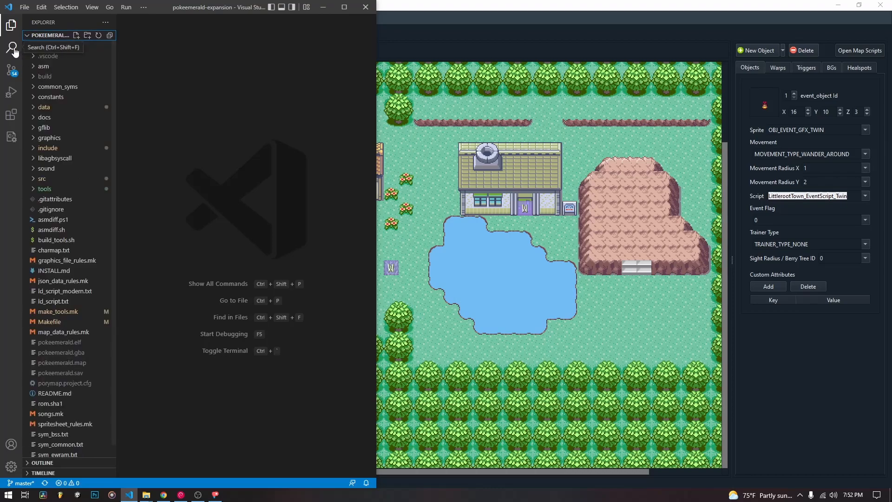
Step: Search for LittlerootTown_EventScript_Twin and open its scripts.inc match, scrolling through the file
{"action": "left_click", "coordinate": [11, 48]}
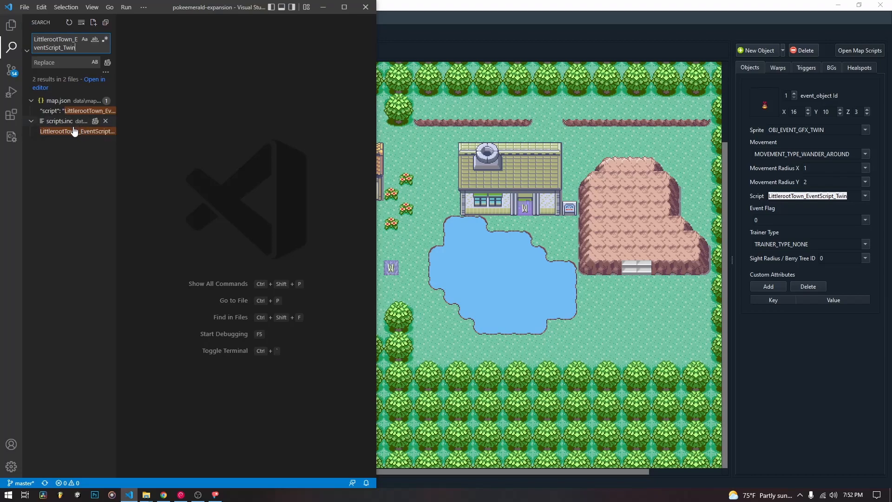
{"action": "left_click", "coordinate": [59, 121]}
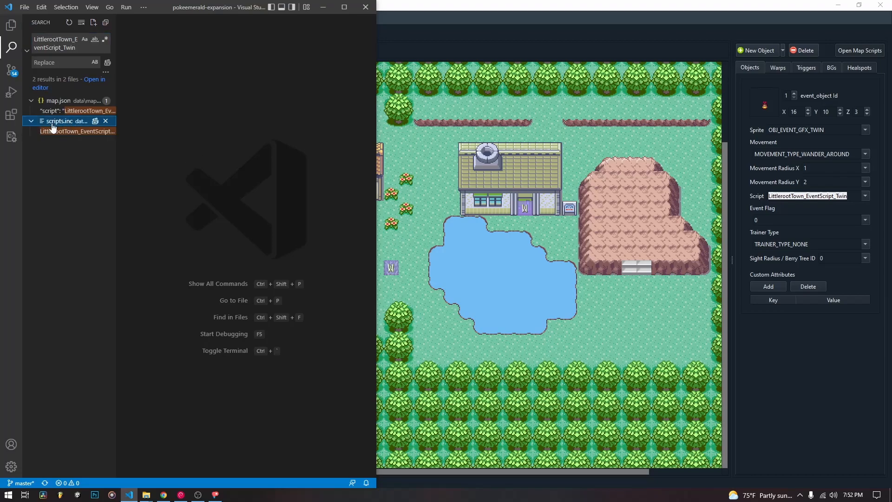
{"action": "left_click", "coordinate": [78, 131]}
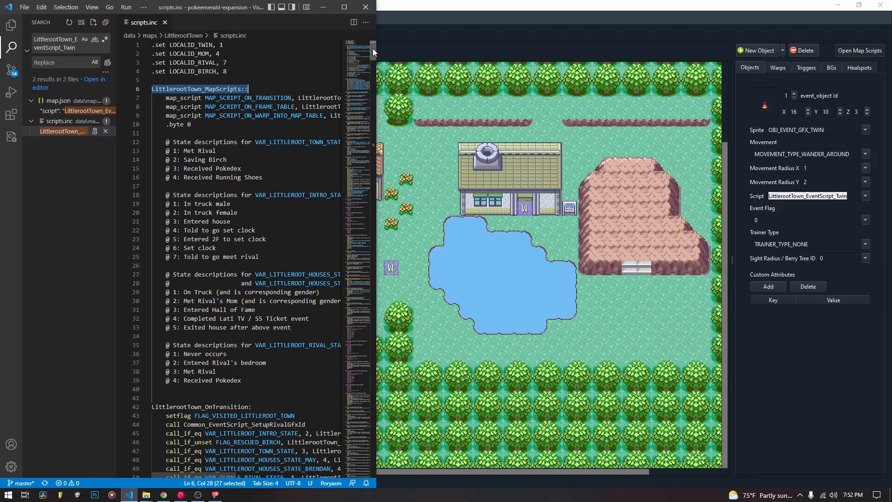
{"action": "scroll", "scroll_direction": "down", "scroll_amount": 3}
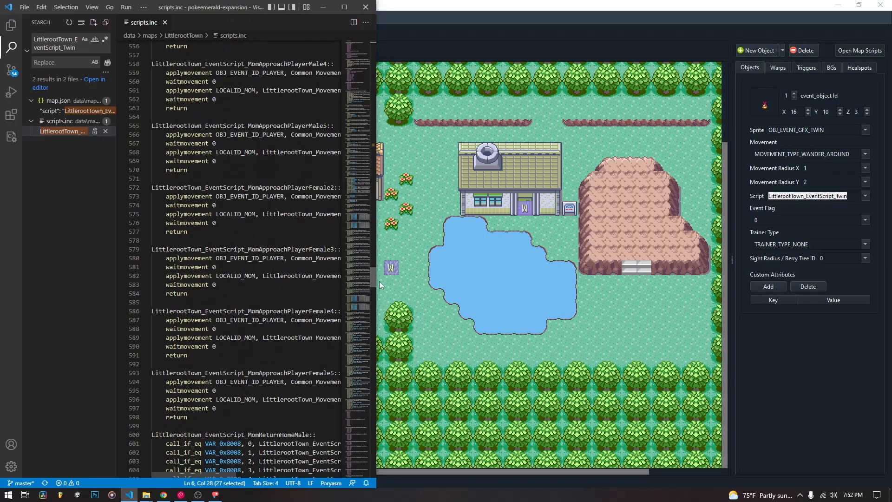
{"action": "scroll", "scroll_direction": "down", "scroll_amount": 3}
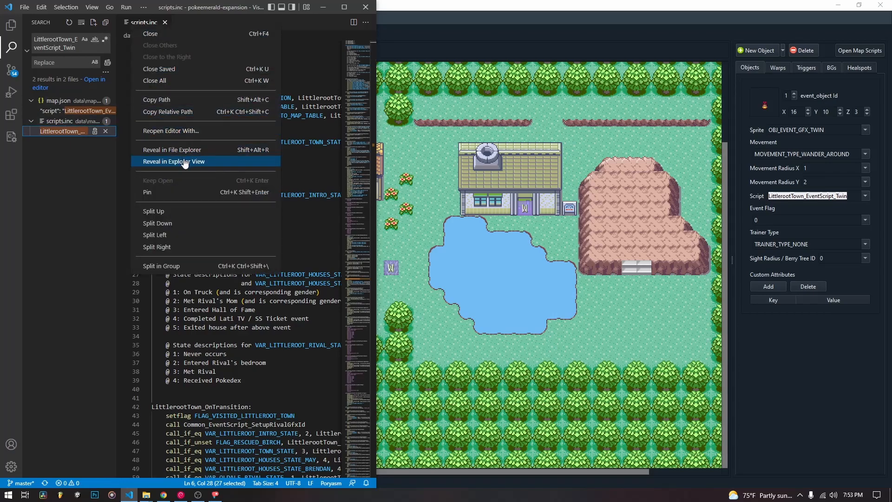
Step: Reveal scripts.inc in the explorer and add a new scripts.pory file to the LittlerootTown folder
{"action": "left_click", "coordinate": [174, 161]}
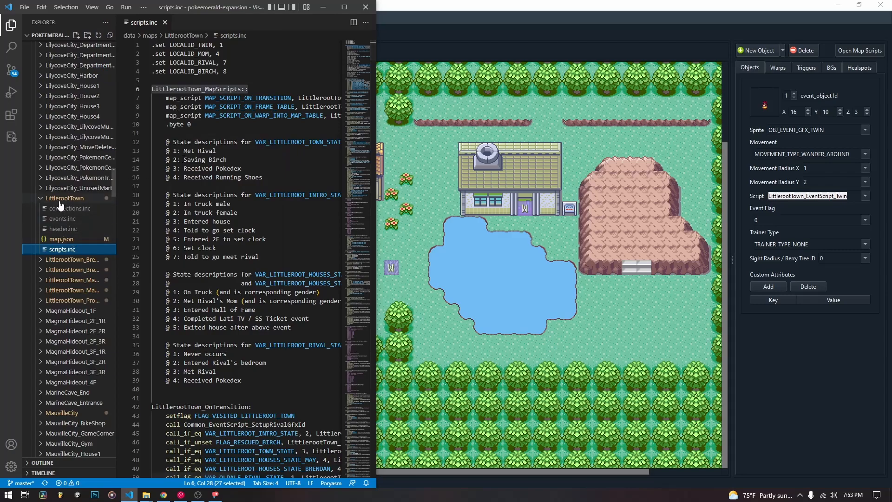
{"action": "left_click", "coordinate": [64, 198]}
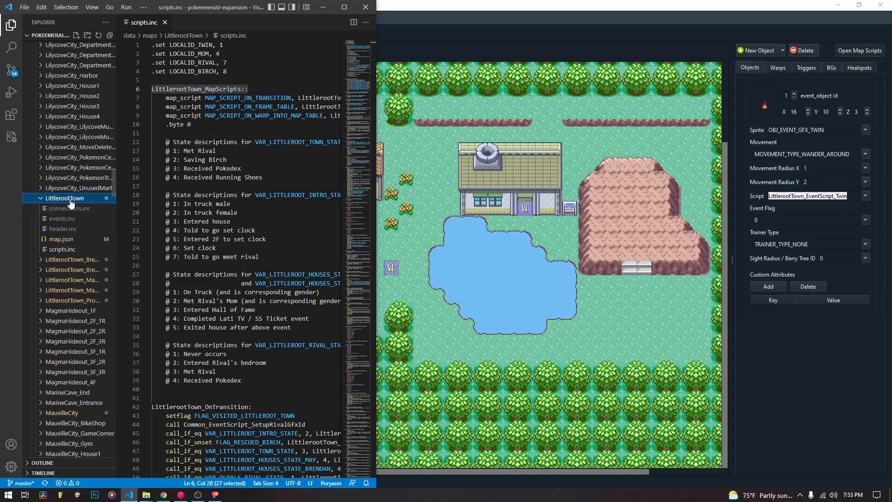
{"action": "left_click", "coordinate": [72, 96]}
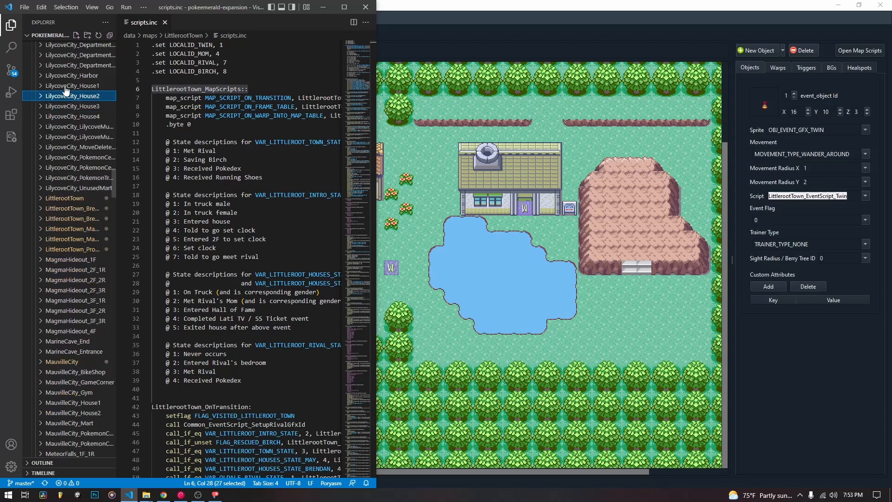
{"action": "left_click", "coordinate": [63, 197]}
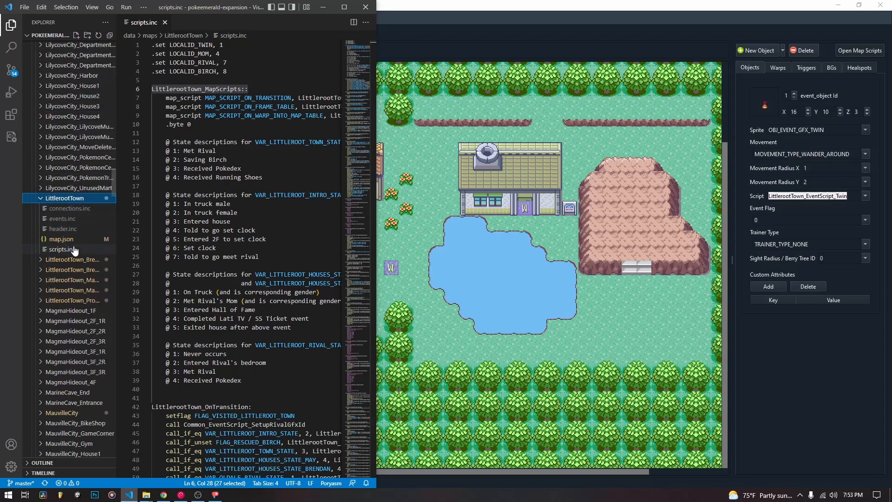
{"action": "right_click", "coordinate": [64, 198]}
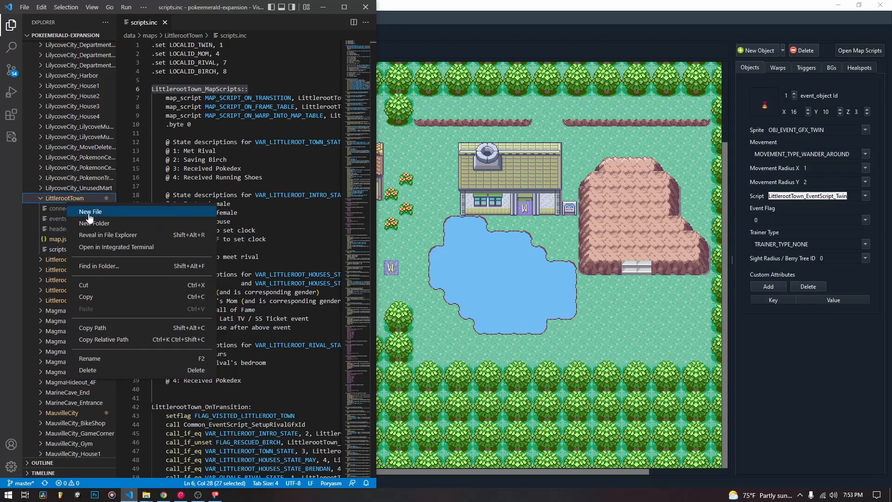
{"action": "left_click", "coordinate": [90, 211]}
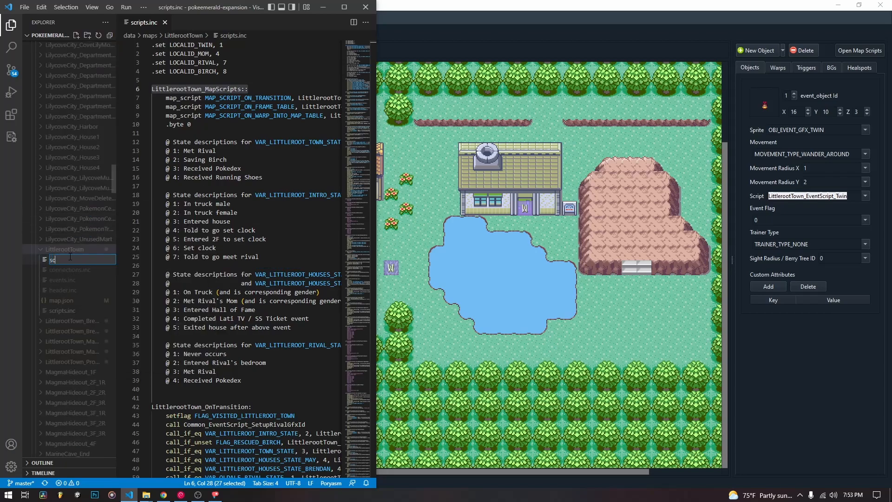
{"action": "type", "text": "scripts."}
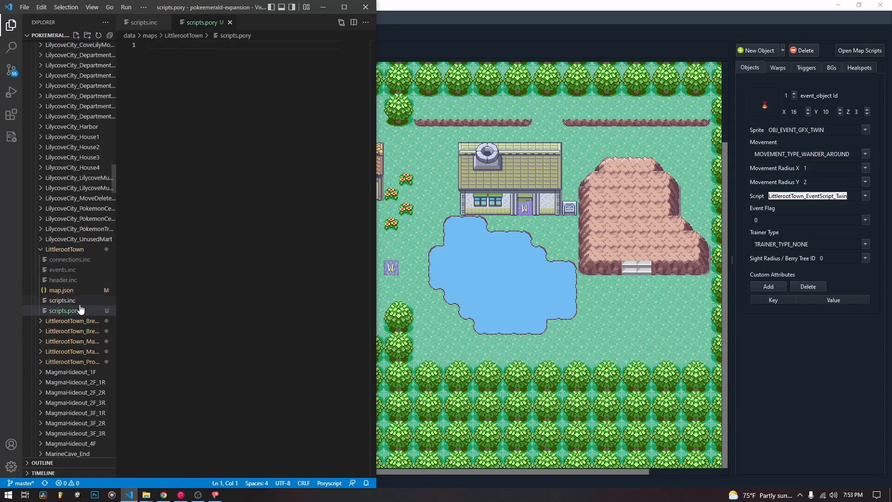
{"action": "left_click", "coordinate": [63, 310]}
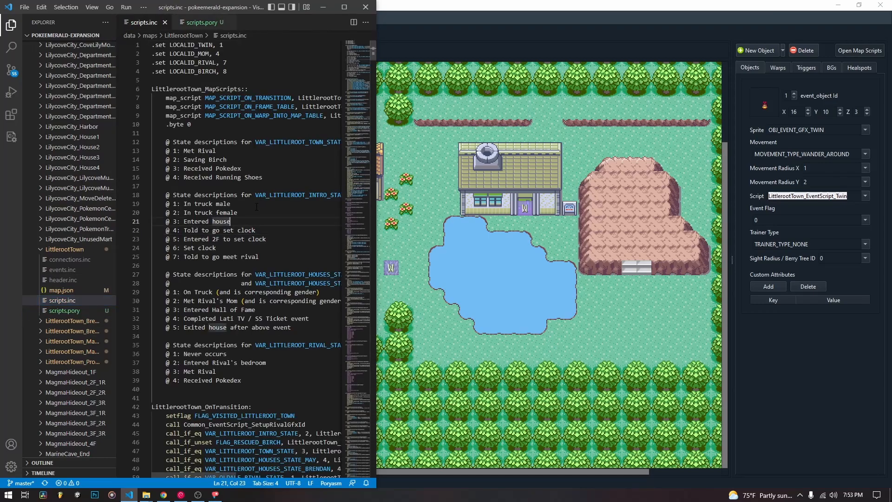
{"action": "left_click", "coordinate": [200, 23]}
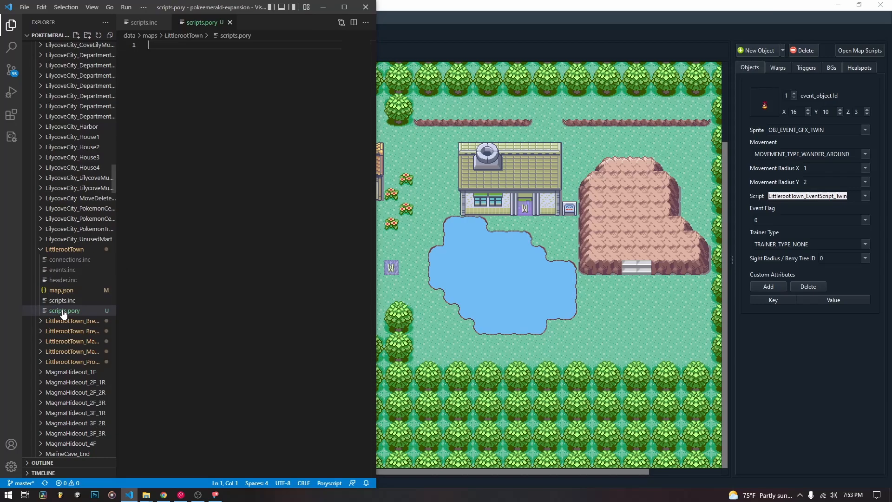
{"action": "mouse_move", "coordinate": [62, 301]}
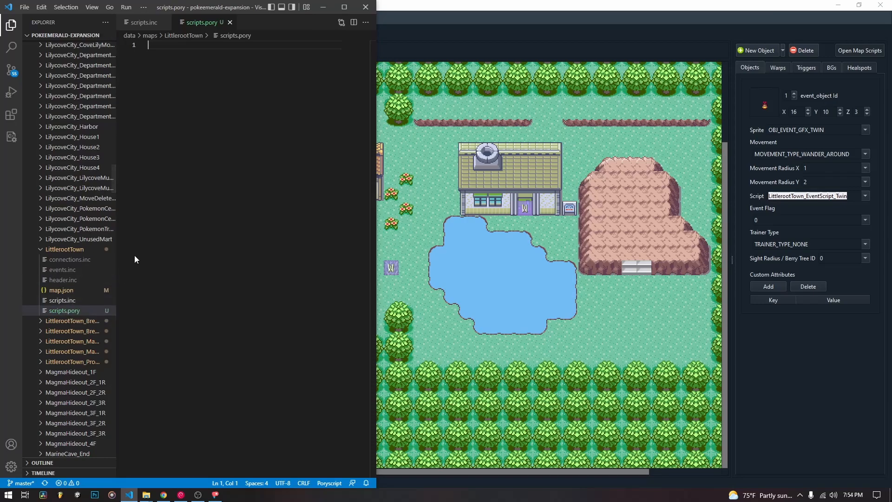
{"action": "mouse_move", "coordinate": [141, 261]}
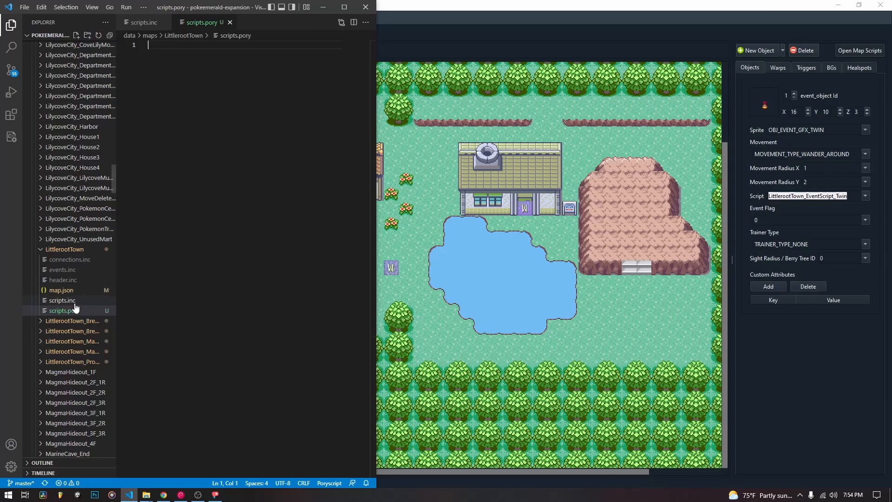
Step: Switch back to scripts.inc to select and copy all of its contents
{"action": "left_click", "coordinate": [63, 310]}
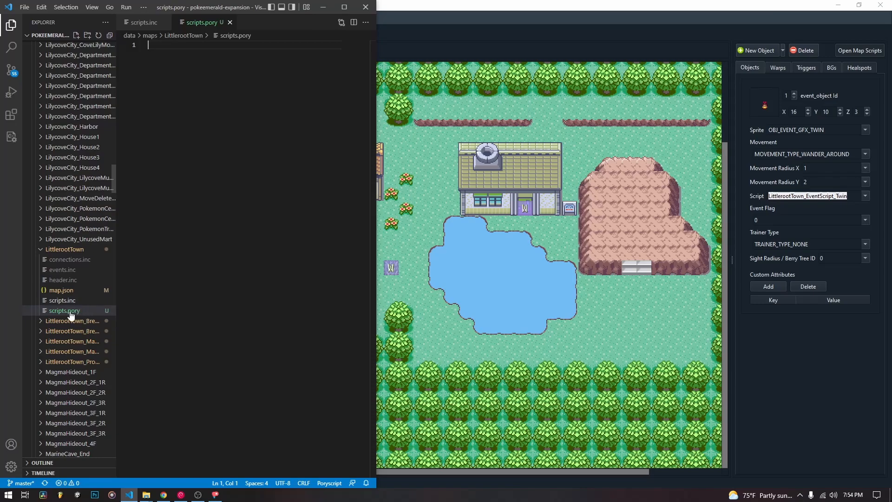
{"action": "mouse_move", "coordinate": [86, 303]}
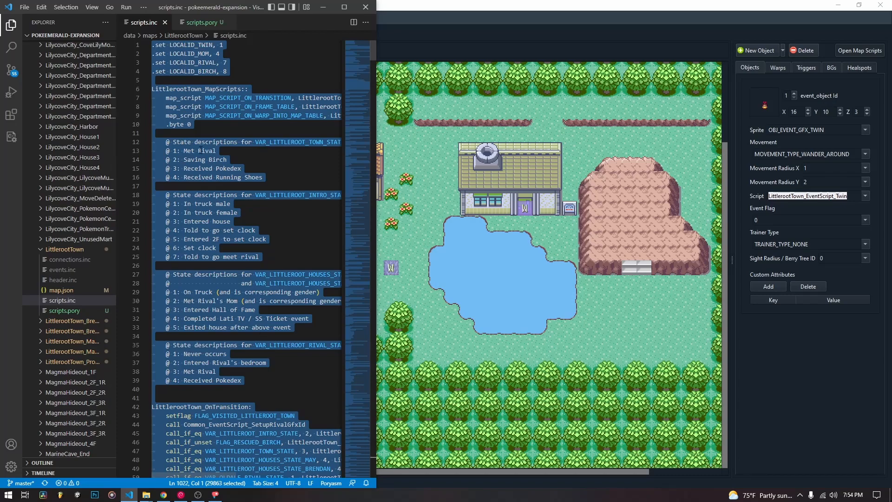
Step: Type a raw opener in scripts.pory and paste the old Littleroot scripts beneath it
{"action": "left_click", "coordinate": [199, 23]}
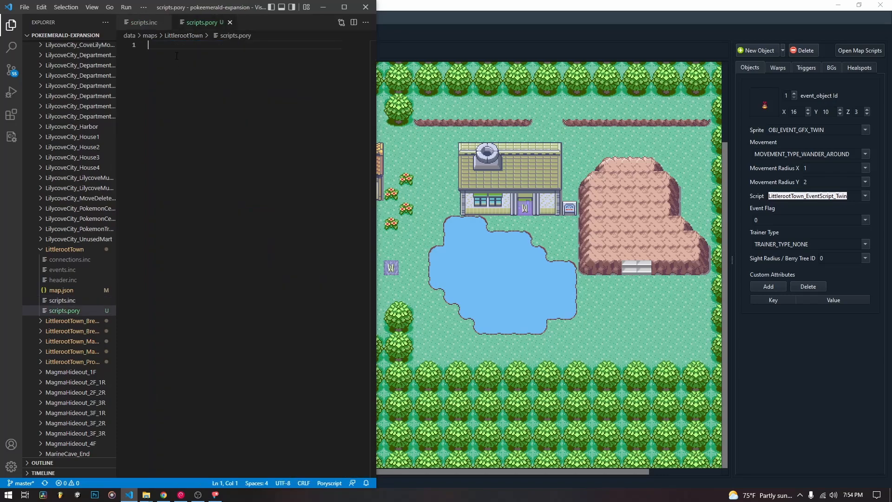
{"action": "type", "text": "raw `"}
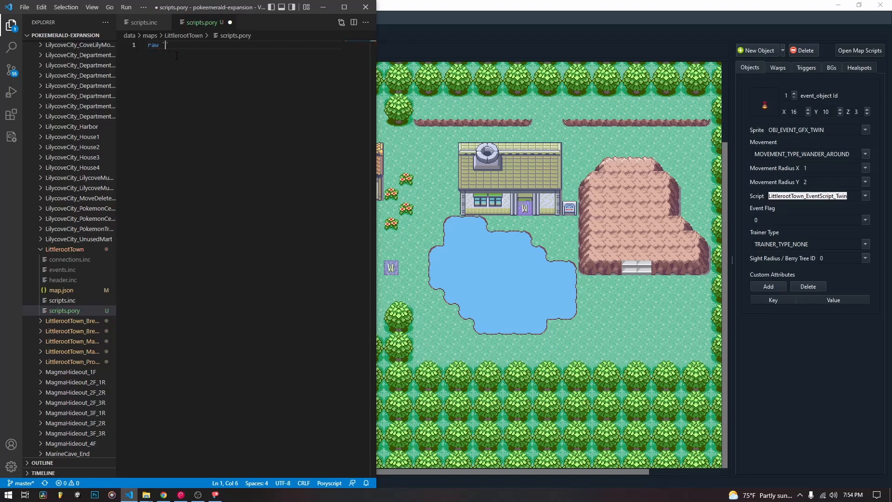
{"action": "key", "text": "enter"}
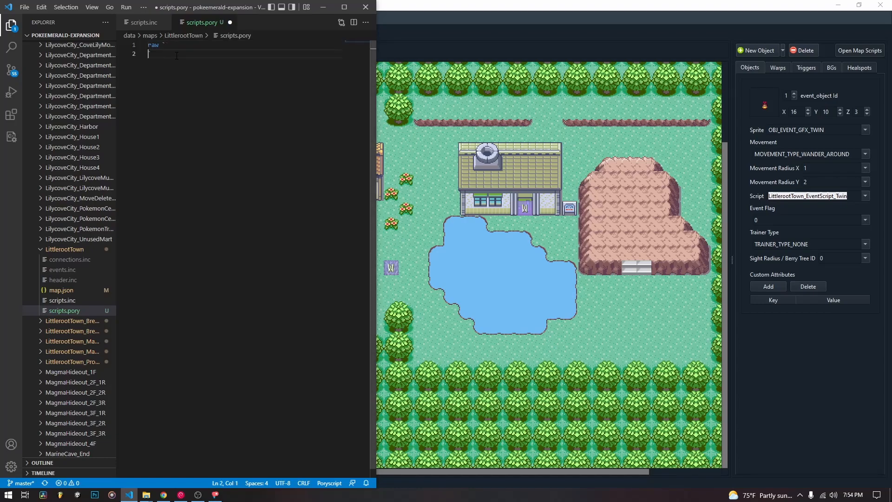
{"action": "key", "text": "Enter"}
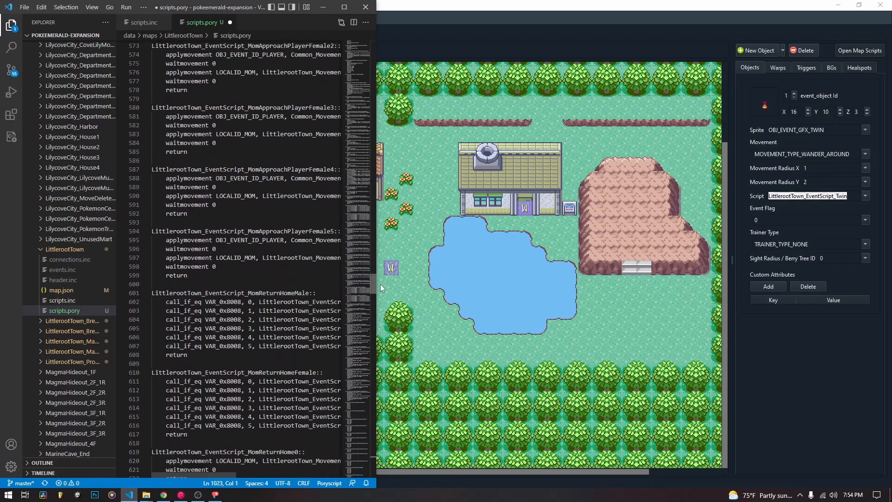
{"action": "scroll", "scroll_direction": "down", "scroll_amount": 3}
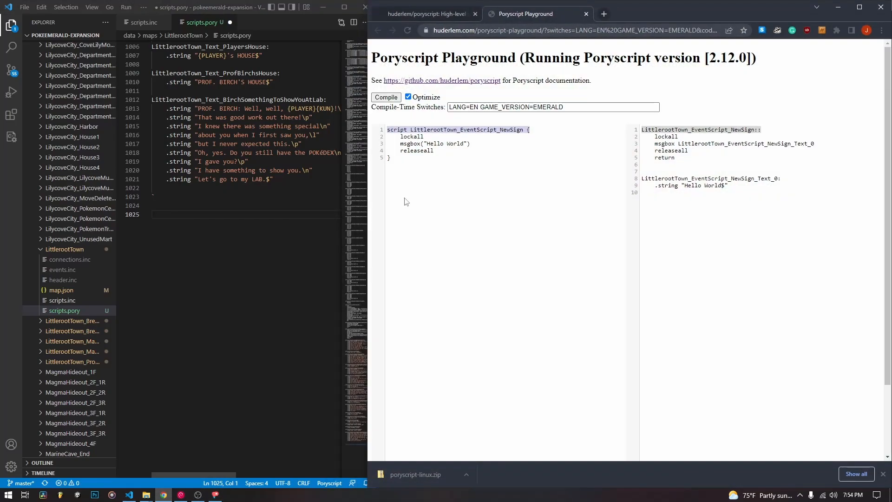
Step: Switch to the poryscript GitHub tab and scroll down to the raw statement example
{"action": "left_click", "coordinate": [425, 13]}
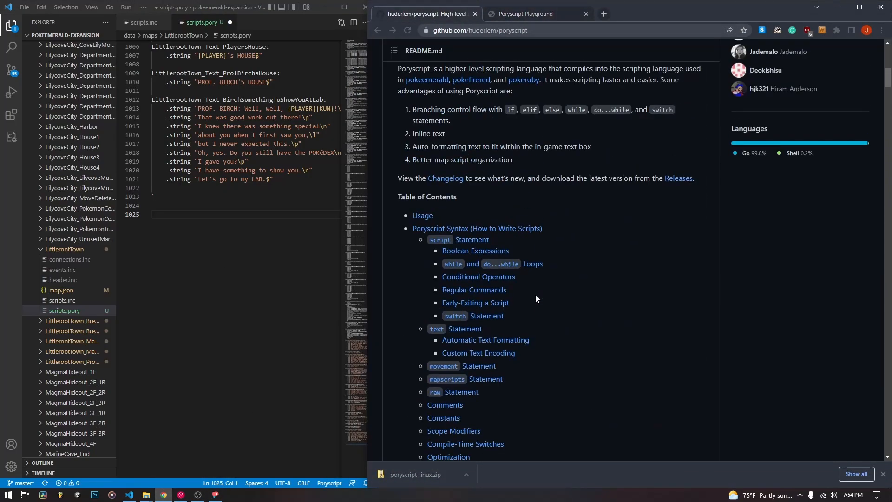
{"action": "scroll", "scroll_direction": "down", "scroll_amount": 3}
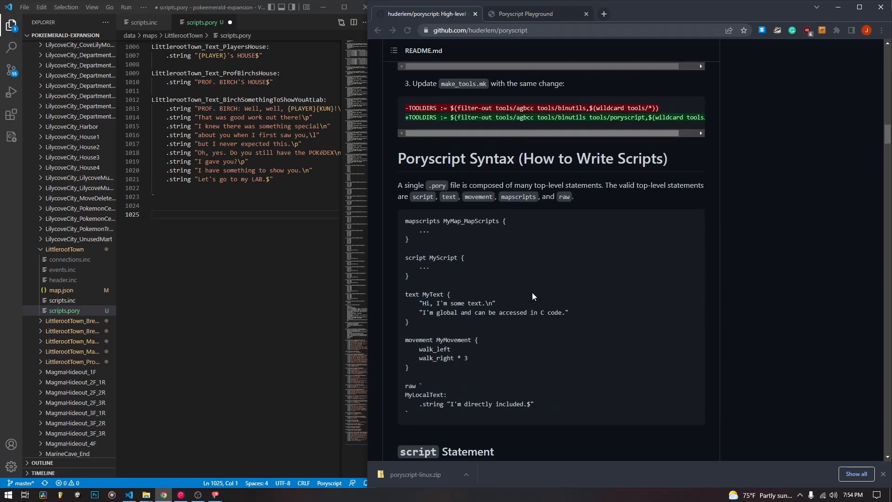
{"action": "scroll", "scroll_direction": "down", "scroll_amount": 3}
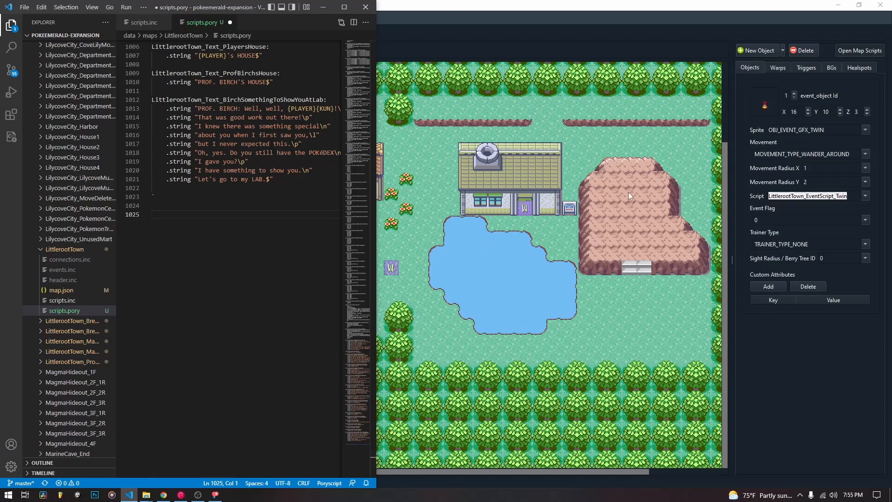
{"action": "mouse_move", "coordinate": [550, 475]}
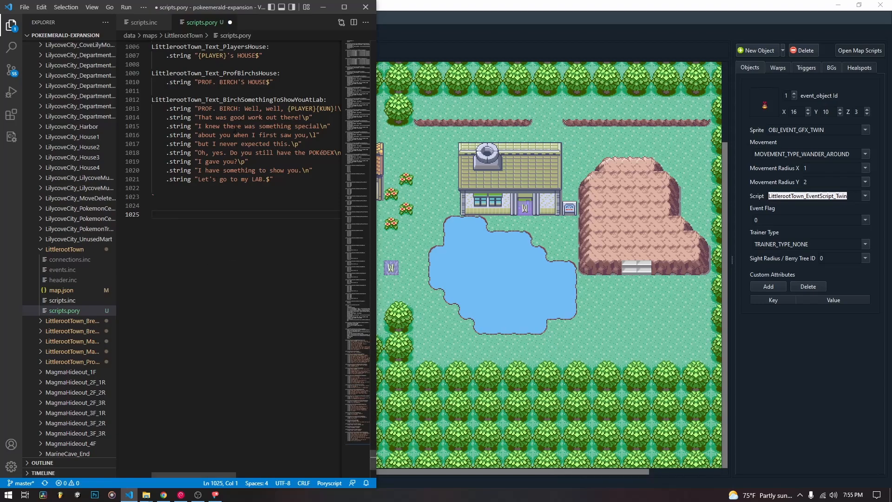
{"action": "mouse_move", "coordinate": [565, 259]}
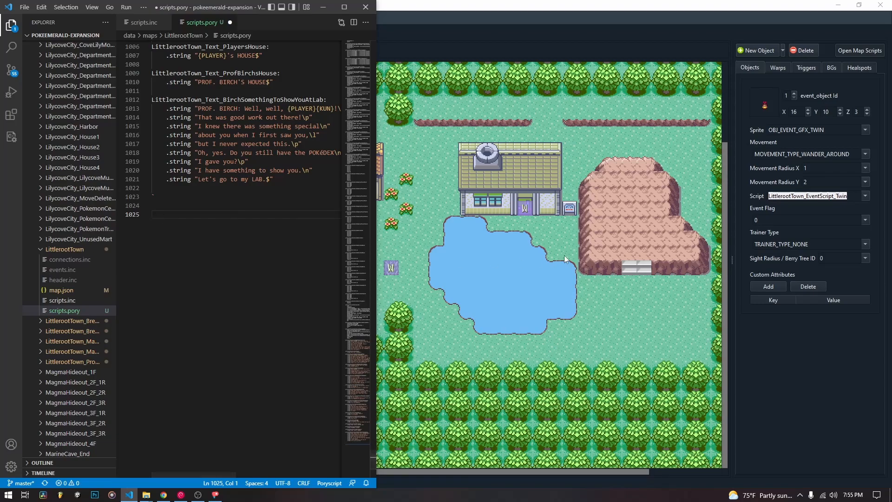
{"action": "mouse_move", "coordinate": [519, 245]}
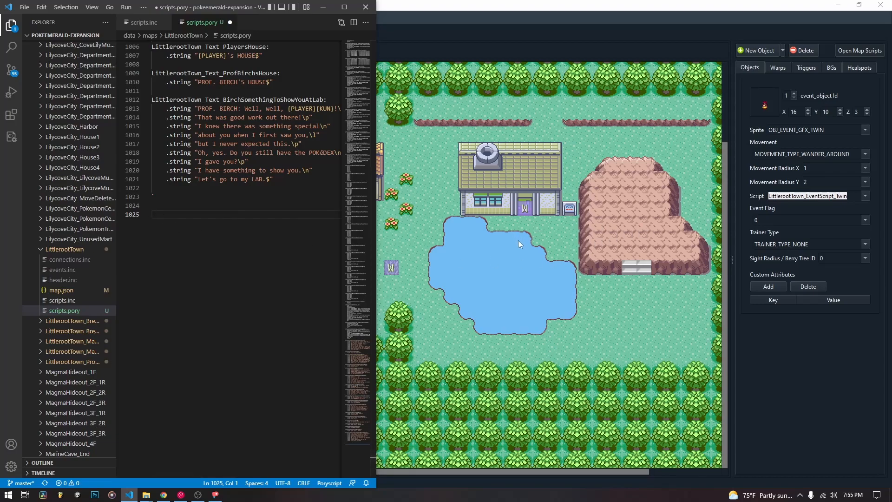
Step: Scroll to the end of scripts.pory to check the raw block's closing backtick
{"action": "left_click", "coordinate": [159, 214]}
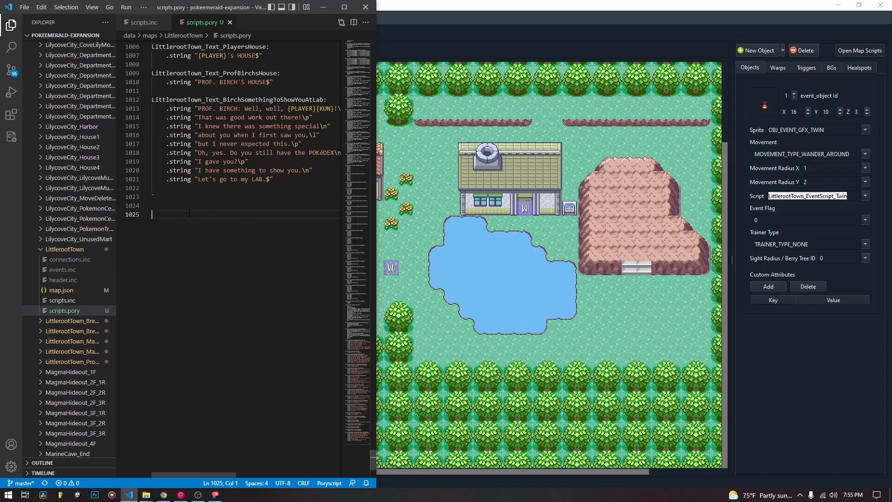
{"action": "scroll", "scroll_direction": "up", "scroll_amount": 3}
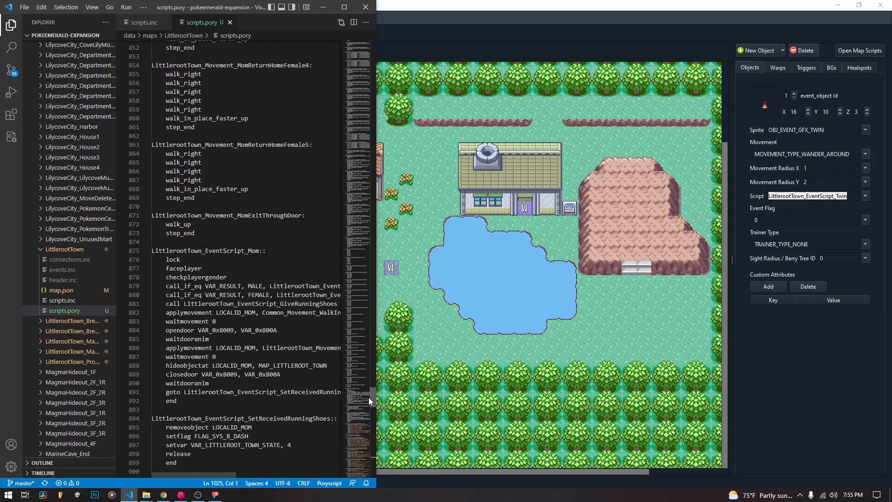
{"action": "scroll", "scroll_direction": "down", "scroll_amount": 3}
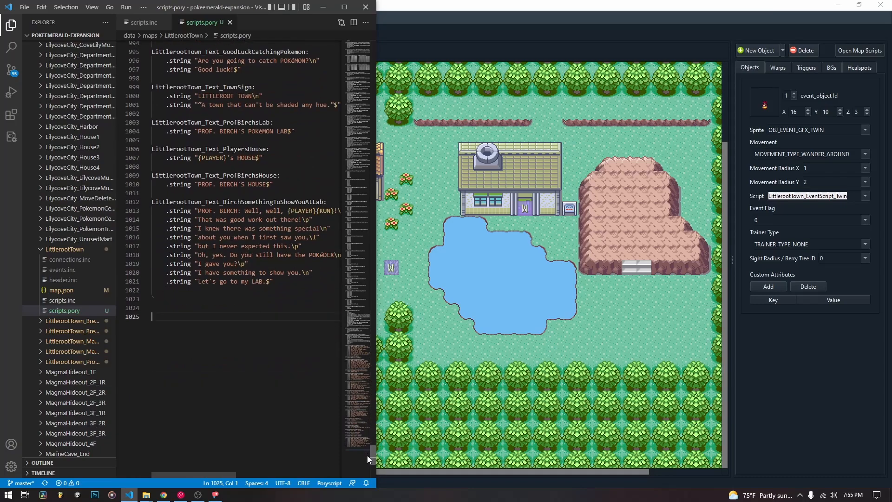
{"action": "scroll", "scroll_direction": "down", "scroll_amount": 3}
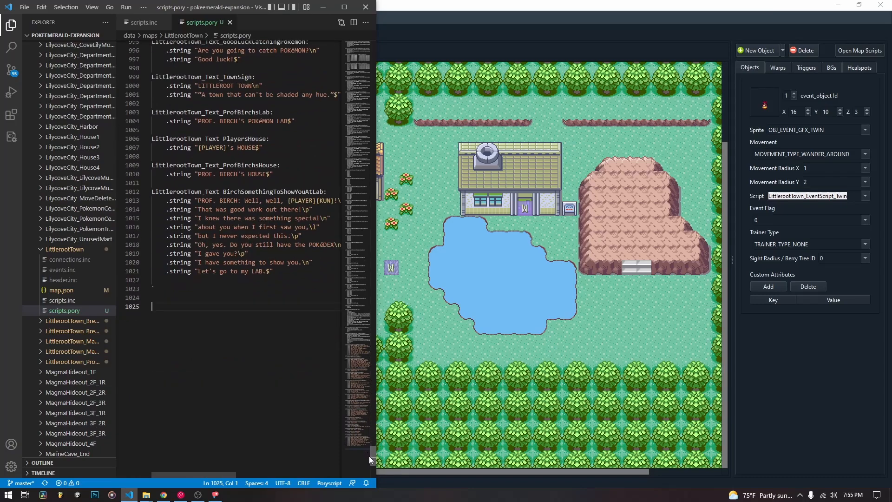
{"action": "scroll", "scroll_direction": "down", "scroll_amount": 3}
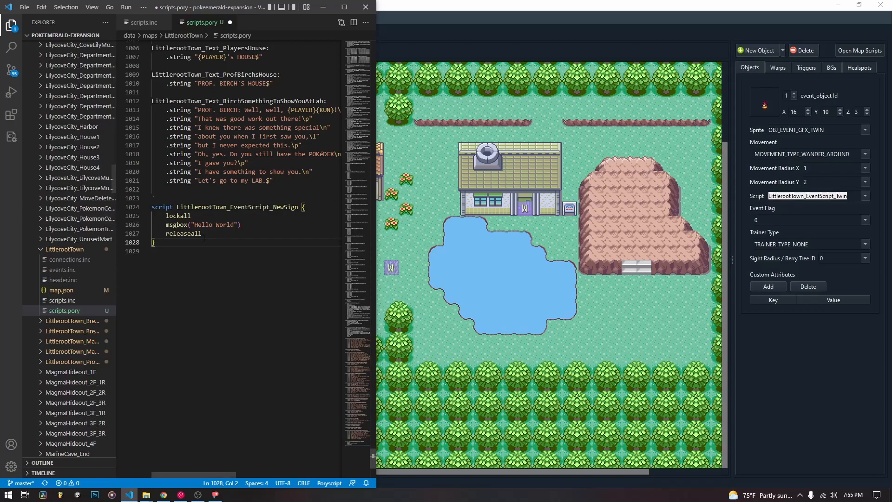
Step: Select the LittlerootTown_EventScript_NewSign name in the finished Hello World script
{"action": "double_click", "coordinate": [178, 216]}
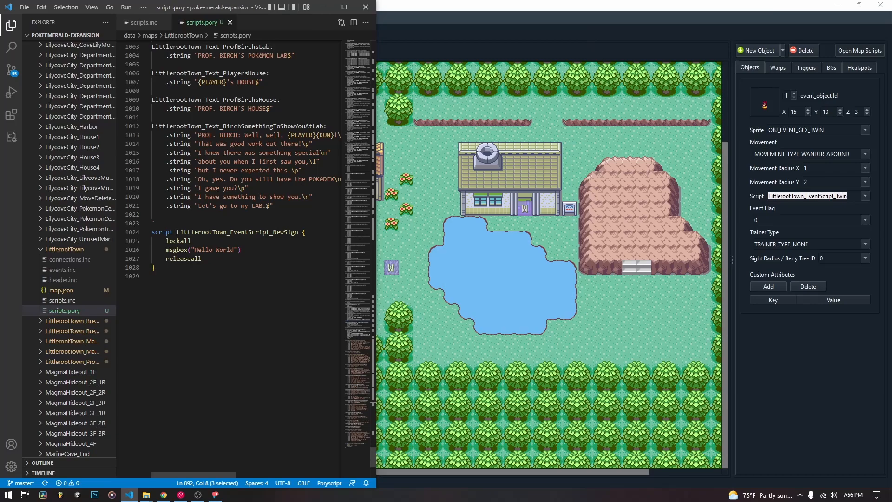
{"action": "double_click", "coordinate": [236, 232]}
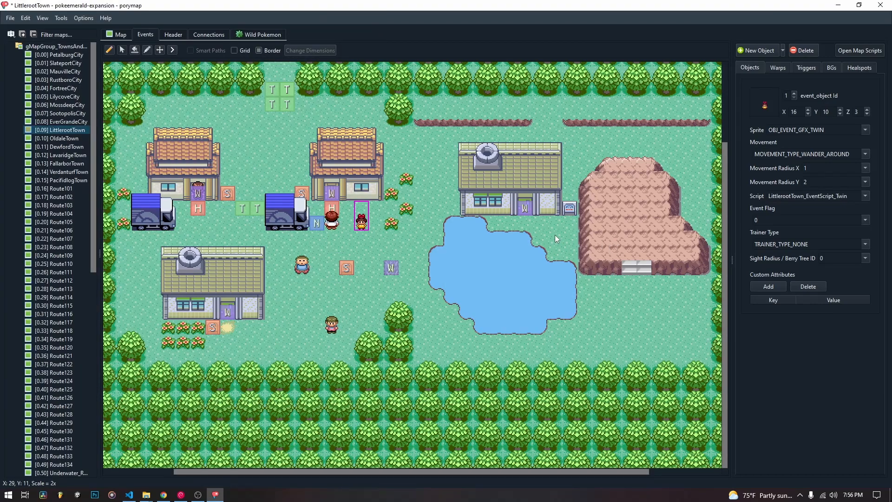
{"action": "mouse_move", "coordinate": [613, 161]}
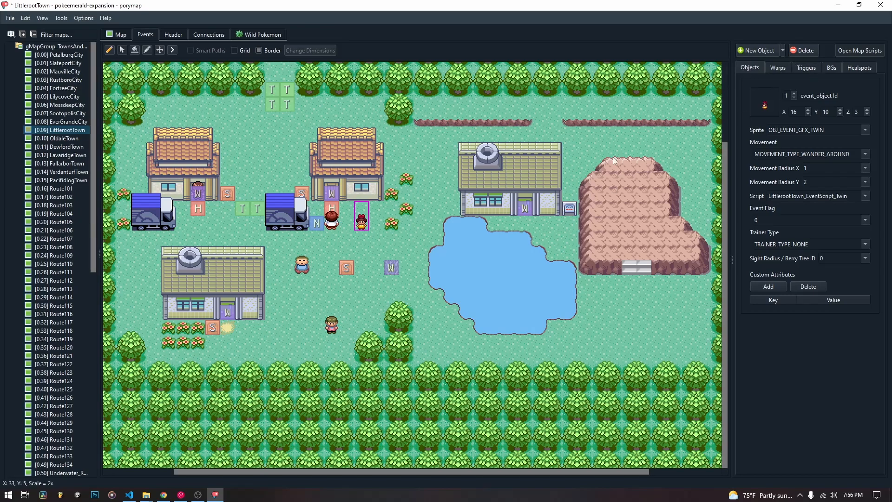
Step: Add a north-facing sign running LittlerootTown_EventScript_NewSign beside the lab and save the map
{"action": "left_click", "coordinate": [783, 50]}
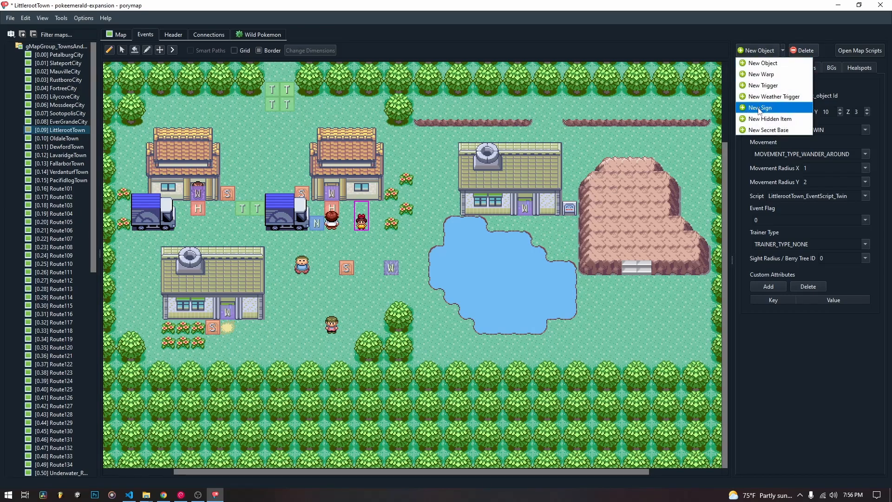
{"action": "left_click", "coordinate": [761, 108]}
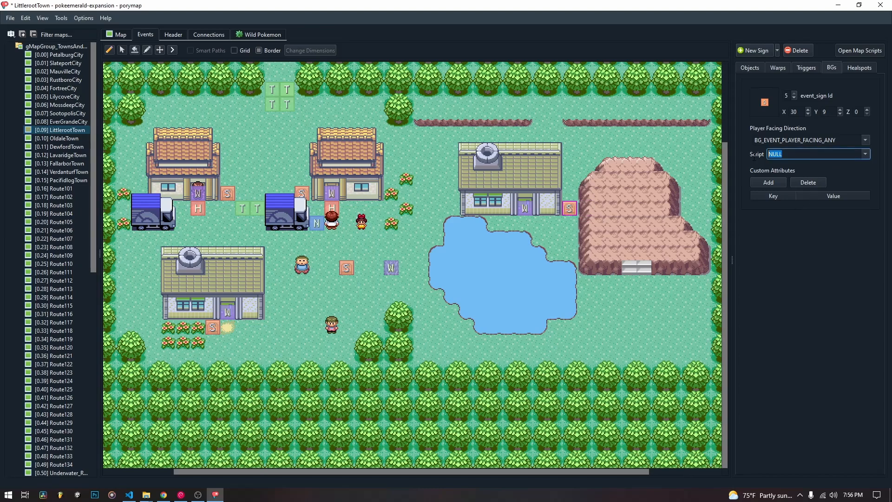
{"action": "type", "text": "LittlerootTown_EventScript_NewSign"}
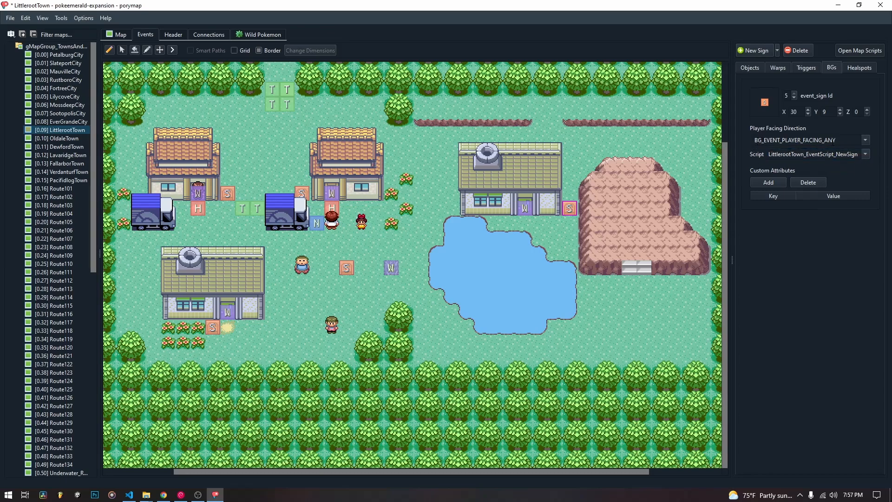
{"action": "left_click", "coordinate": [808, 140]}
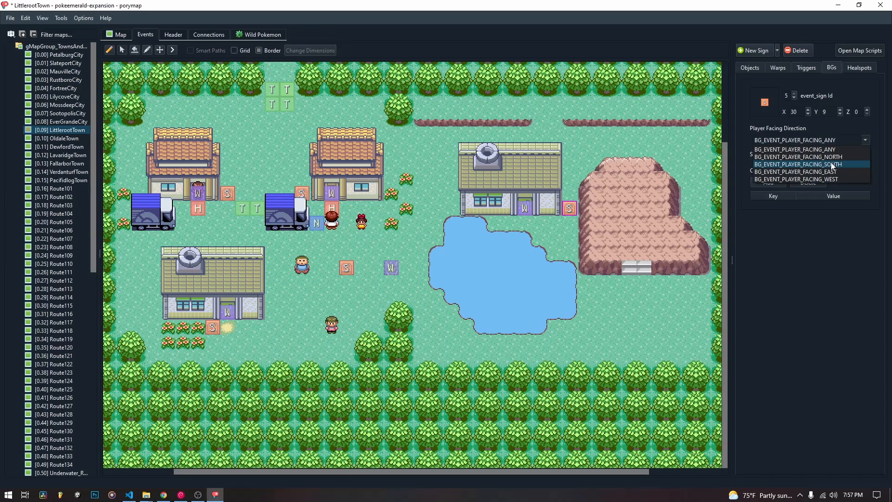
{"action": "mouse_move", "coordinate": [796, 164]}
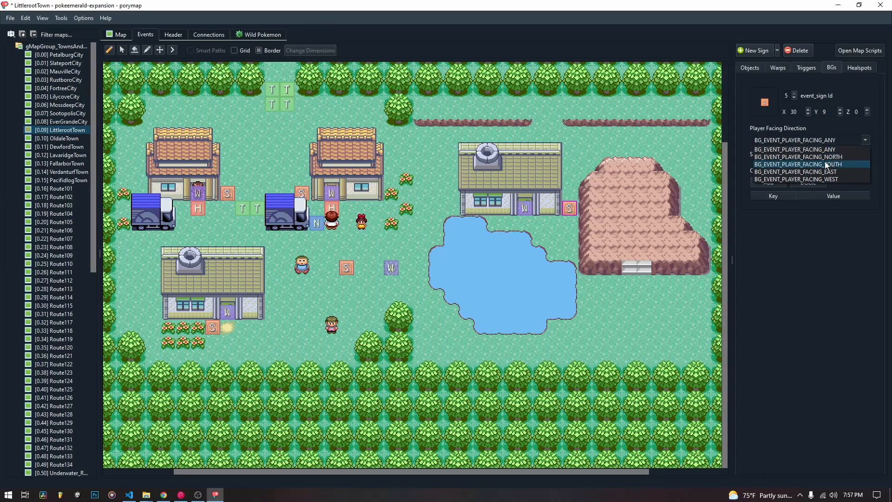
{"action": "left_click", "coordinate": [796, 164]}
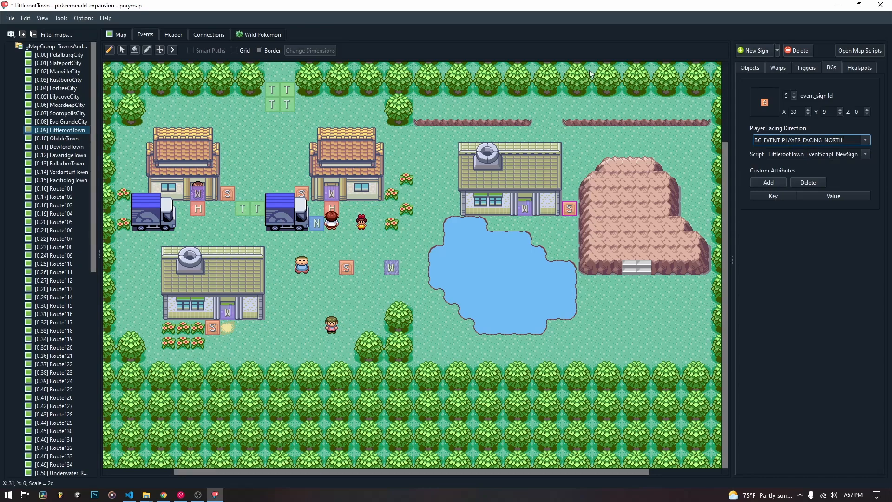
{"action": "mouse_move", "coordinate": [567, 243]}
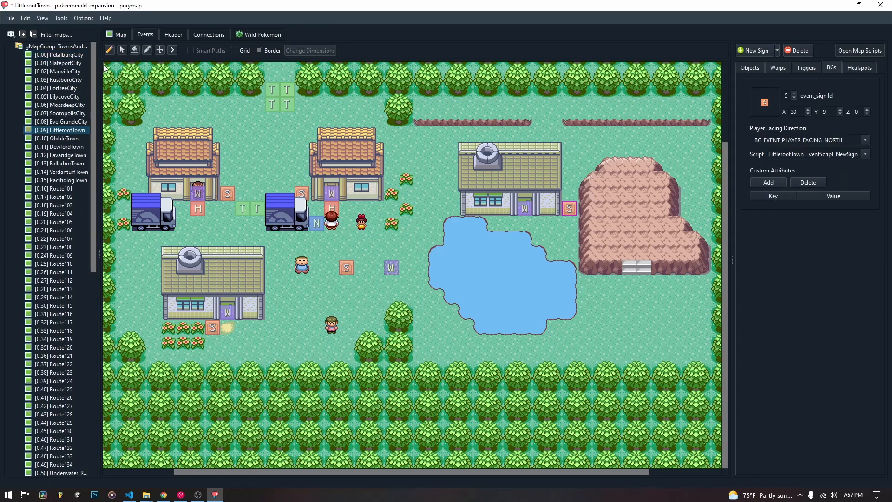
{"action": "left_click", "coordinate": [9, 18]}
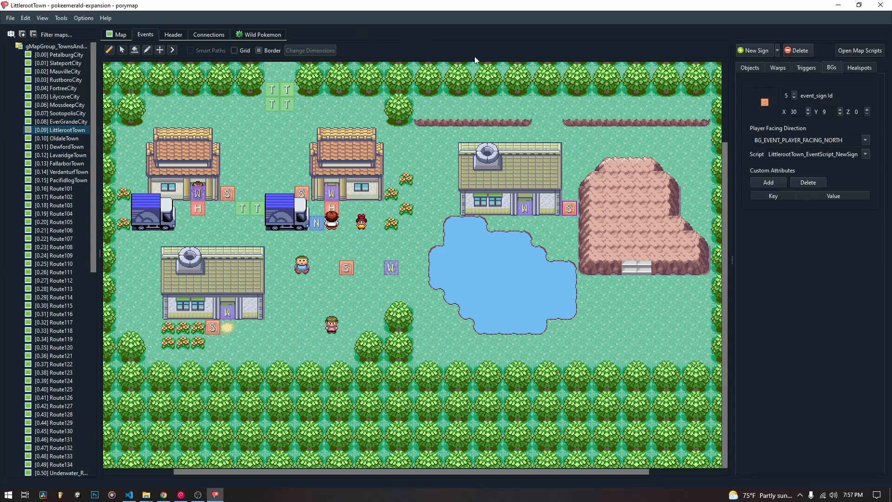
{"action": "mouse_move", "coordinate": [185, 488]}
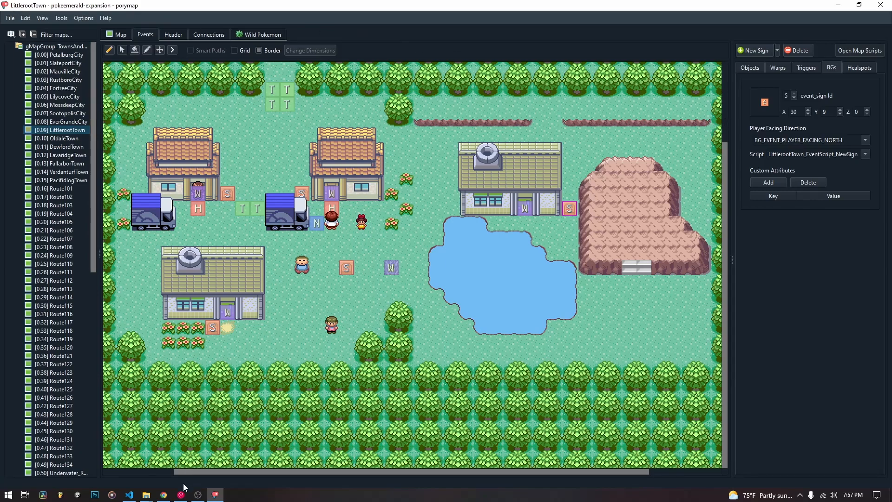
Step: Rebuild pokeemerald.gba with make -j12 in the pokeemerald-expansion terminal
{"action": "left_click", "coordinate": [179, 493]}
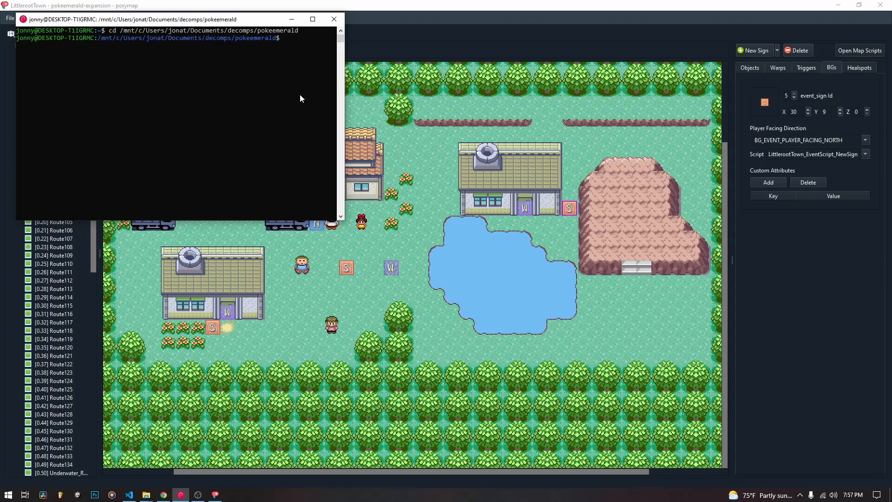
{"action": "type", "text": "ls"}
{"action": "type", "text": "cd pokeemerald-expansion/"}
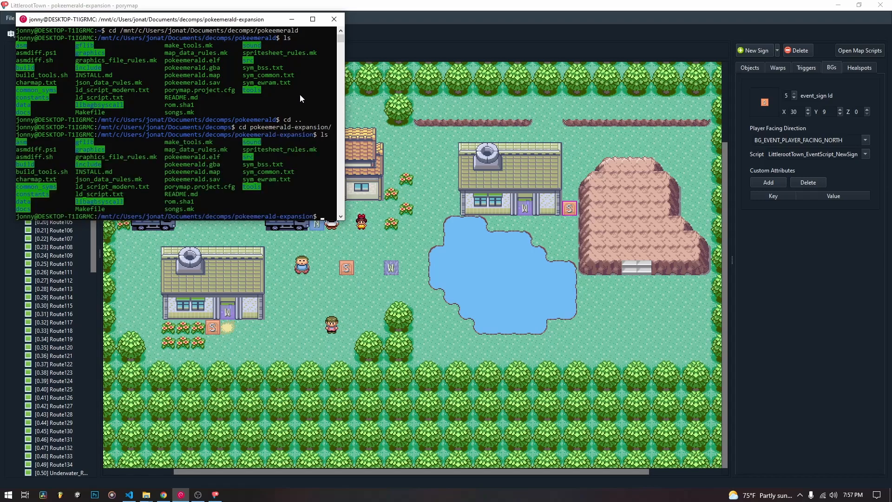
{"action": "type", "text": "make -j12"}
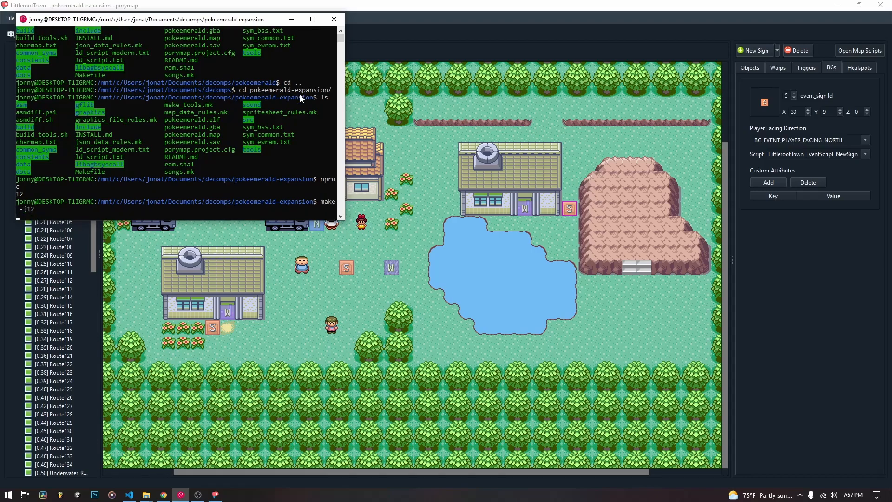
{"action": "mouse_move", "coordinate": [239, 142]}
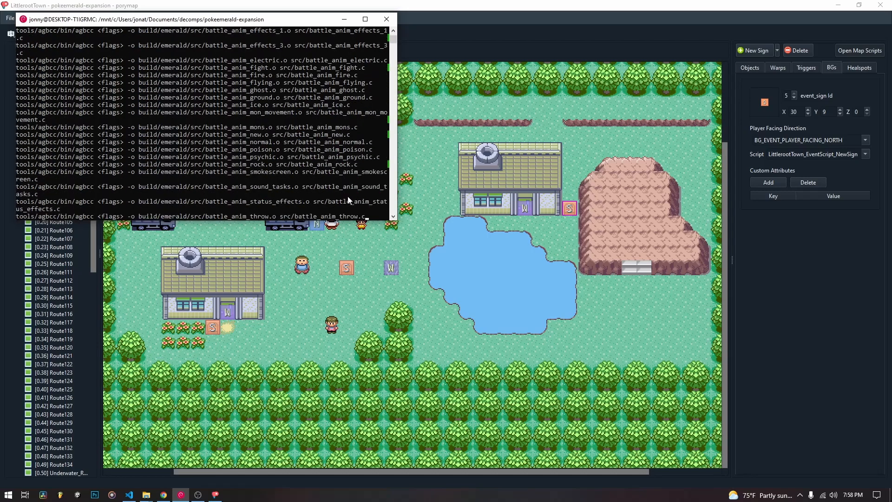
{"action": "left_click", "coordinate": [8, 495]}
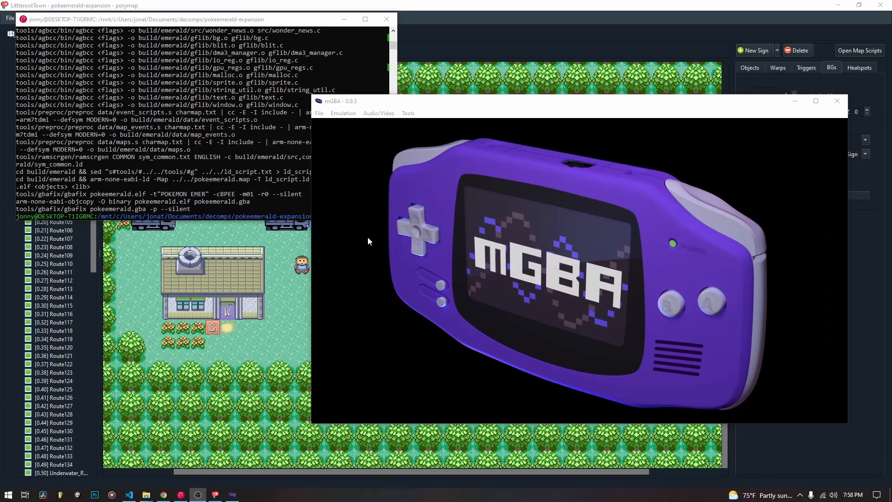
Step: Load the rebuilt pokeemerald.gba in mGBA and read the new Hello World sign
{"action": "left_click", "coordinate": [319, 113]}
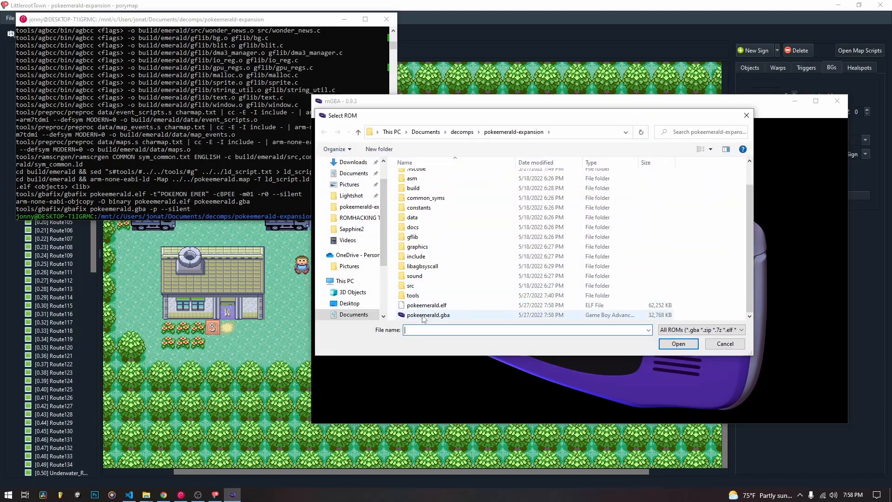
{"action": "left_click", "coordinate": [676, 343]}
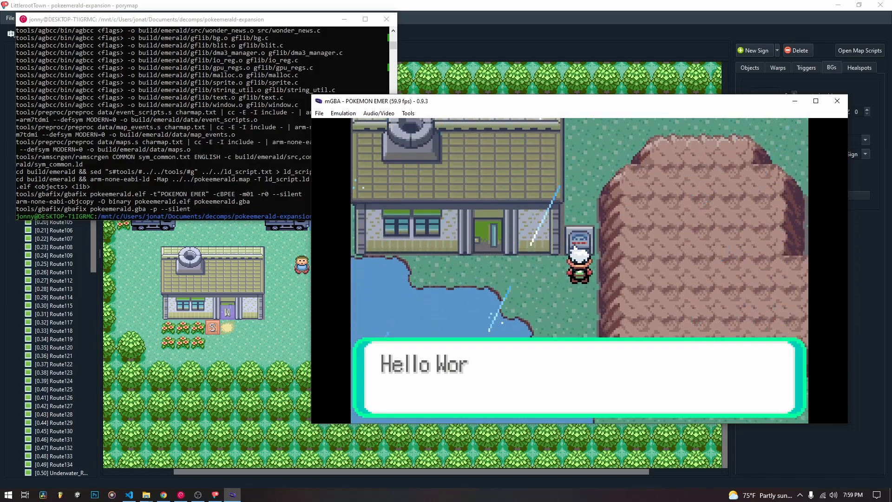
{"action": "type", "text": "ld\")"}
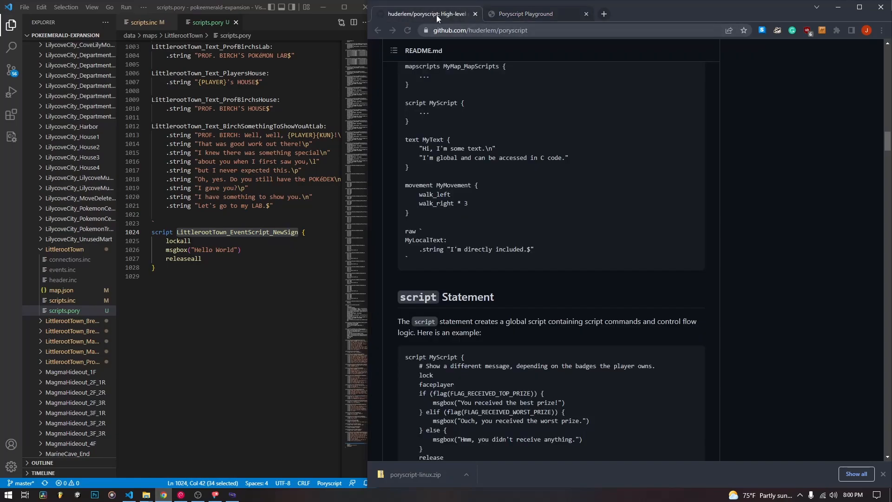
Step: Scroll the Poryscript README to its introduction and table of contents
{"action": "scroll", "scroll_direction": "up", "scroll_amount": 3}
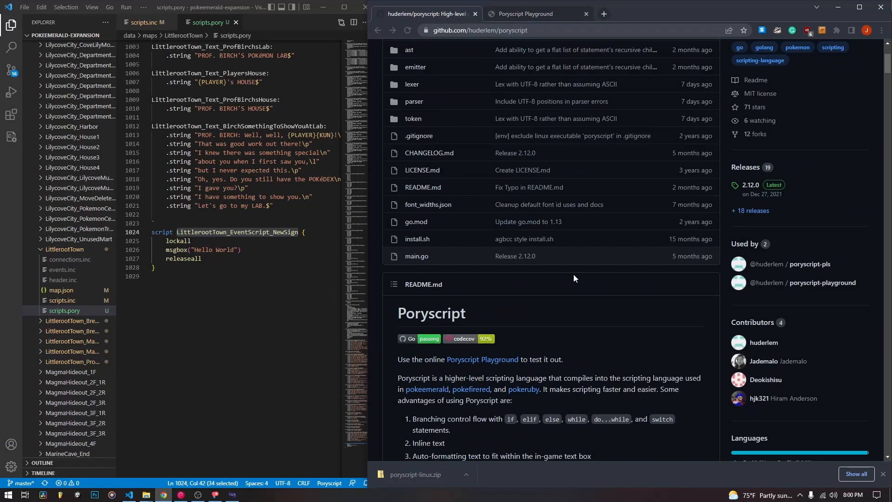
{"action": "scroll", "scroll_direction": "down", "scroll_amount": 3}
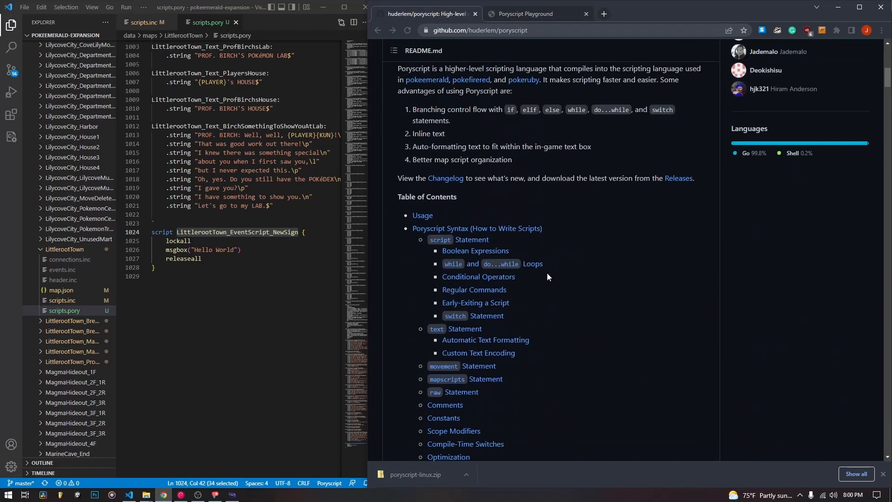